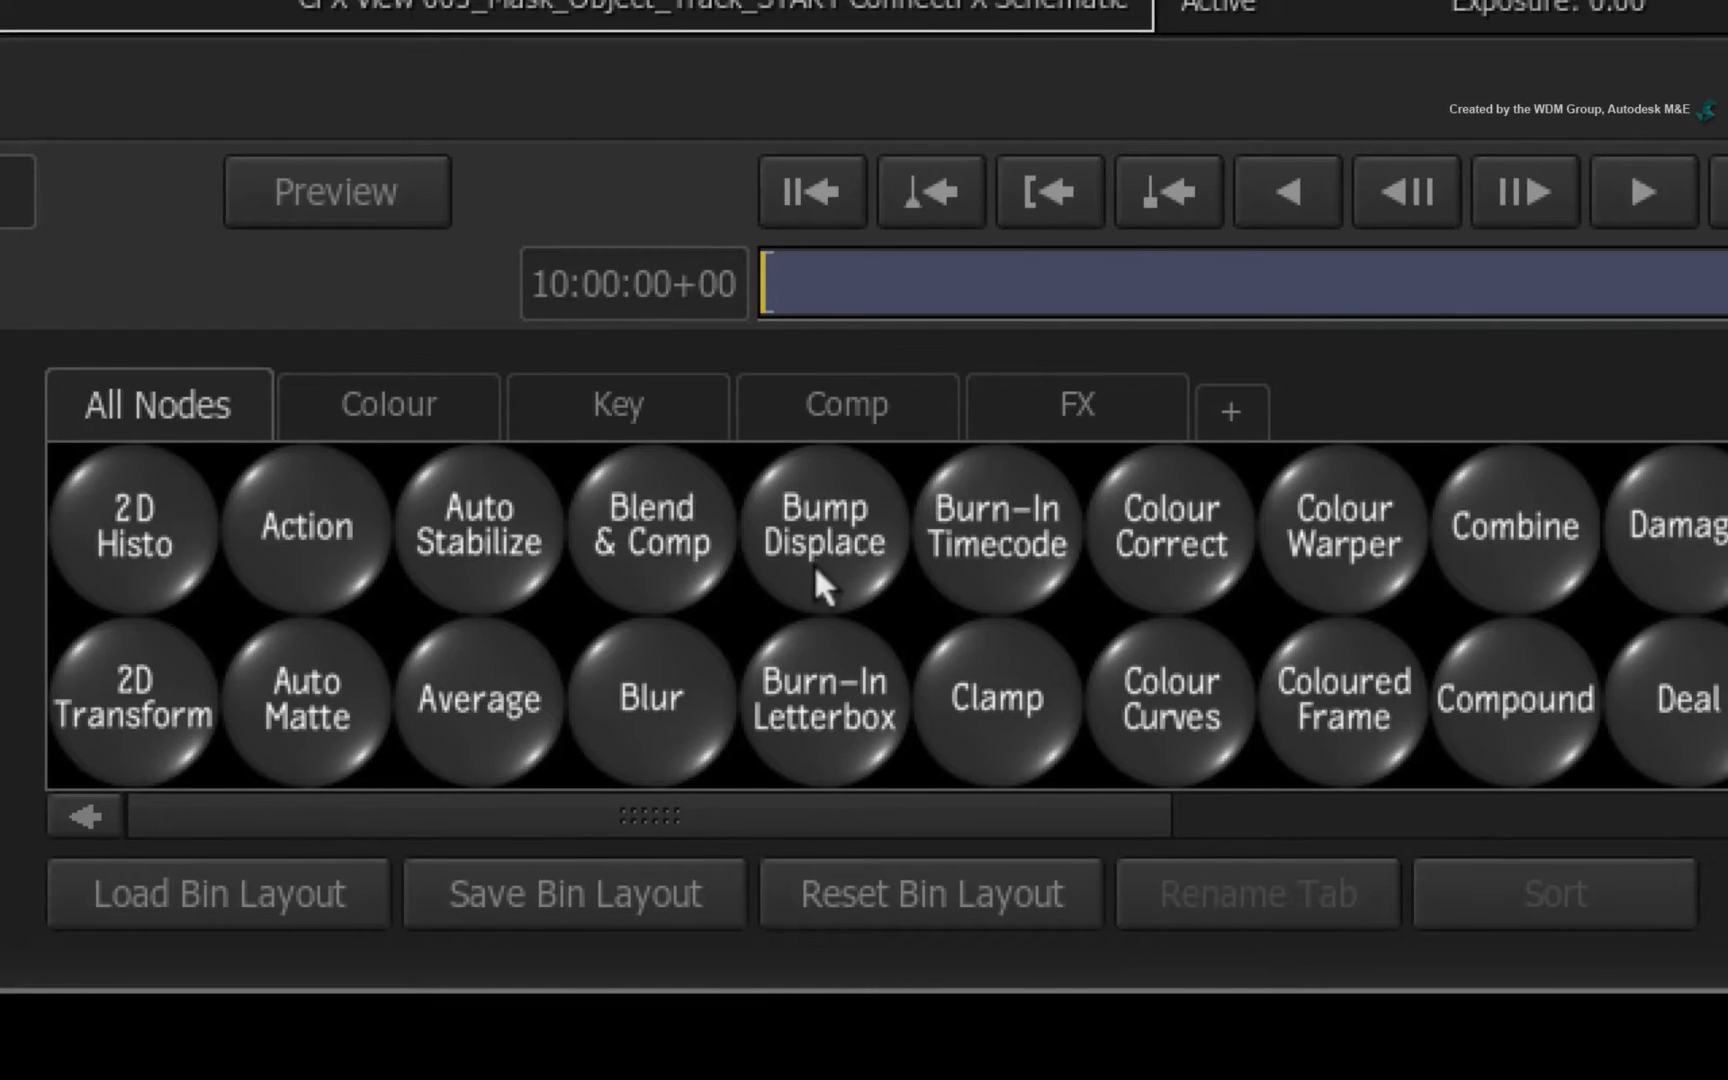
- Scroll the schematic to the new gmask16 node and open its mask settings
{"action": "scroll", "scroll_direction": "right", "scroll_amount": 3}
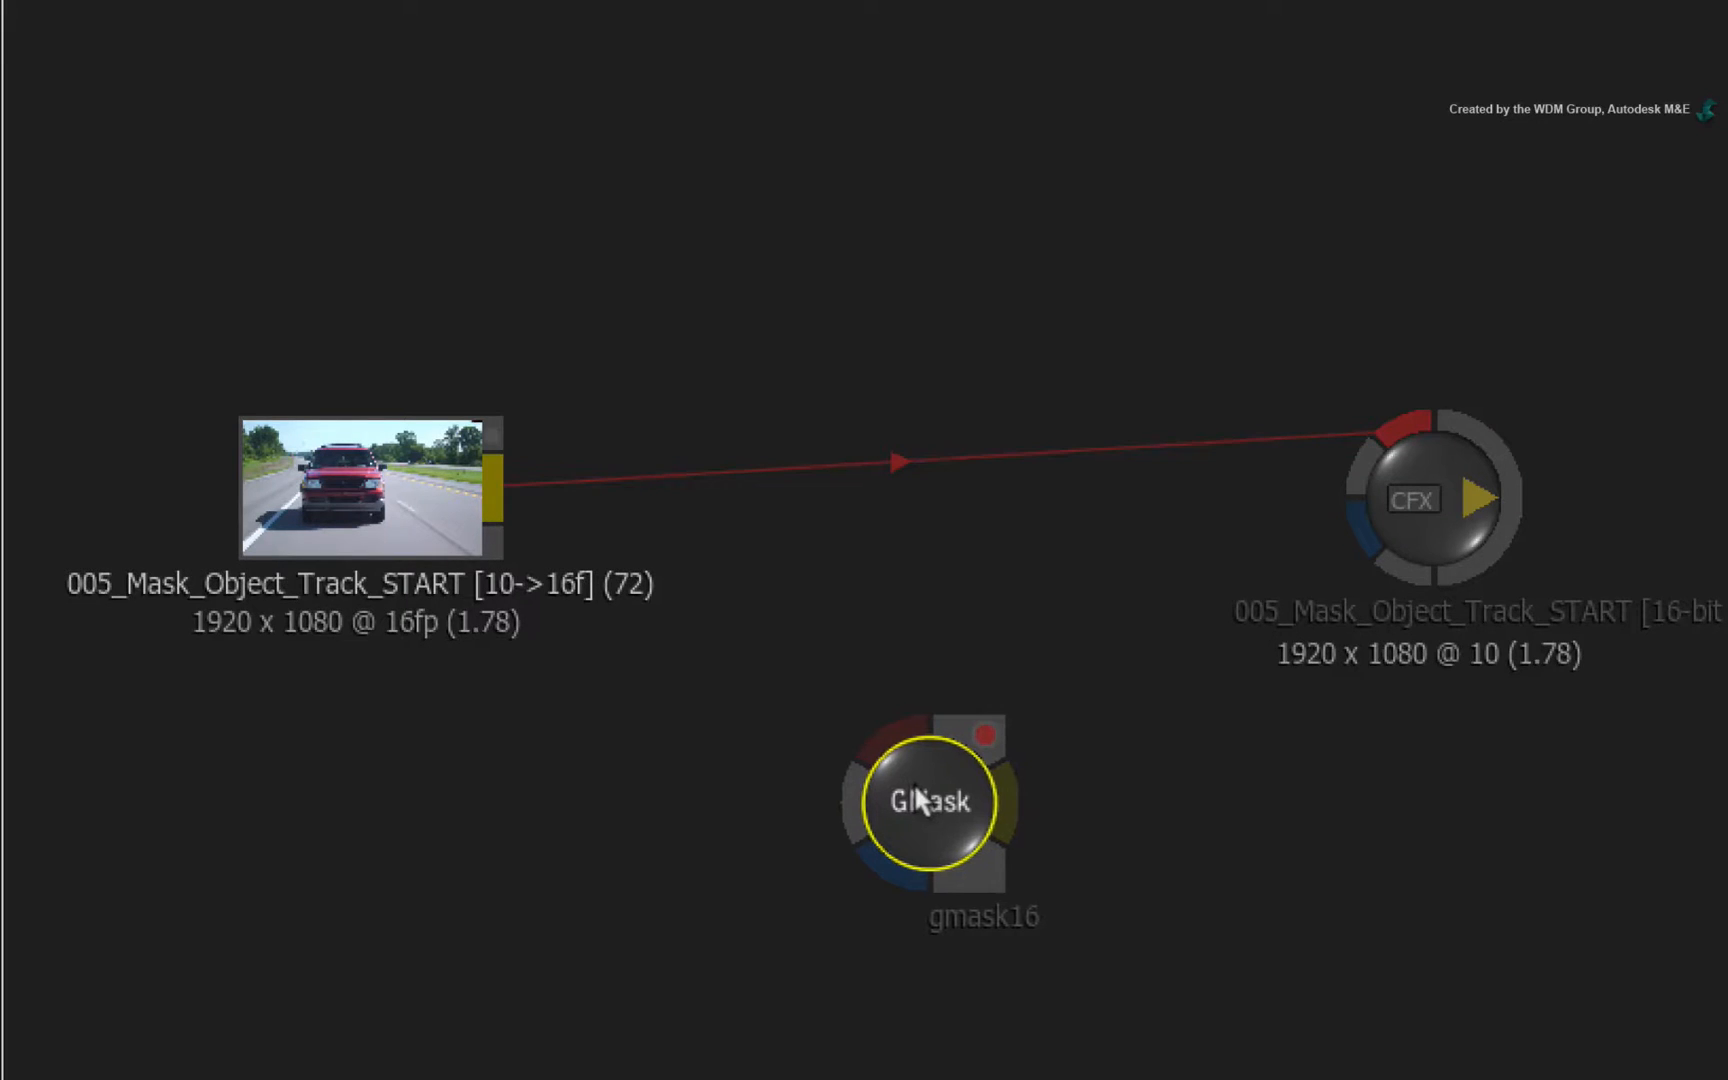
{"action": "double_click", "coordinate": [933, 801]}
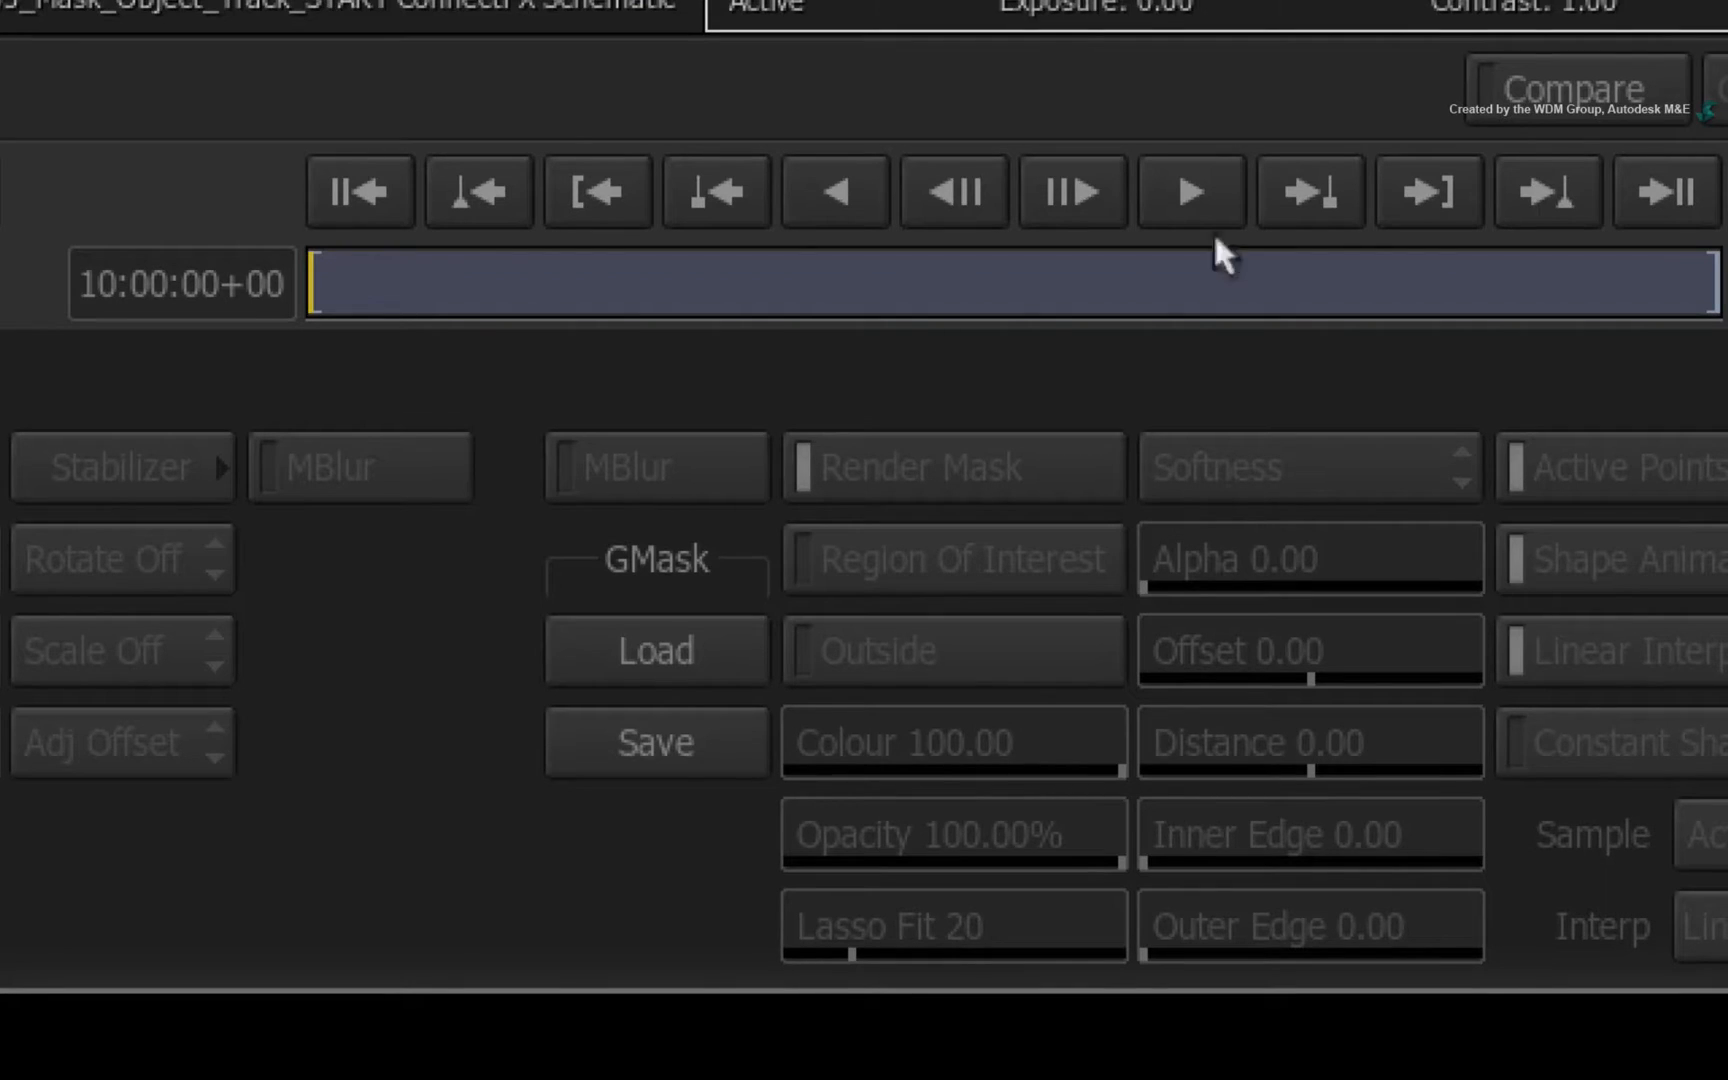
- Open the GMask load browser and jump to the MEDIA_STORE bookmarked volume
{"action": "left_click", "coordinate": [655, 649]}
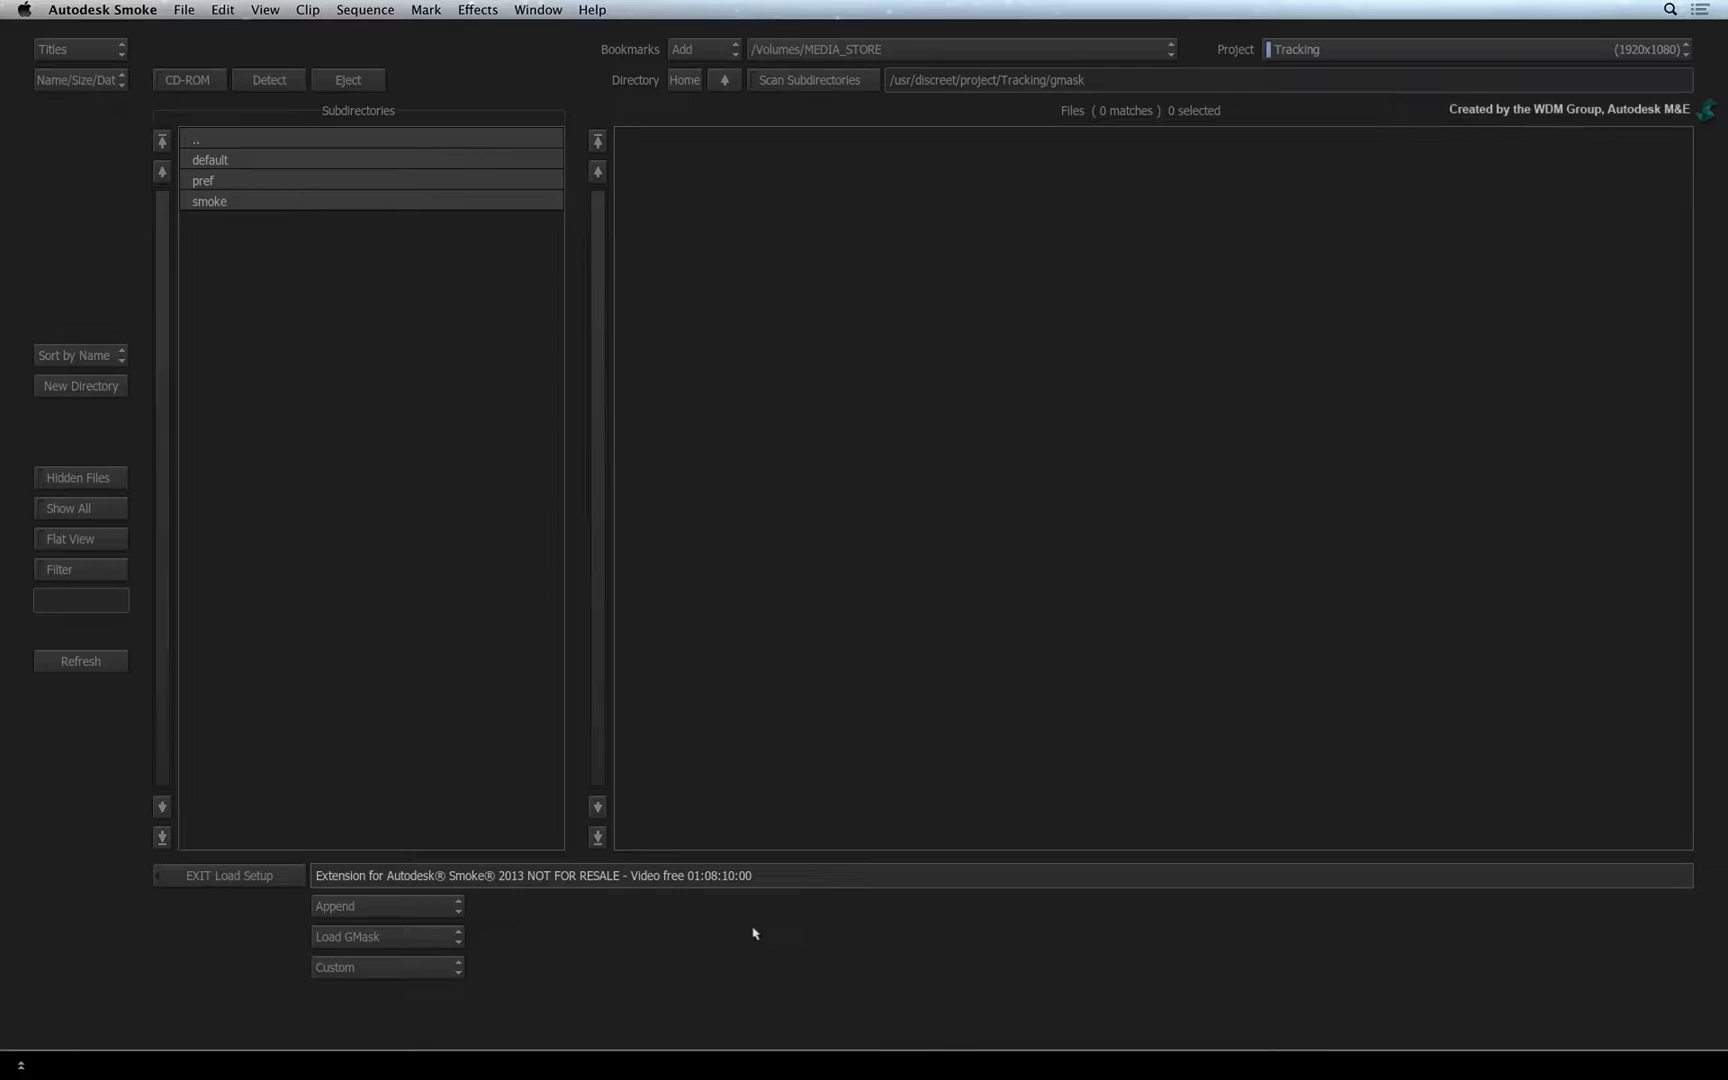
{"action": "left_click", "coordinate": [1170, 48]}
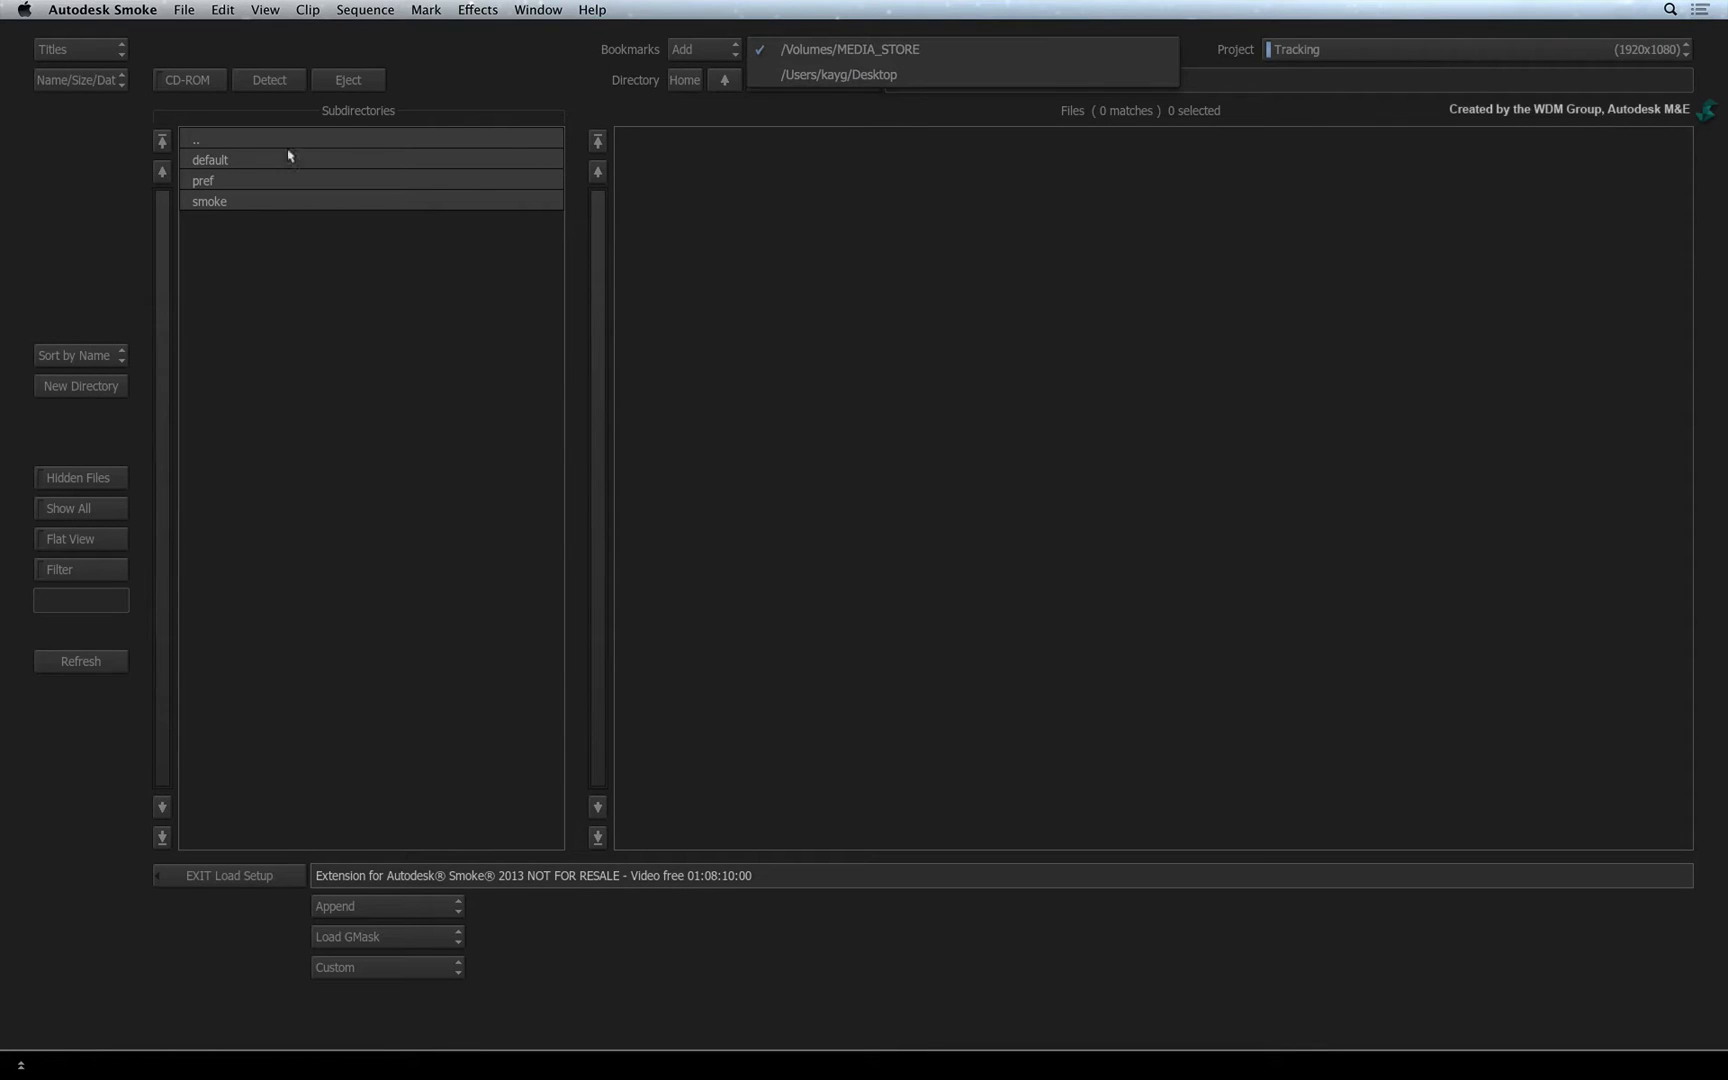
{"action": "left_click", "coordinate": [847, 50]}
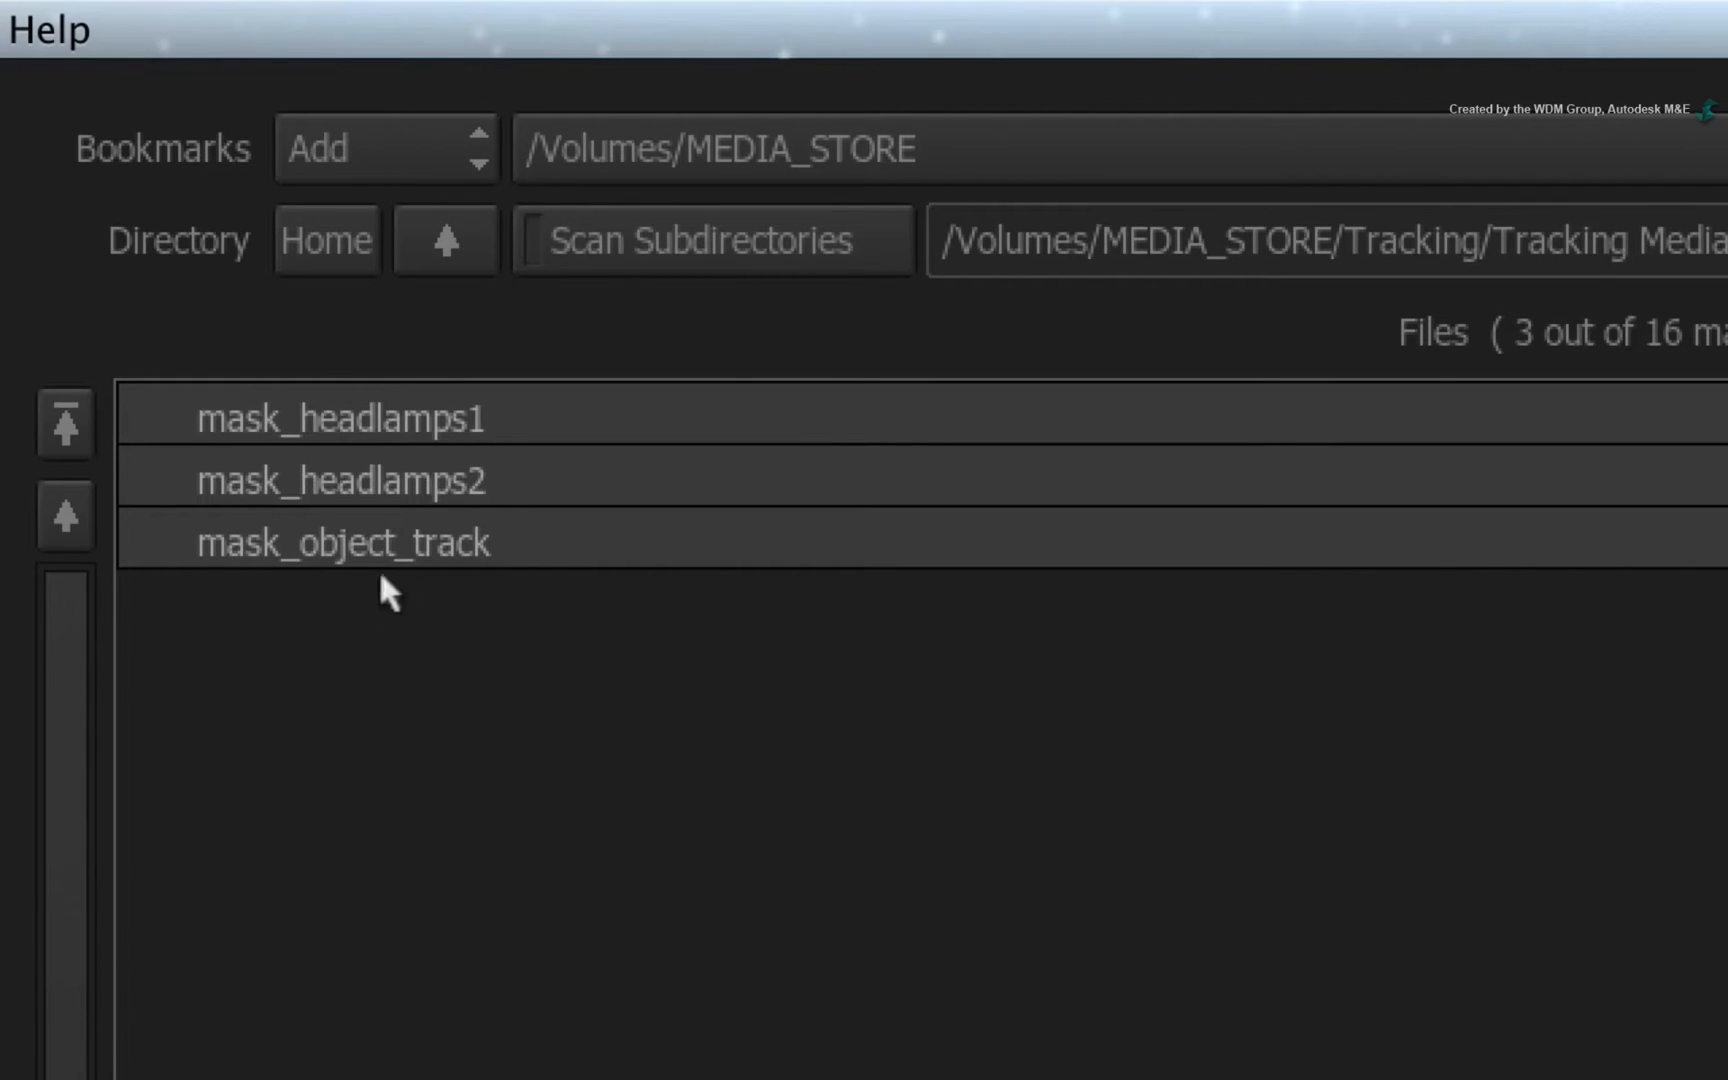
{"action": "mouse_move", "coordinate": [546, 548]}
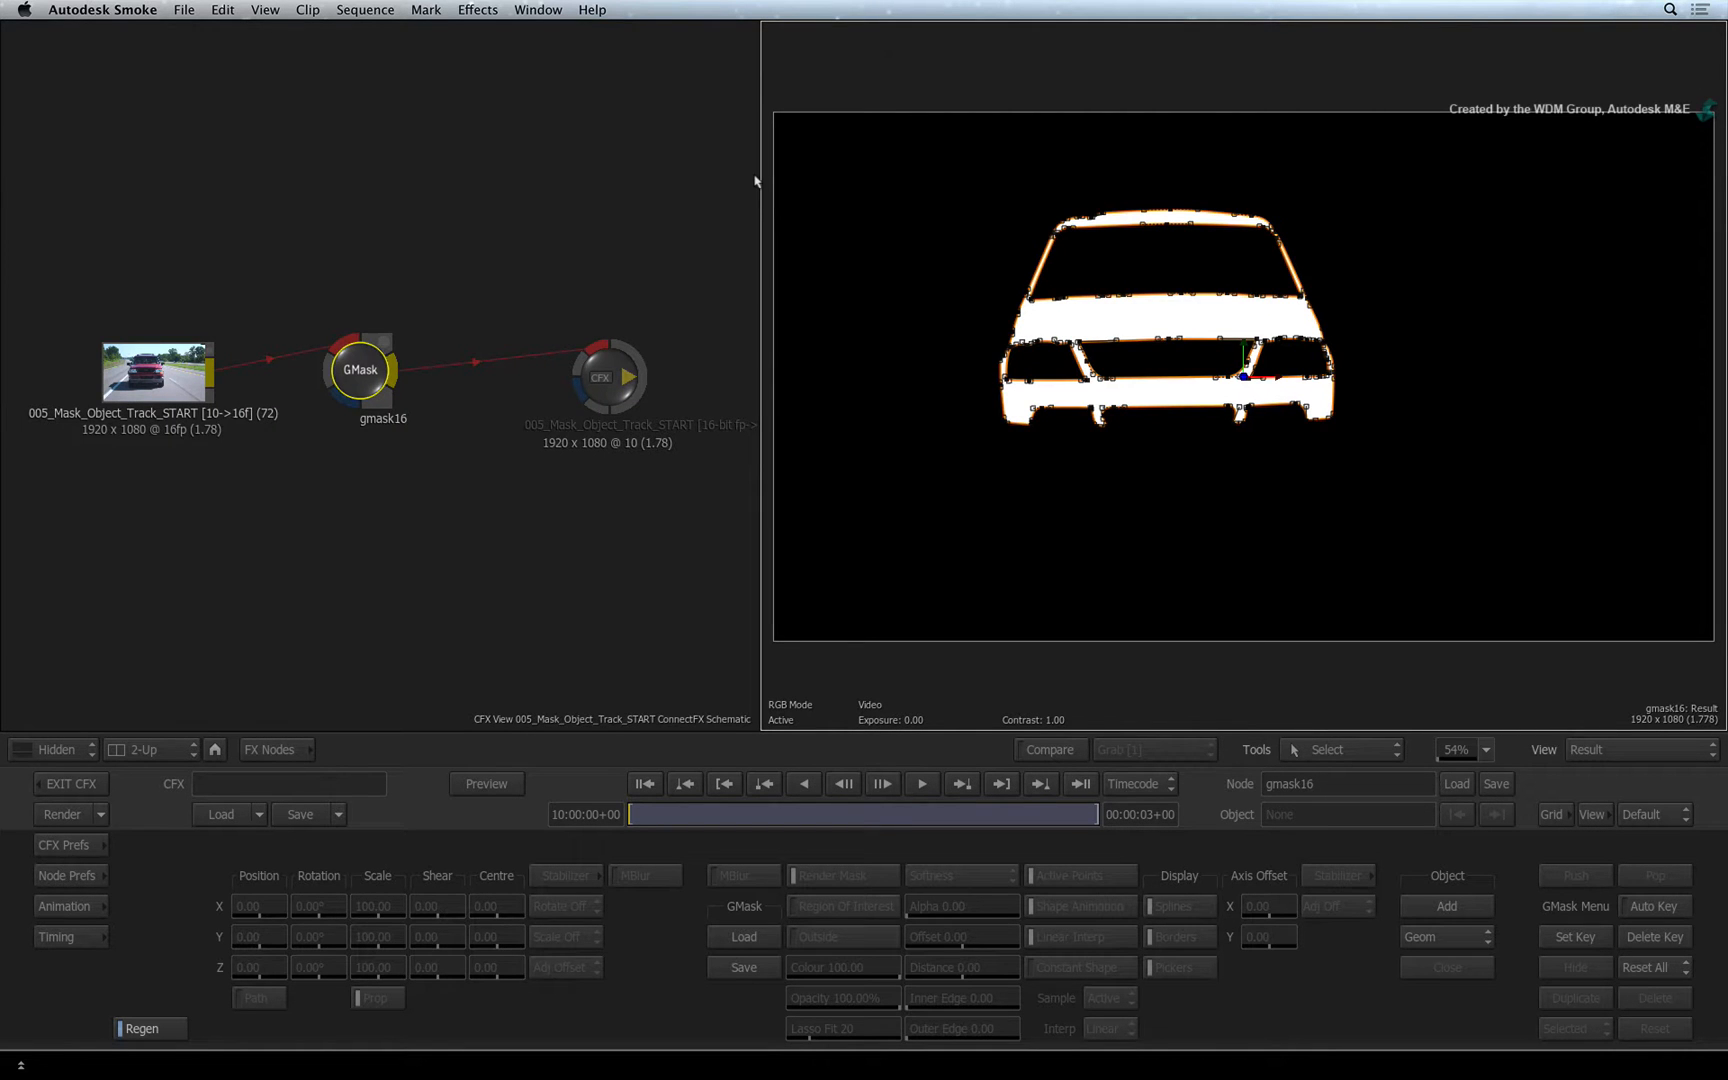
- Show the Front view with the original car footage and mask outlines instead of the matte
{"action": "key", "text": "F1"}
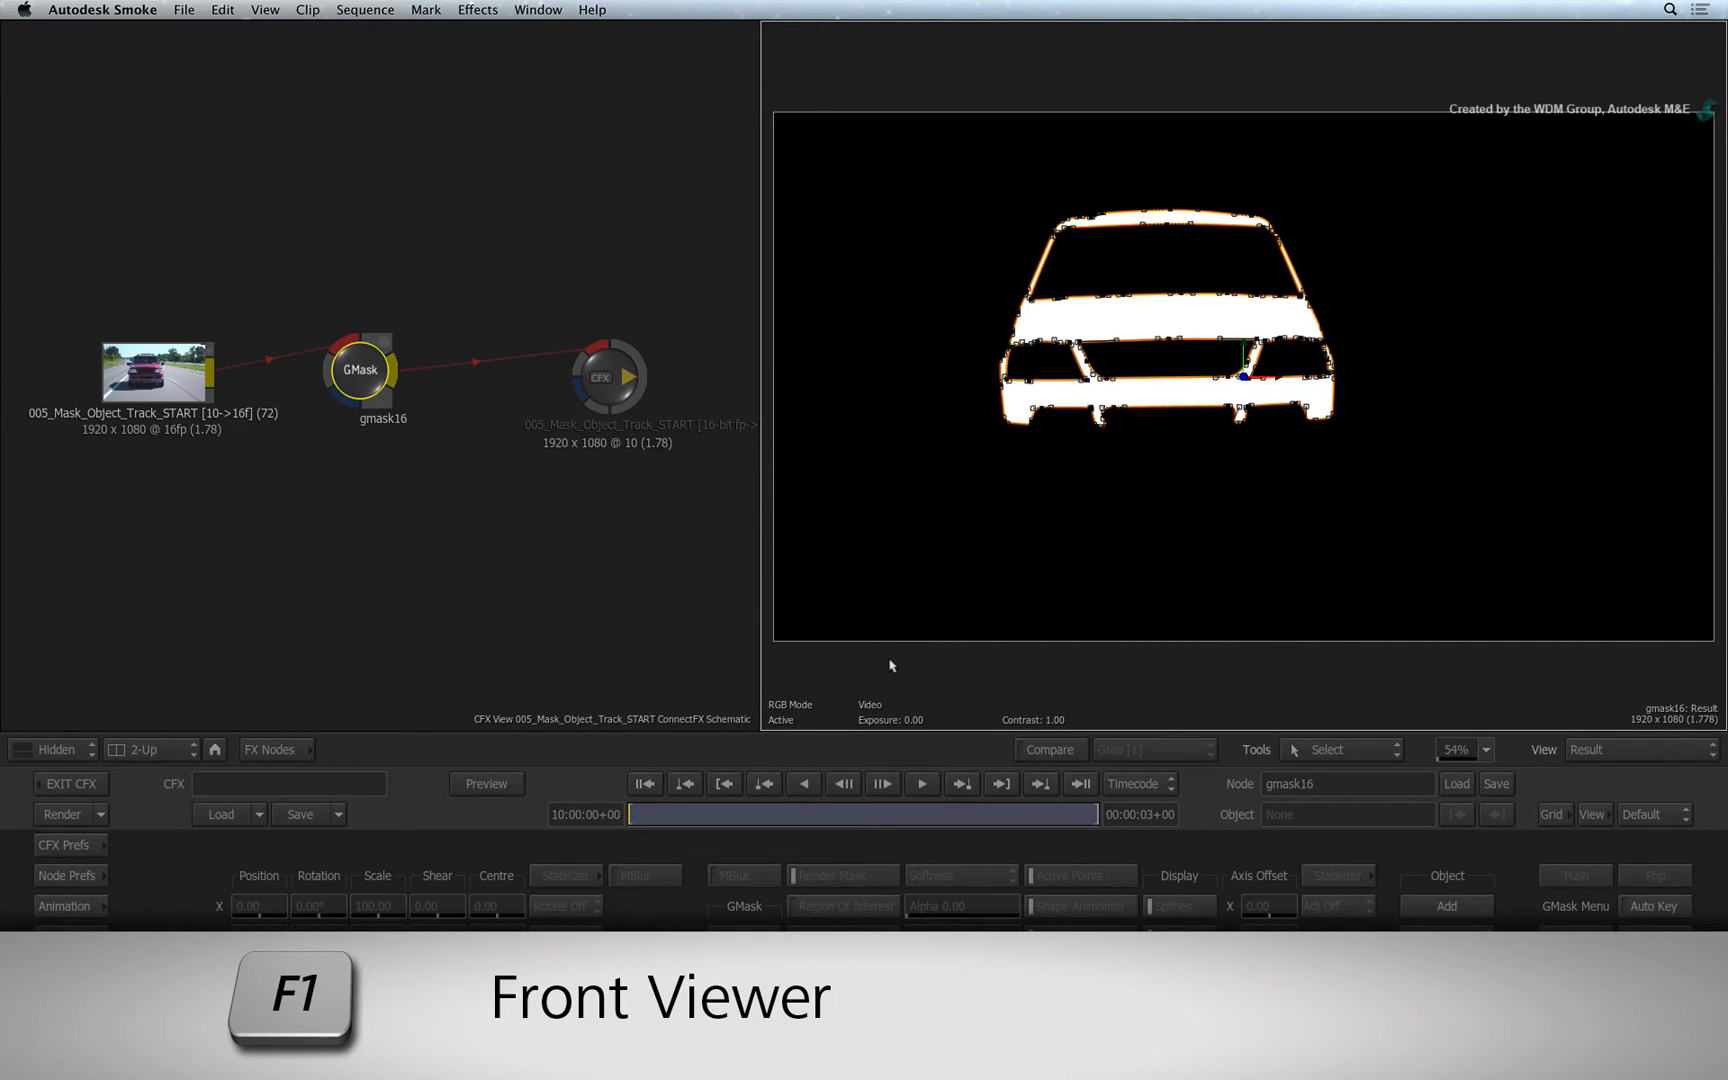
{"action": "left_click", "coordinate": [1637, 749]}
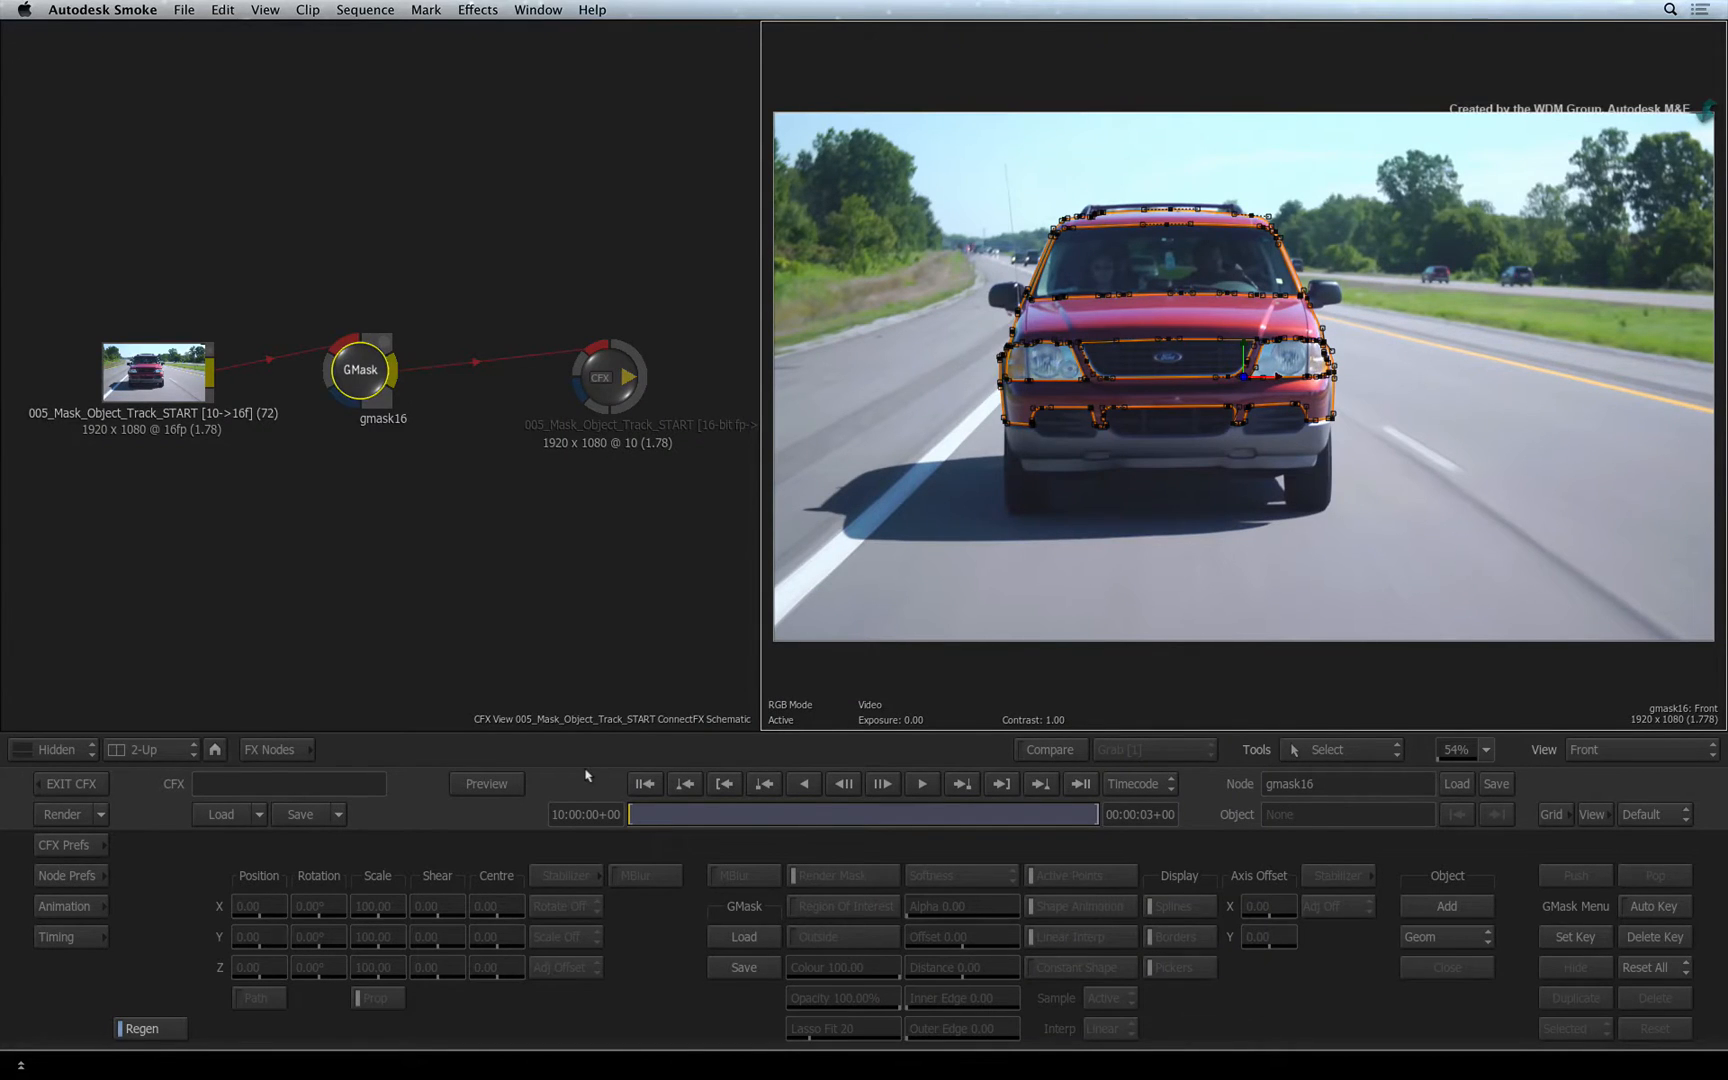
{"action": "mouse_move", "coordinate": [539, 669]}
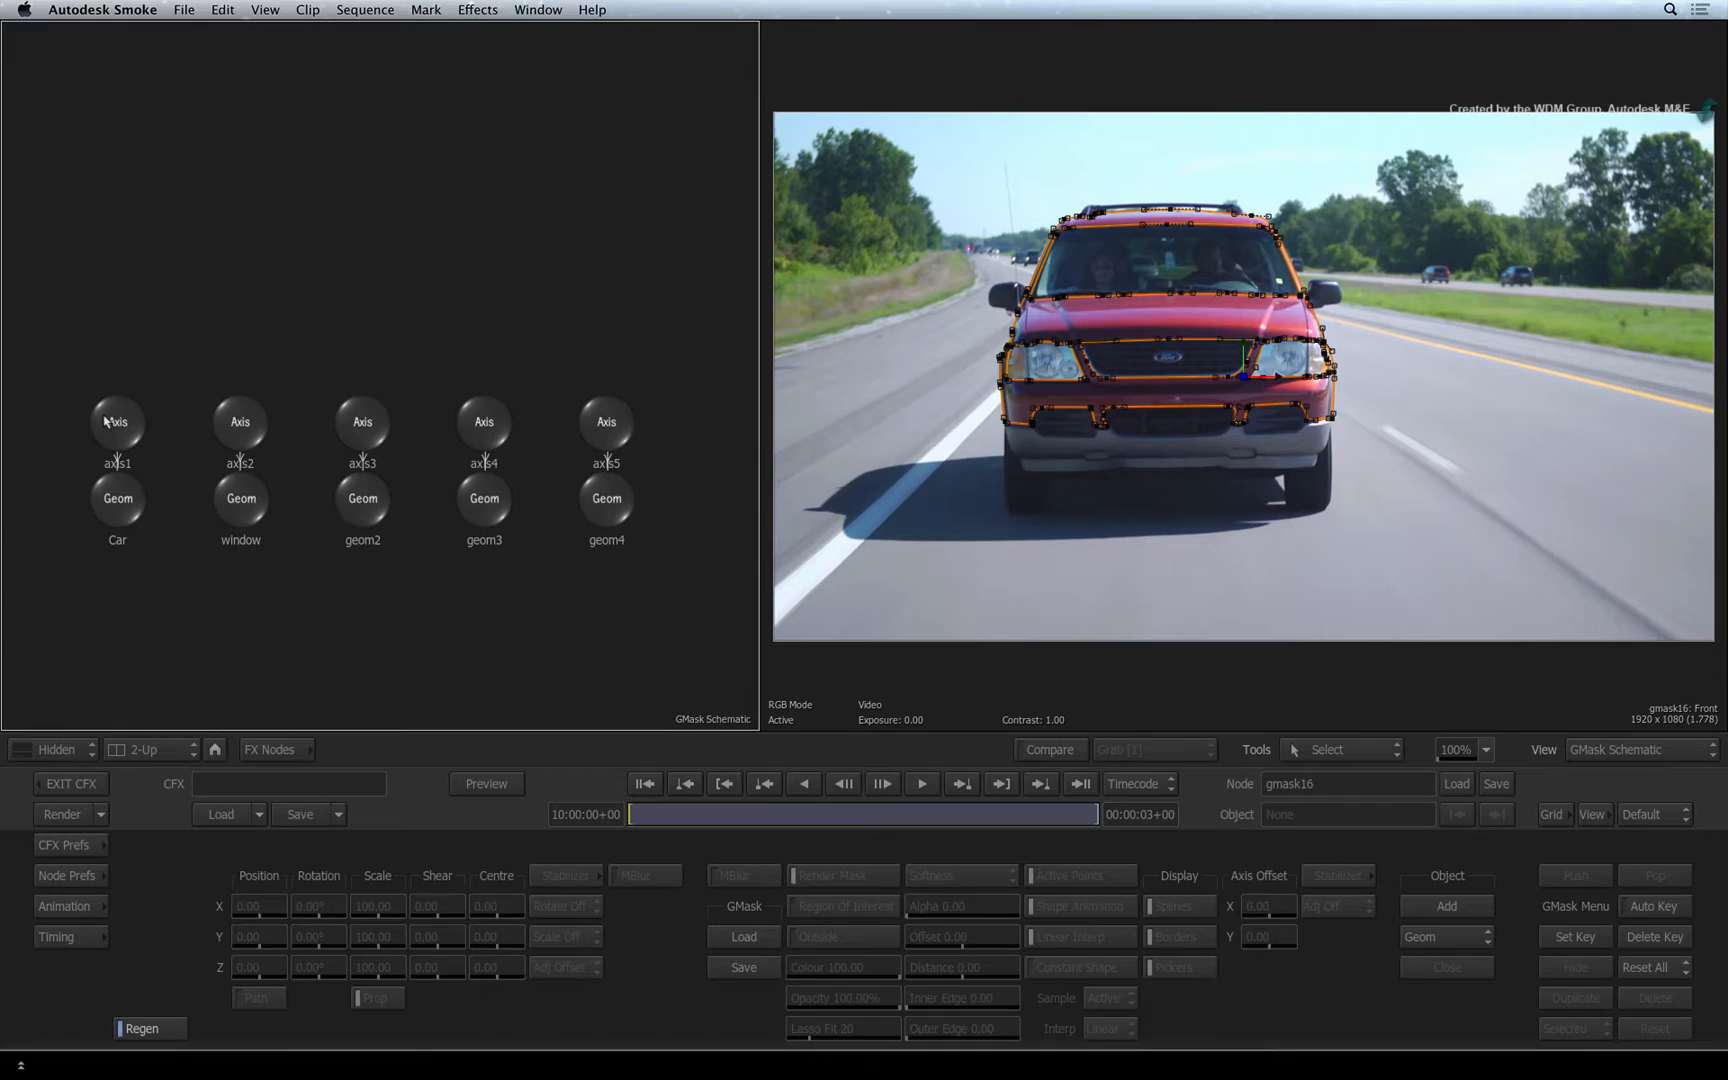
- Add axis7 above the shape axes and link axis1 through axis5 beneath it
{"action": "left_click", "coordinate": [239, 421]}
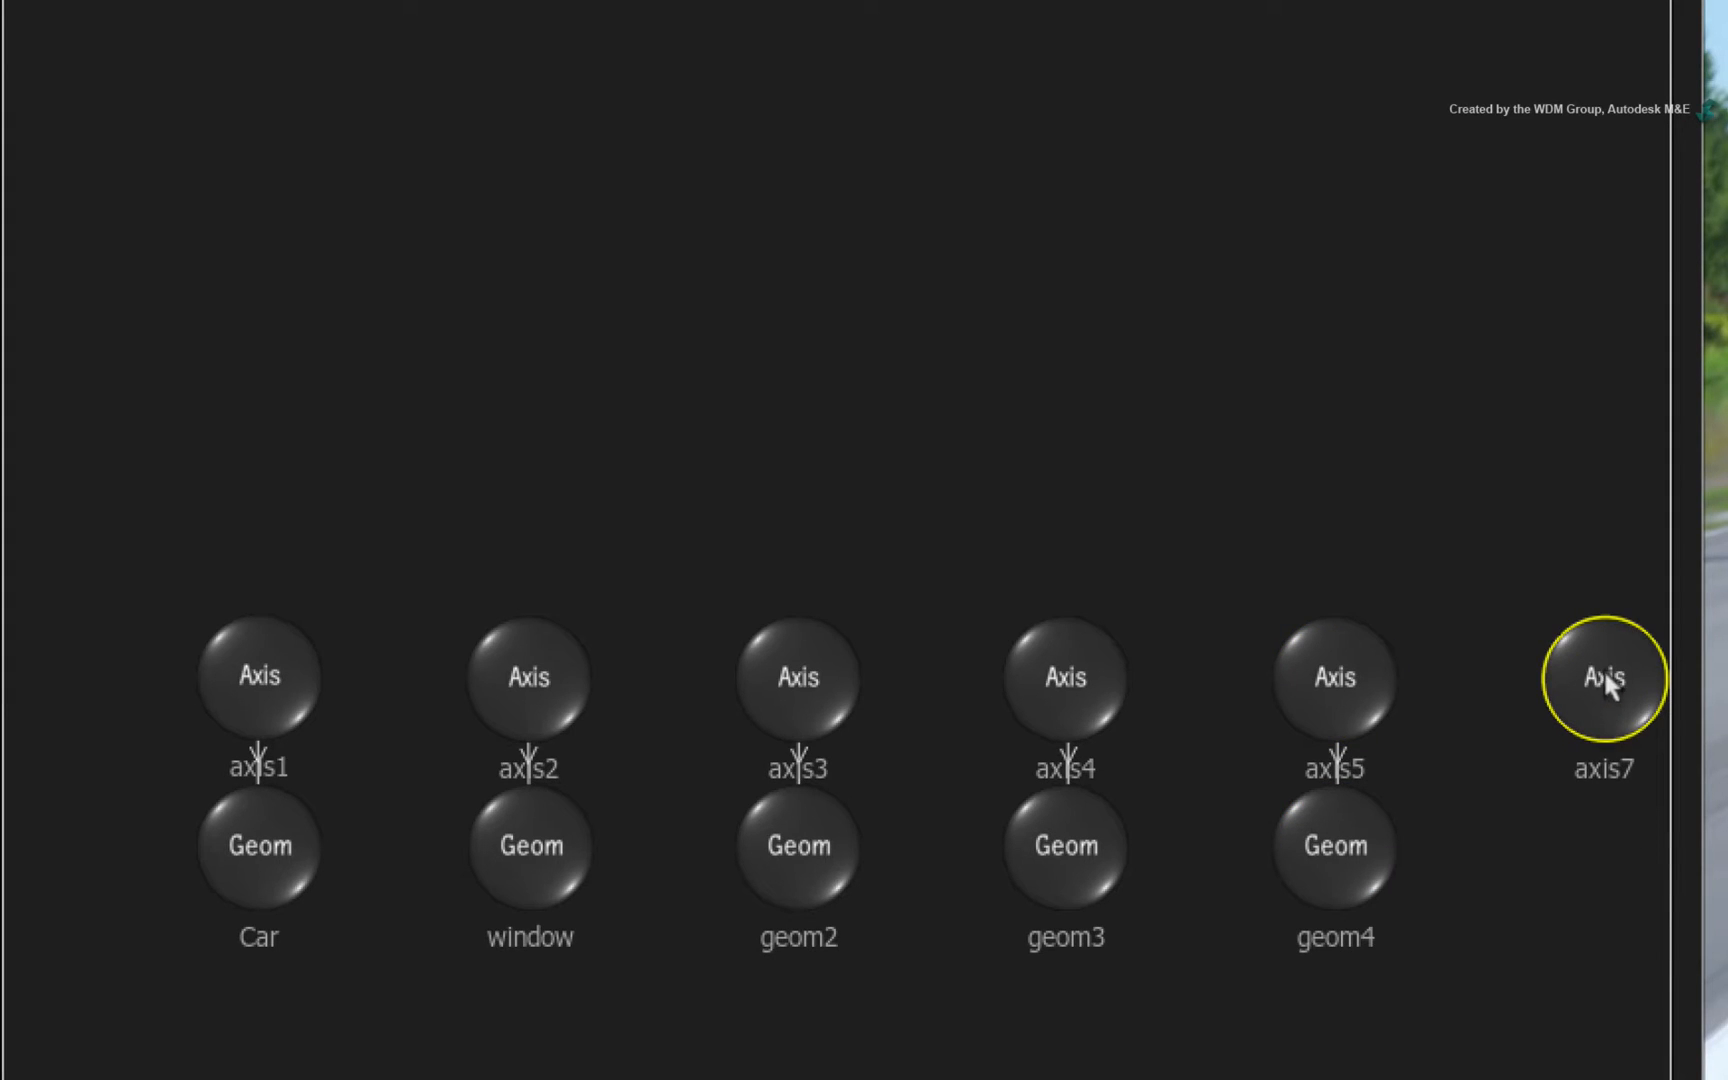
{"action": "left_click_drag", "start_coordinate": [1602, 678], "coordinate": [802, 191]}
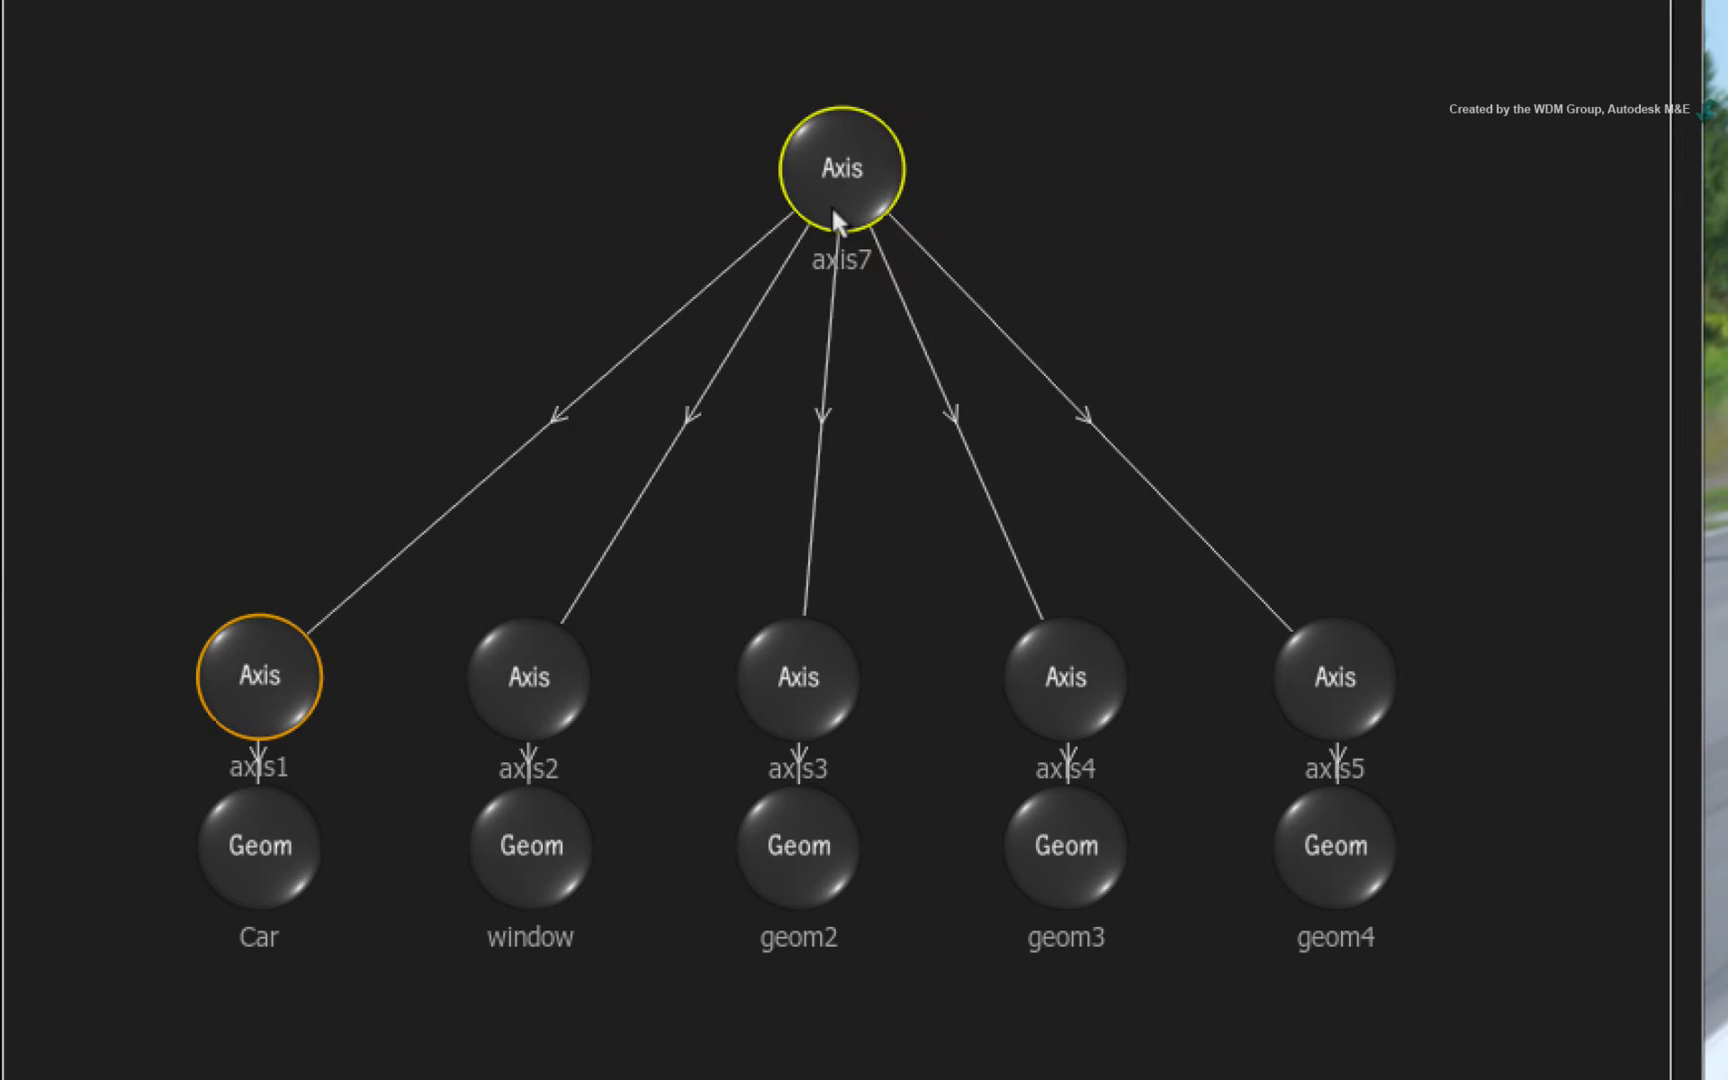
{"action": "left_click", "coordinate": [797, 676]}
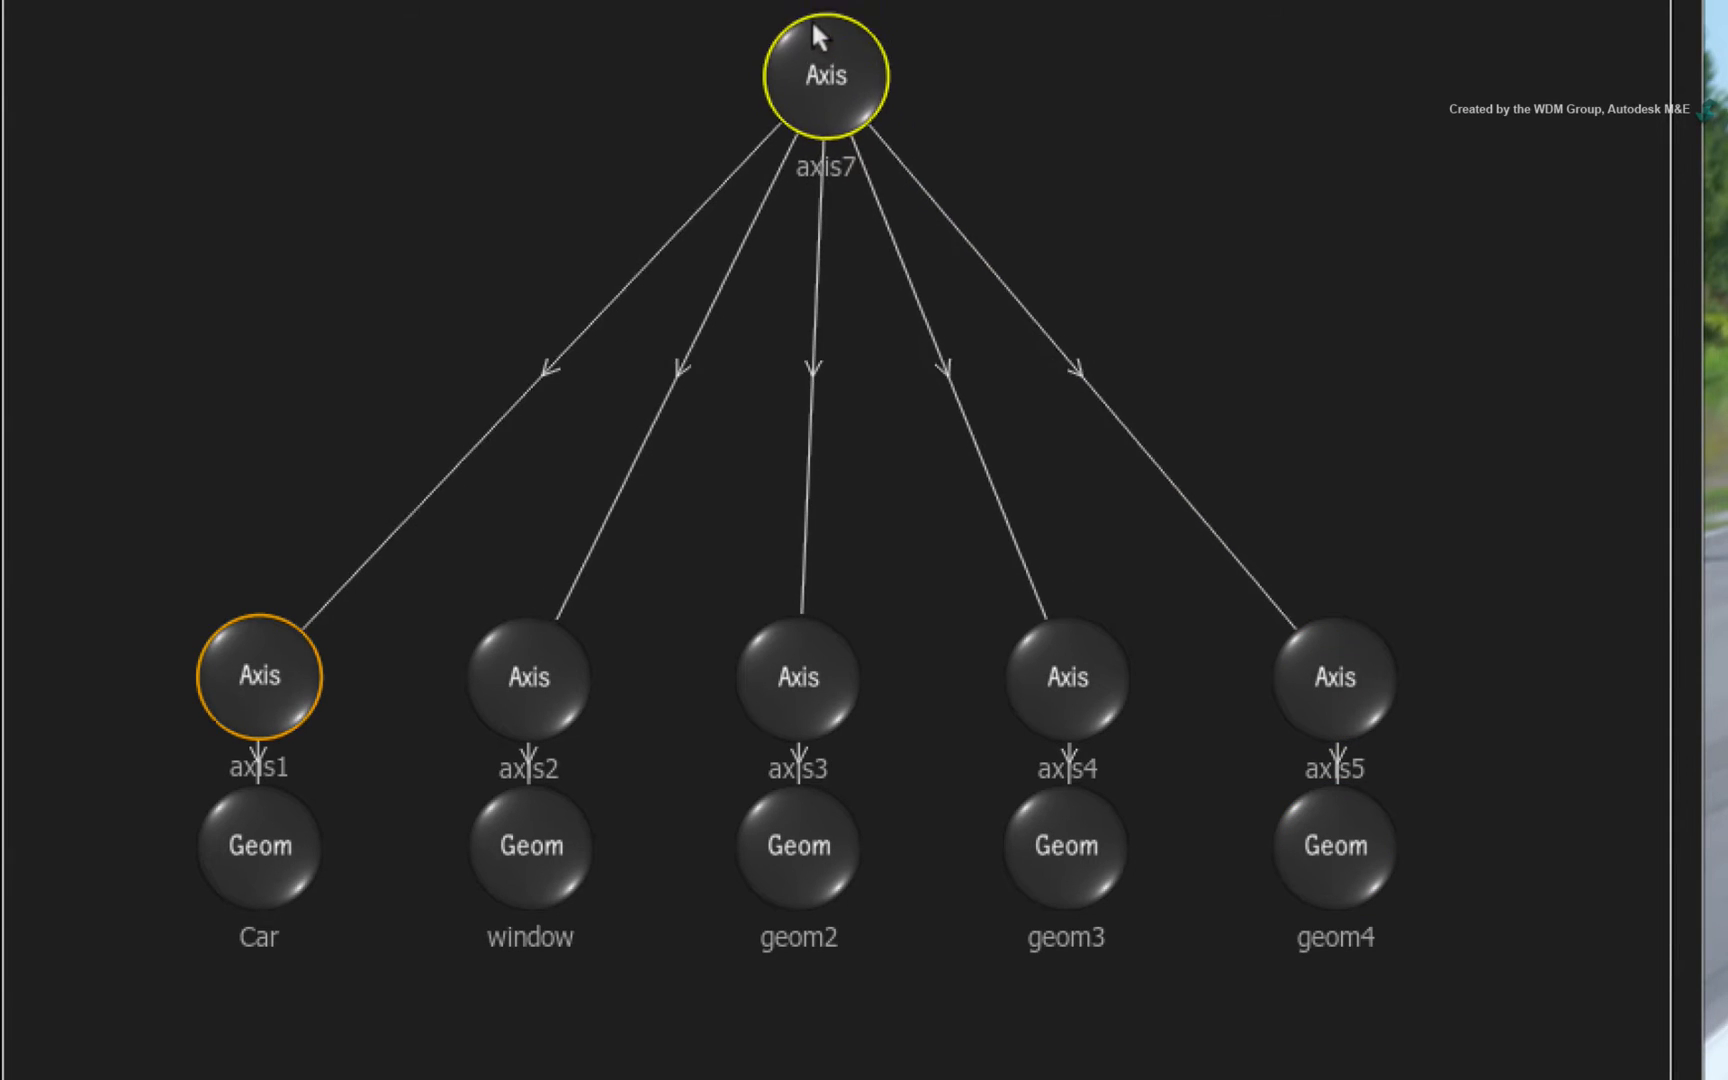
{"action": "left_click_drag", "start_coordinate": [821, 75], "coordinate": [821, 251]}
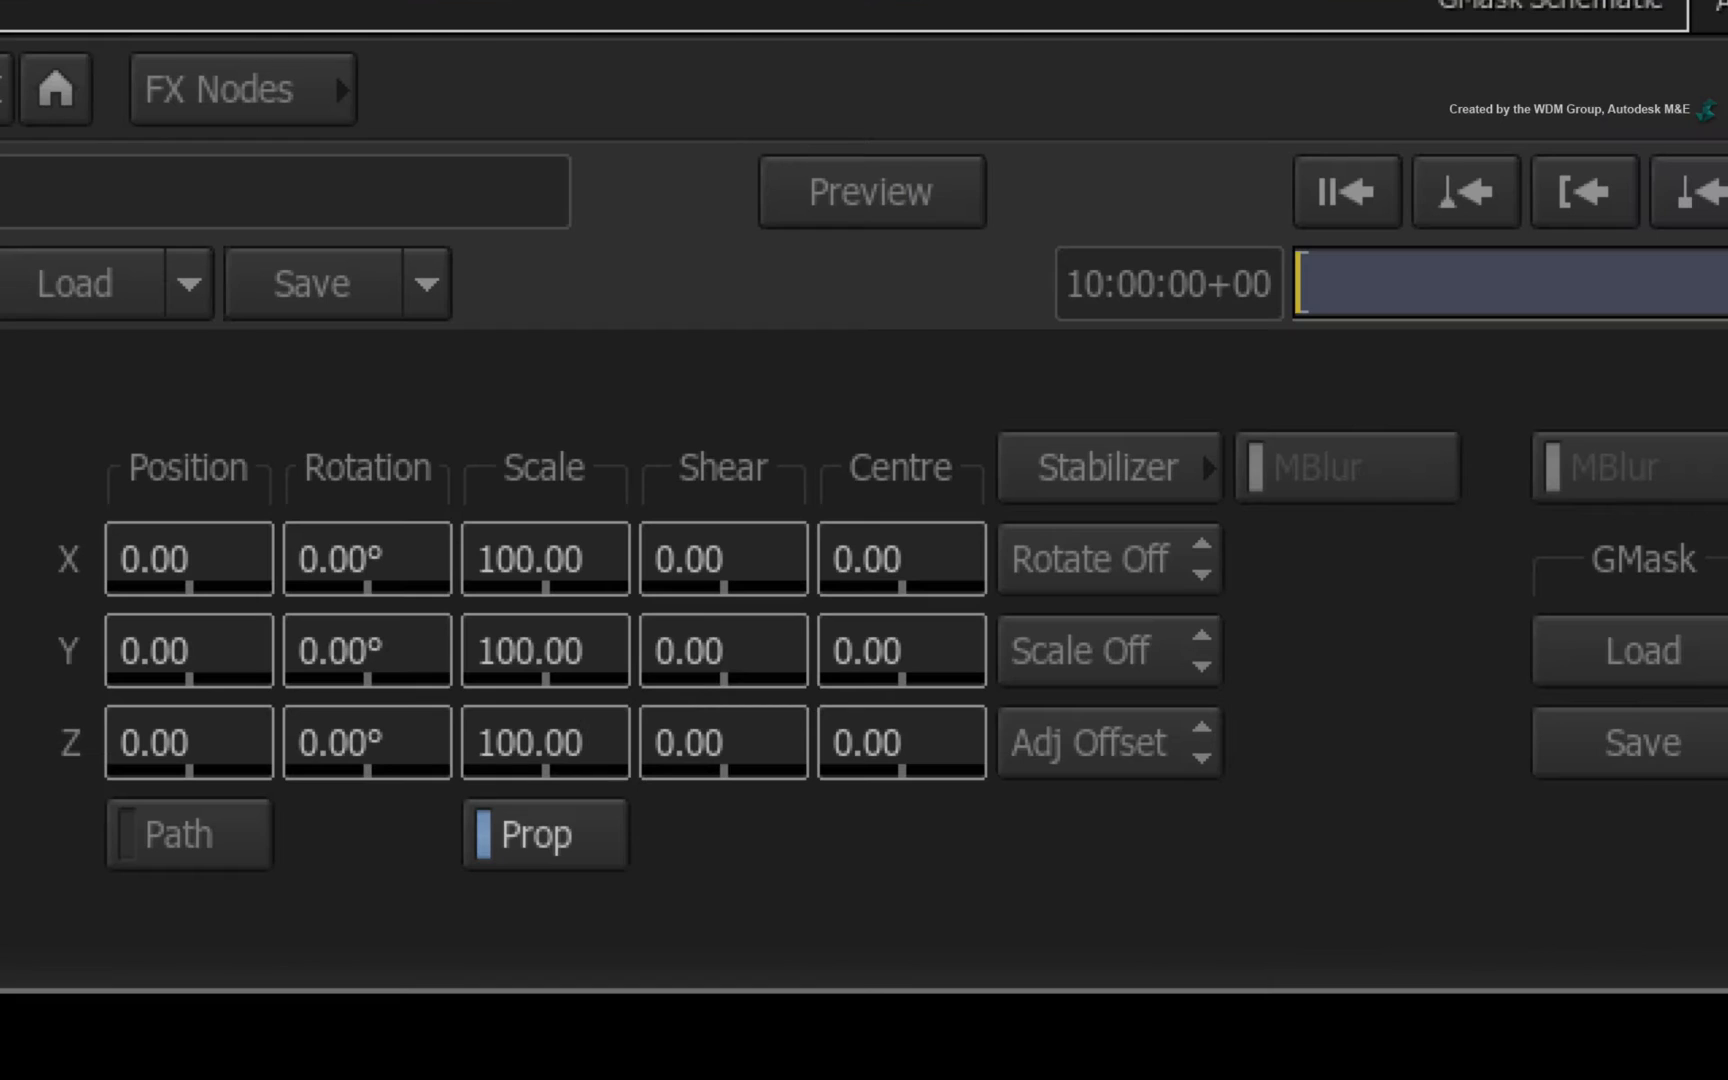
{"action": "mouse_move", "coordinate": [1251, 551]}
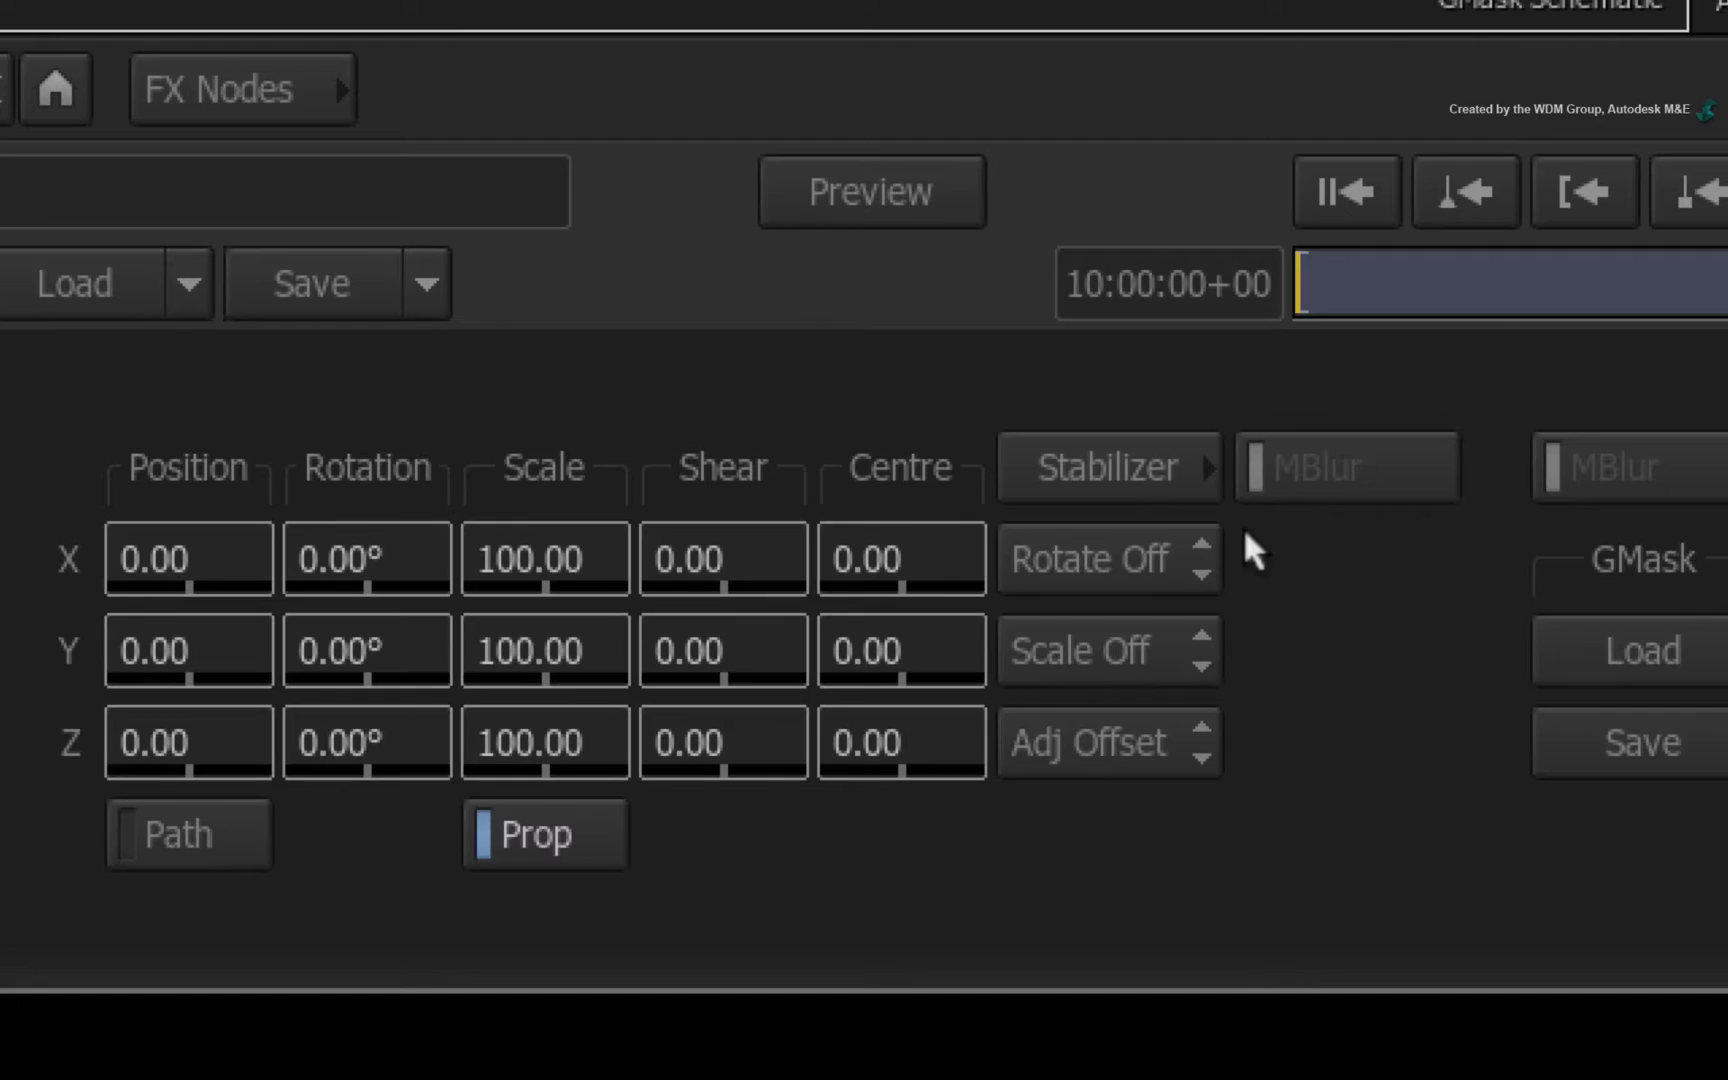
{"action": "mouse_move", "coordinate": [1238, 676]}
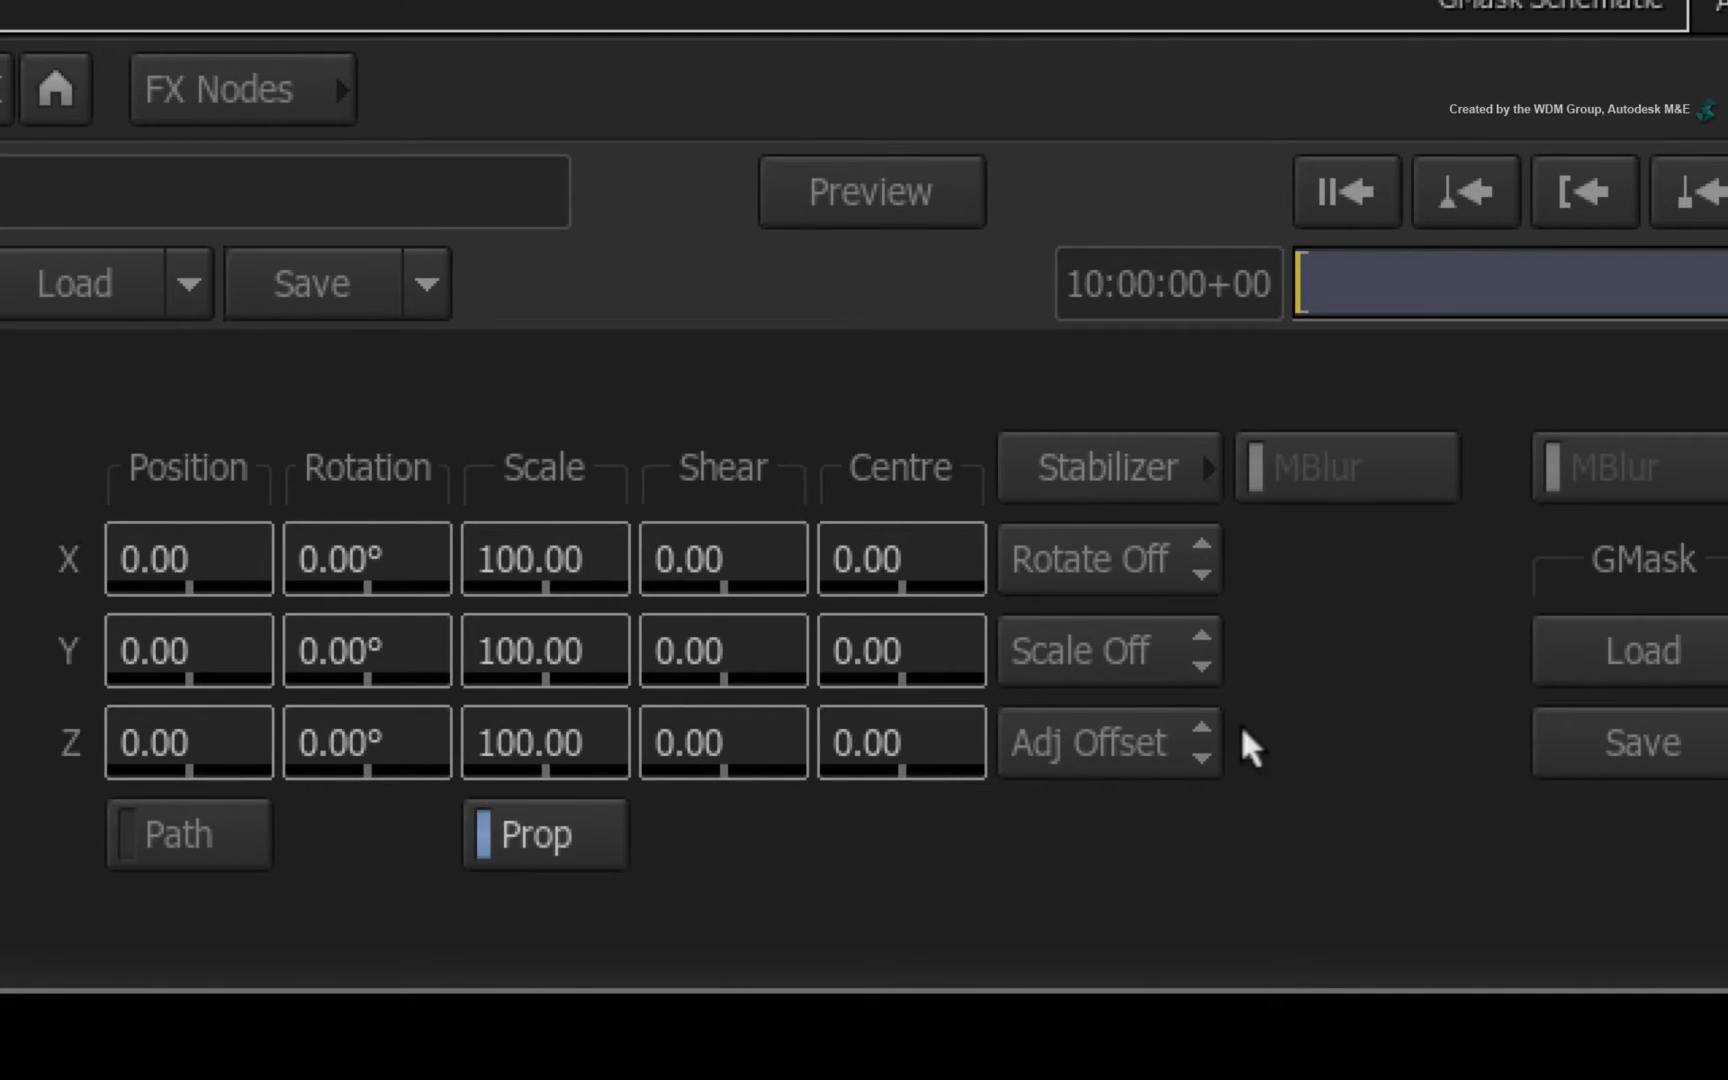
{"action": "mouse_move", "coordinate": [1245, 617]}
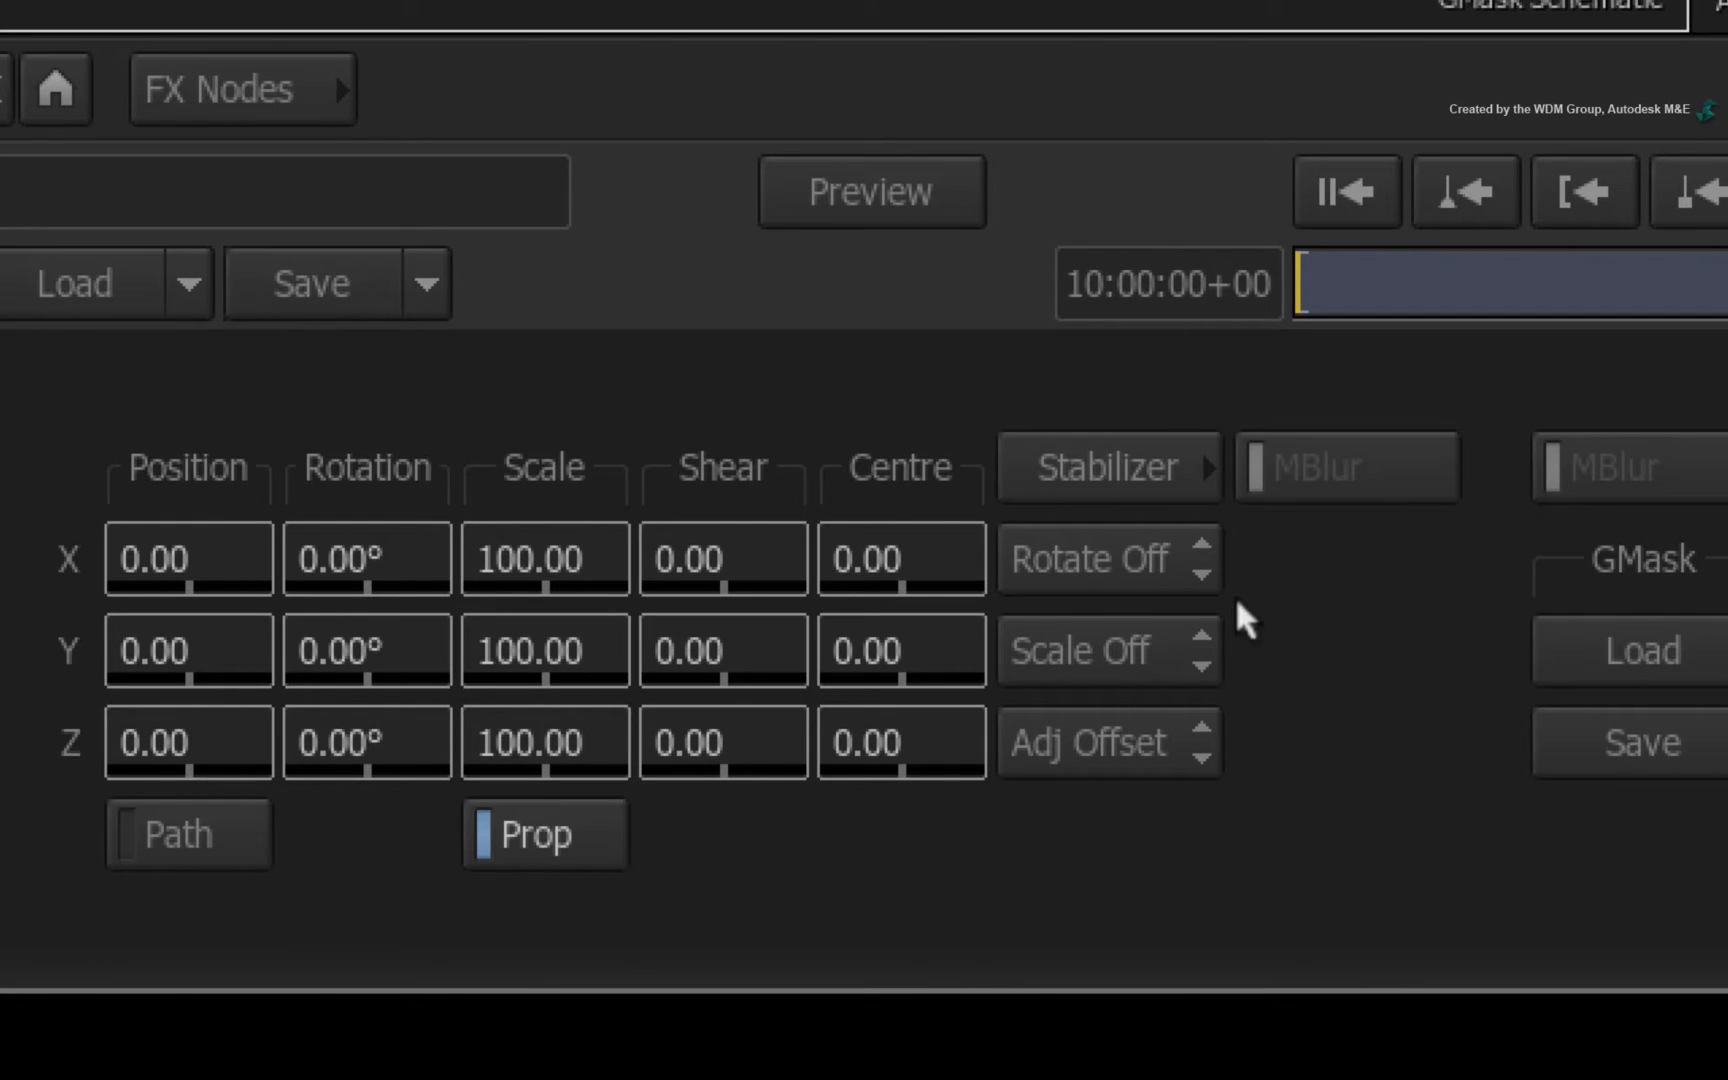
{"action": "mouse_move", "coordinate": [1239, 574]}
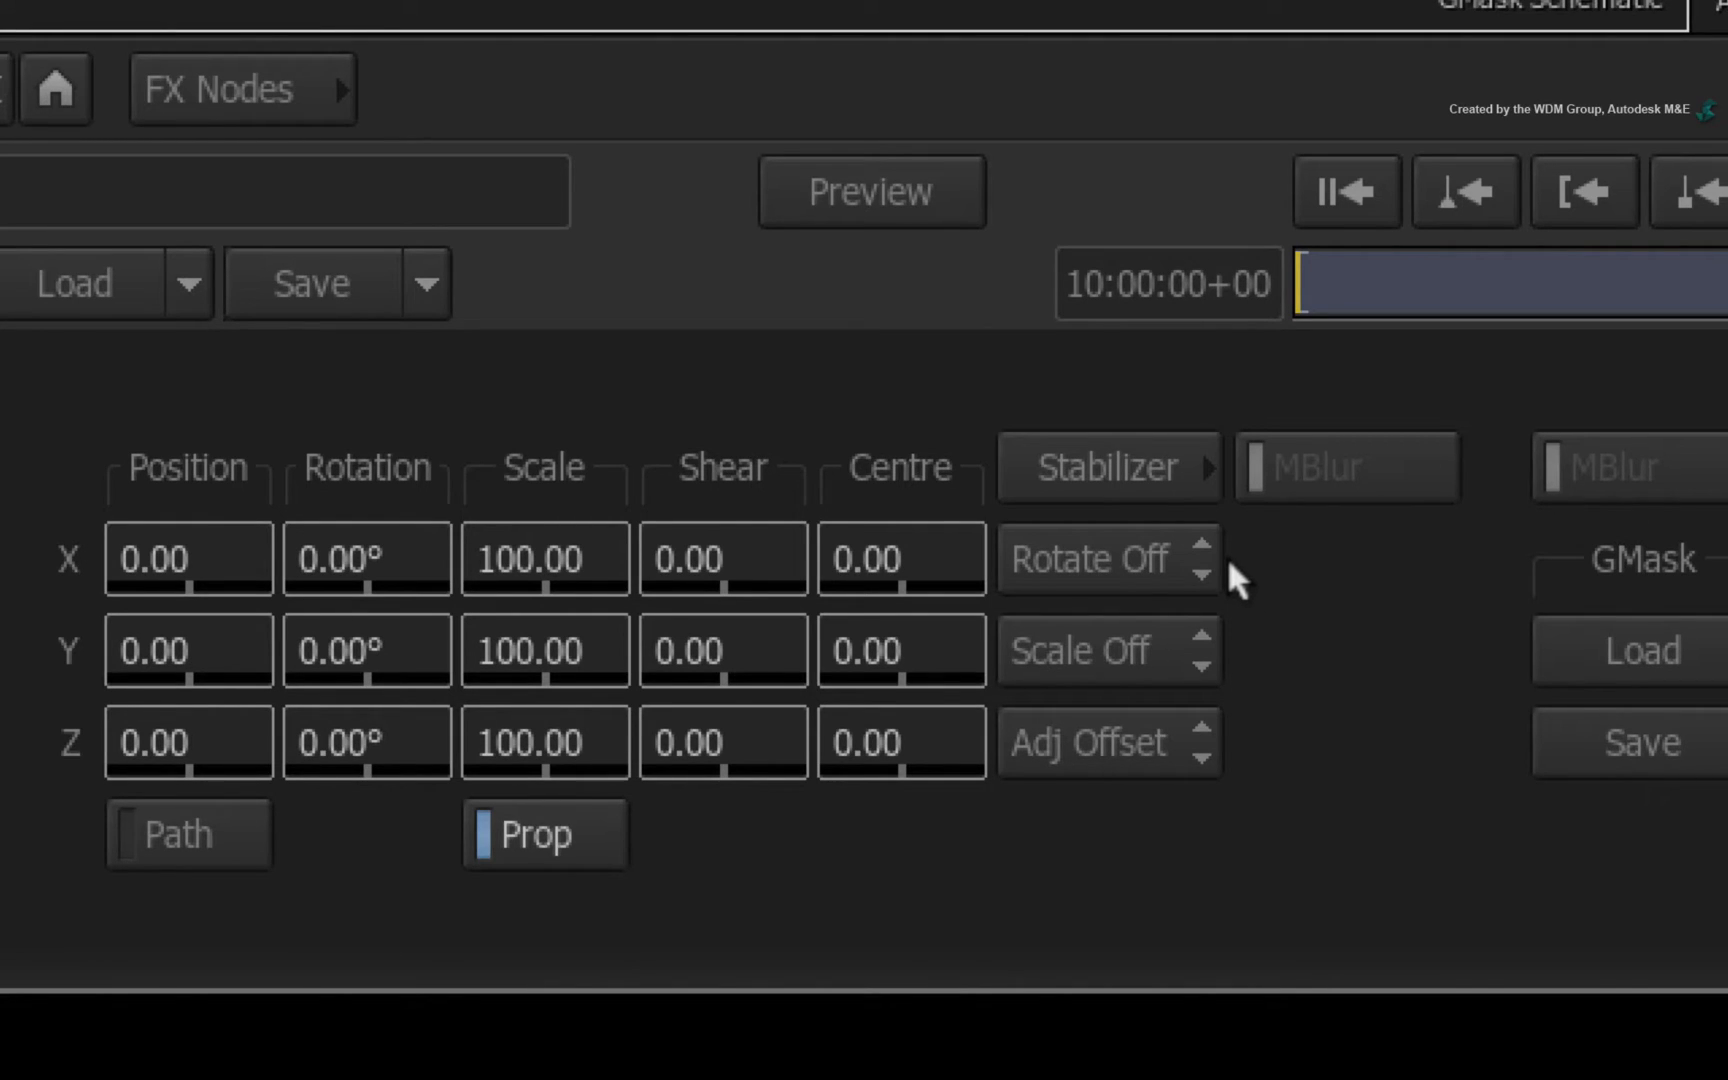
- Enable rotation tracking on axis7 and set its adjustment mode to Adj Axis
{"action": "left_click", "coordinate": [1091, 559]}
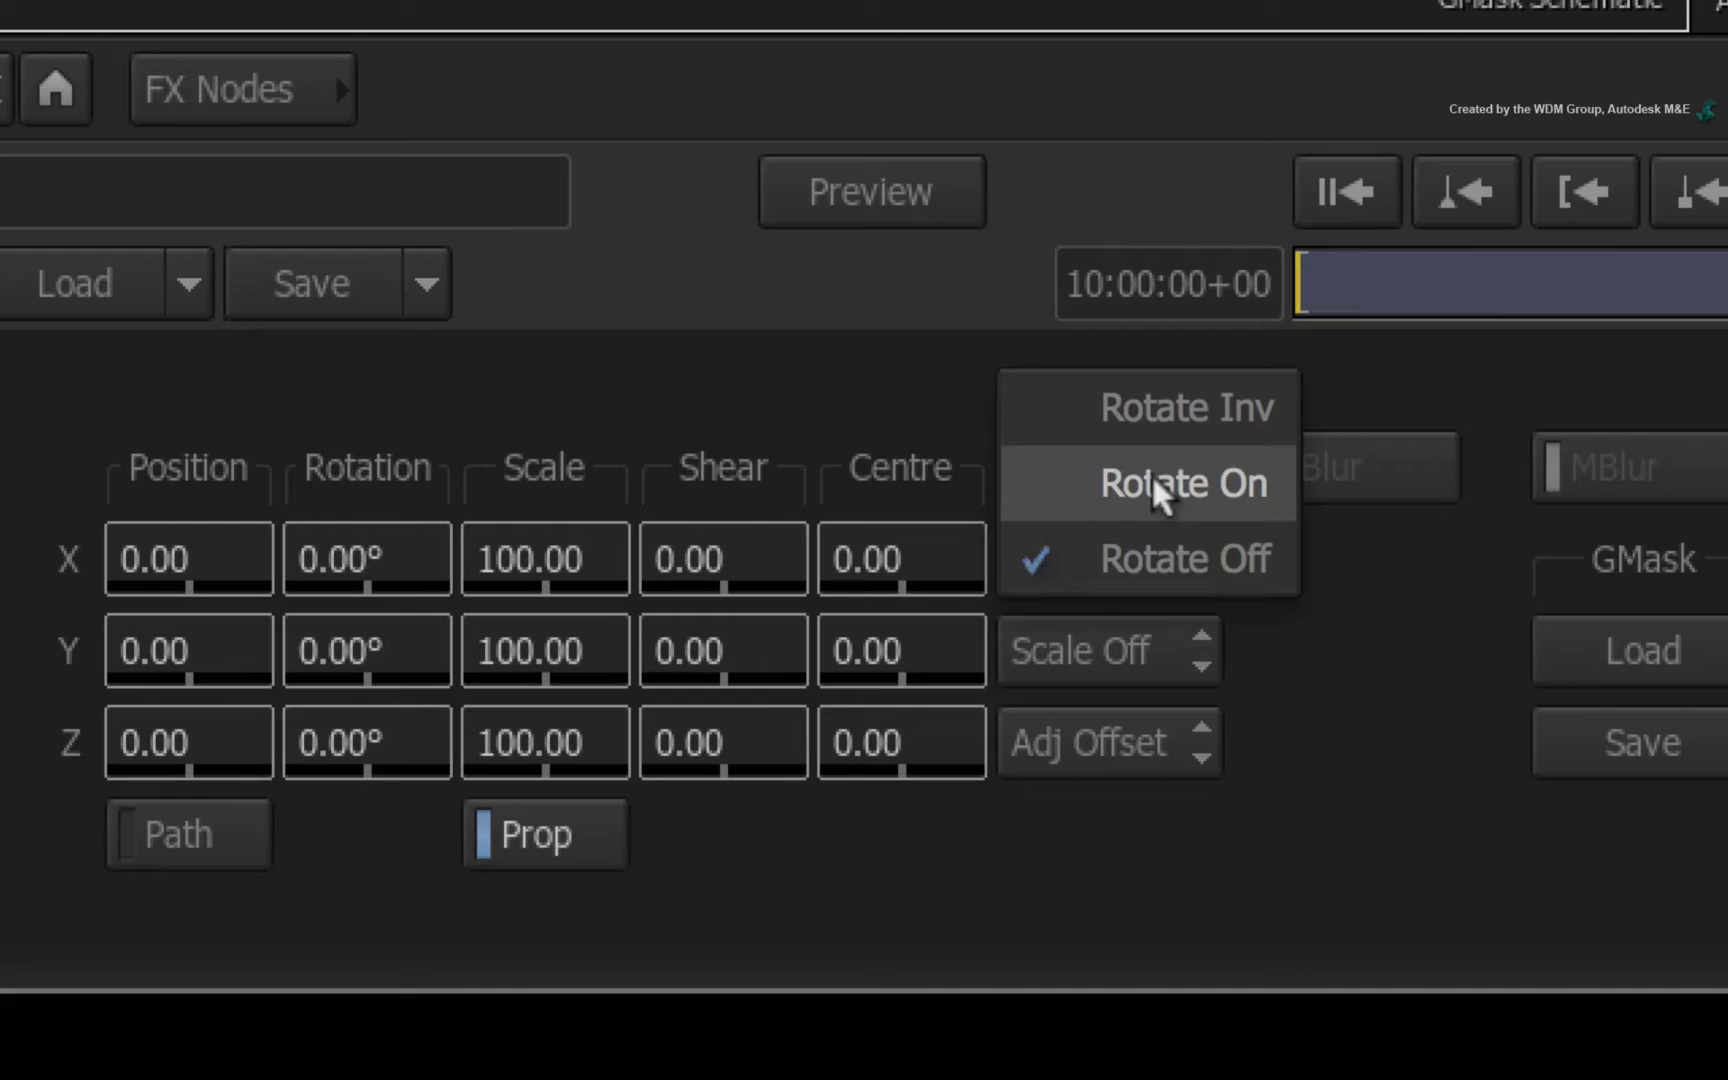
{"action": "left_click", "coordinate": [1184, 483]}
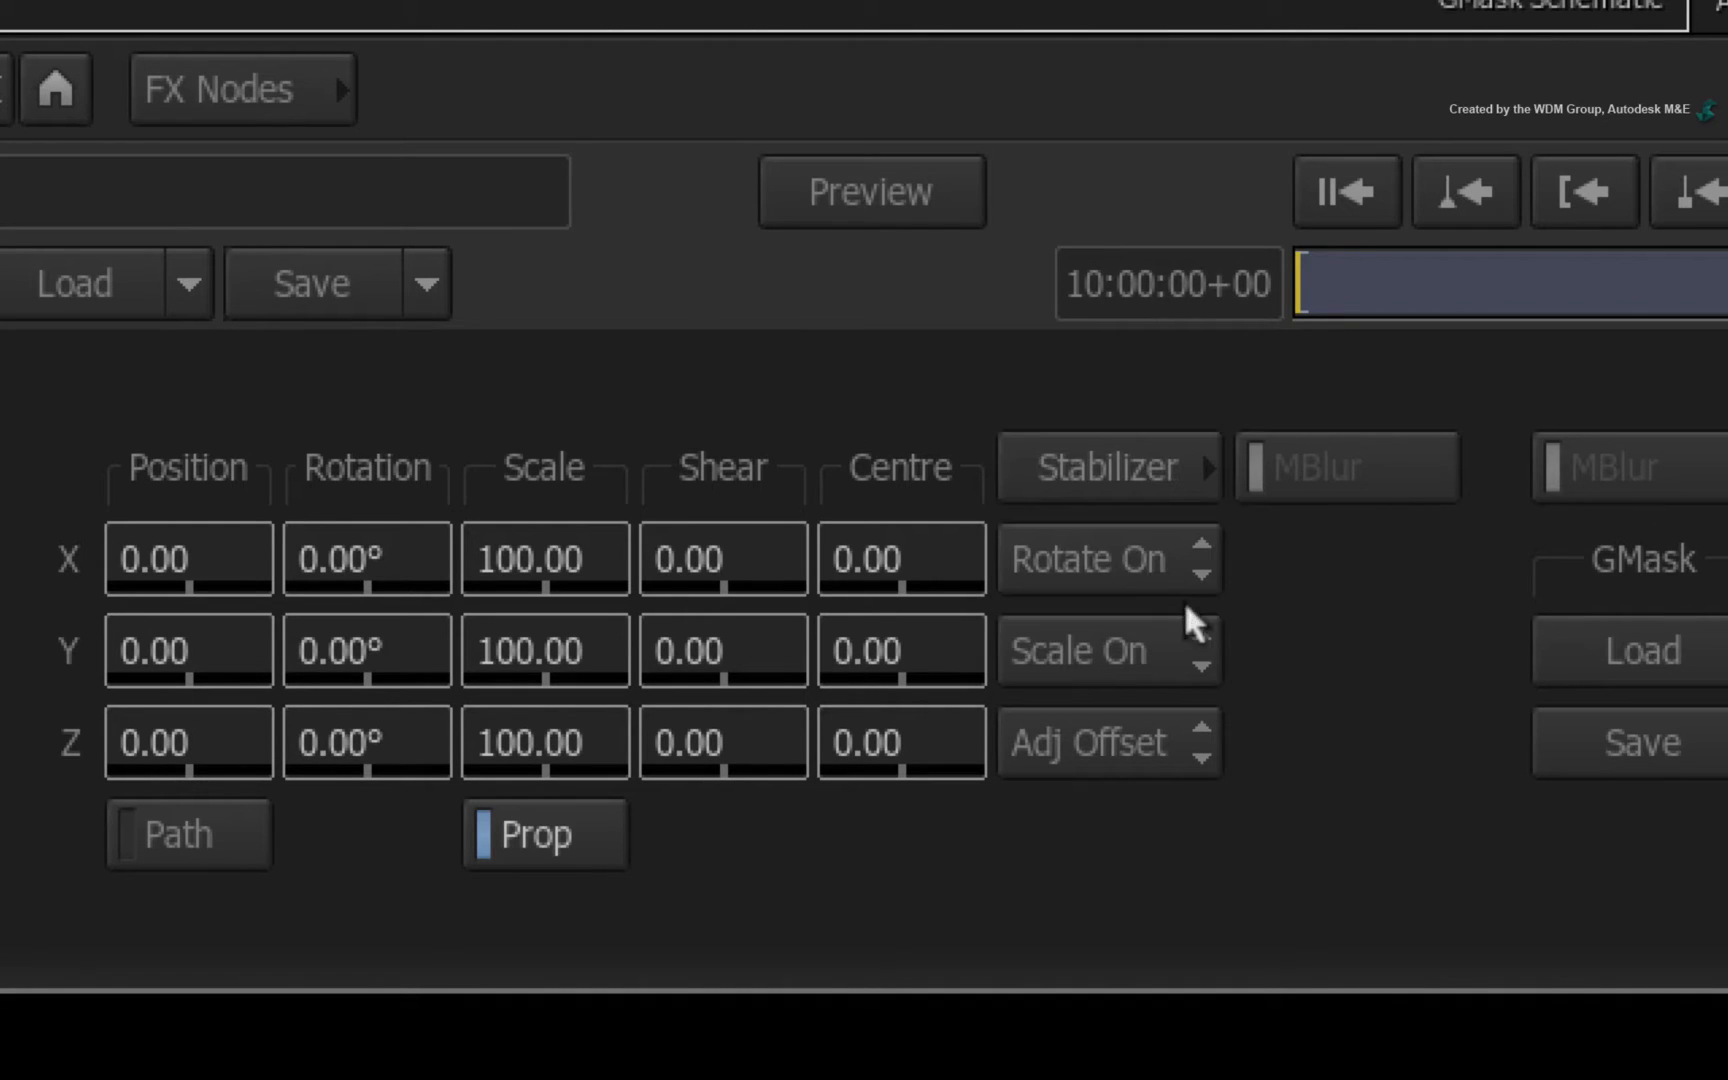
{"action": "mouse_move", "coordinate": [1232, 752]}
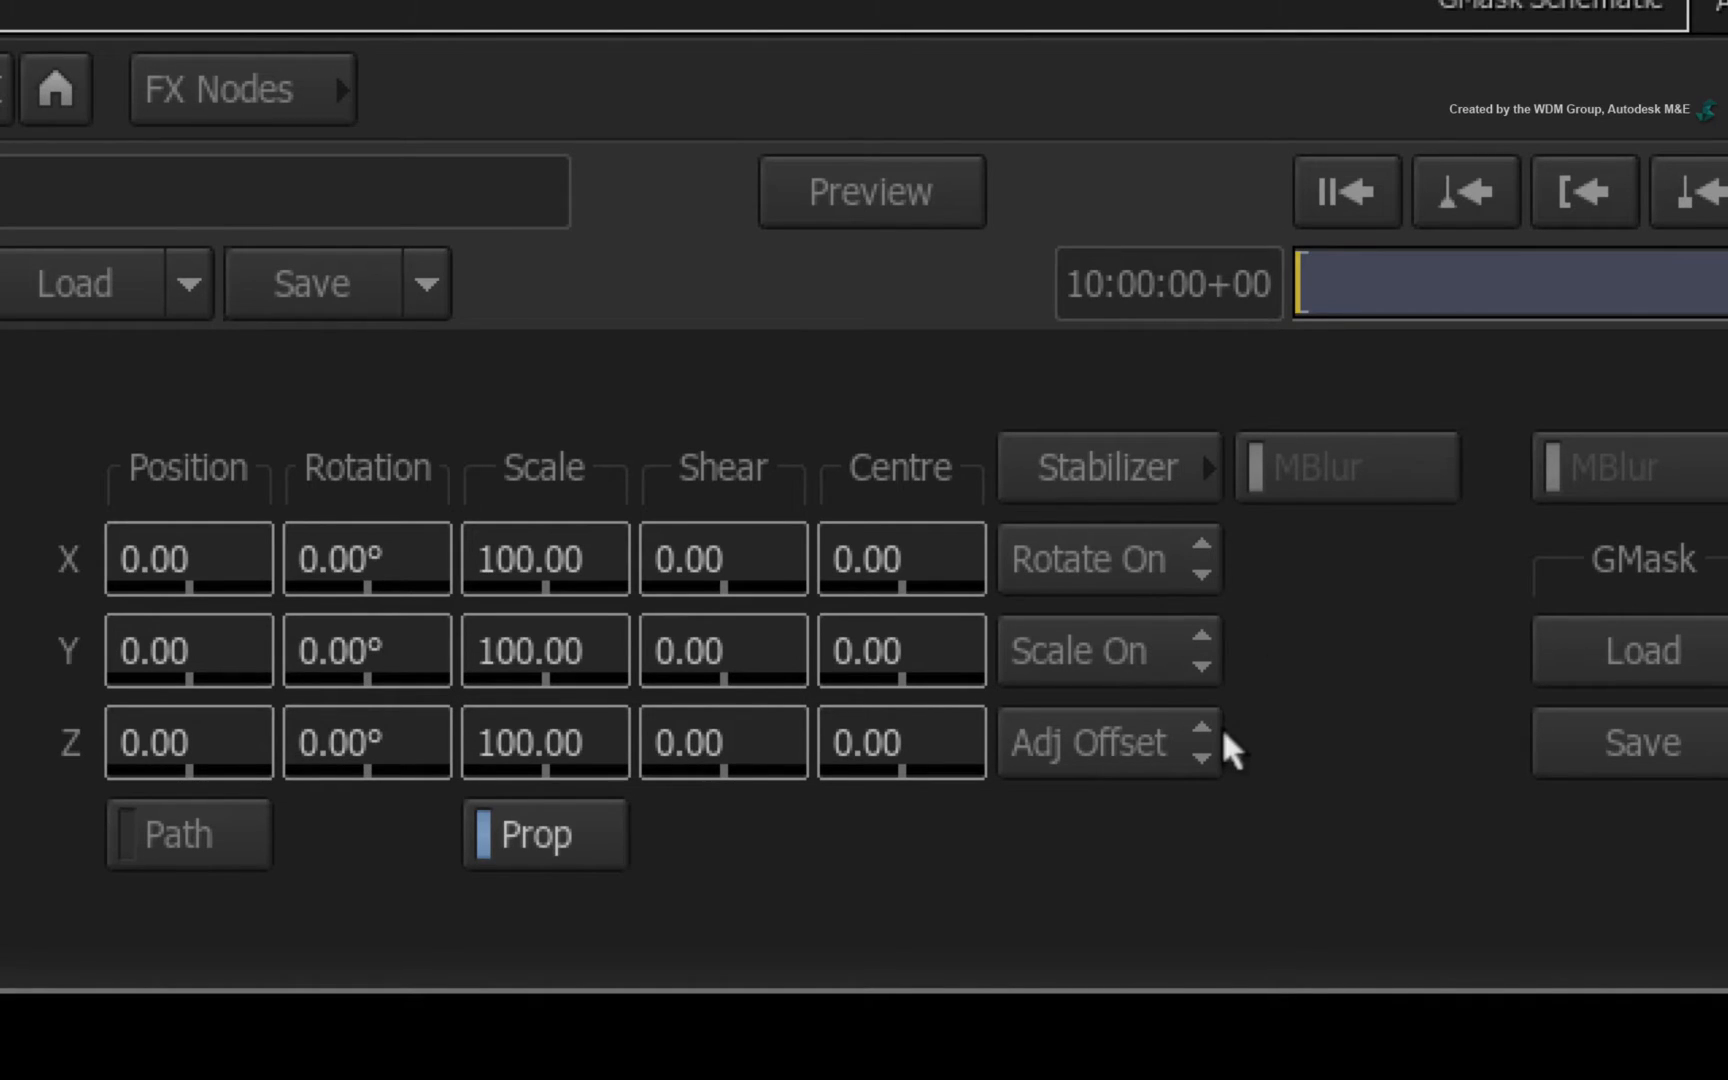
{"action": "mouse_move", "coordinate": [1218, 744]}
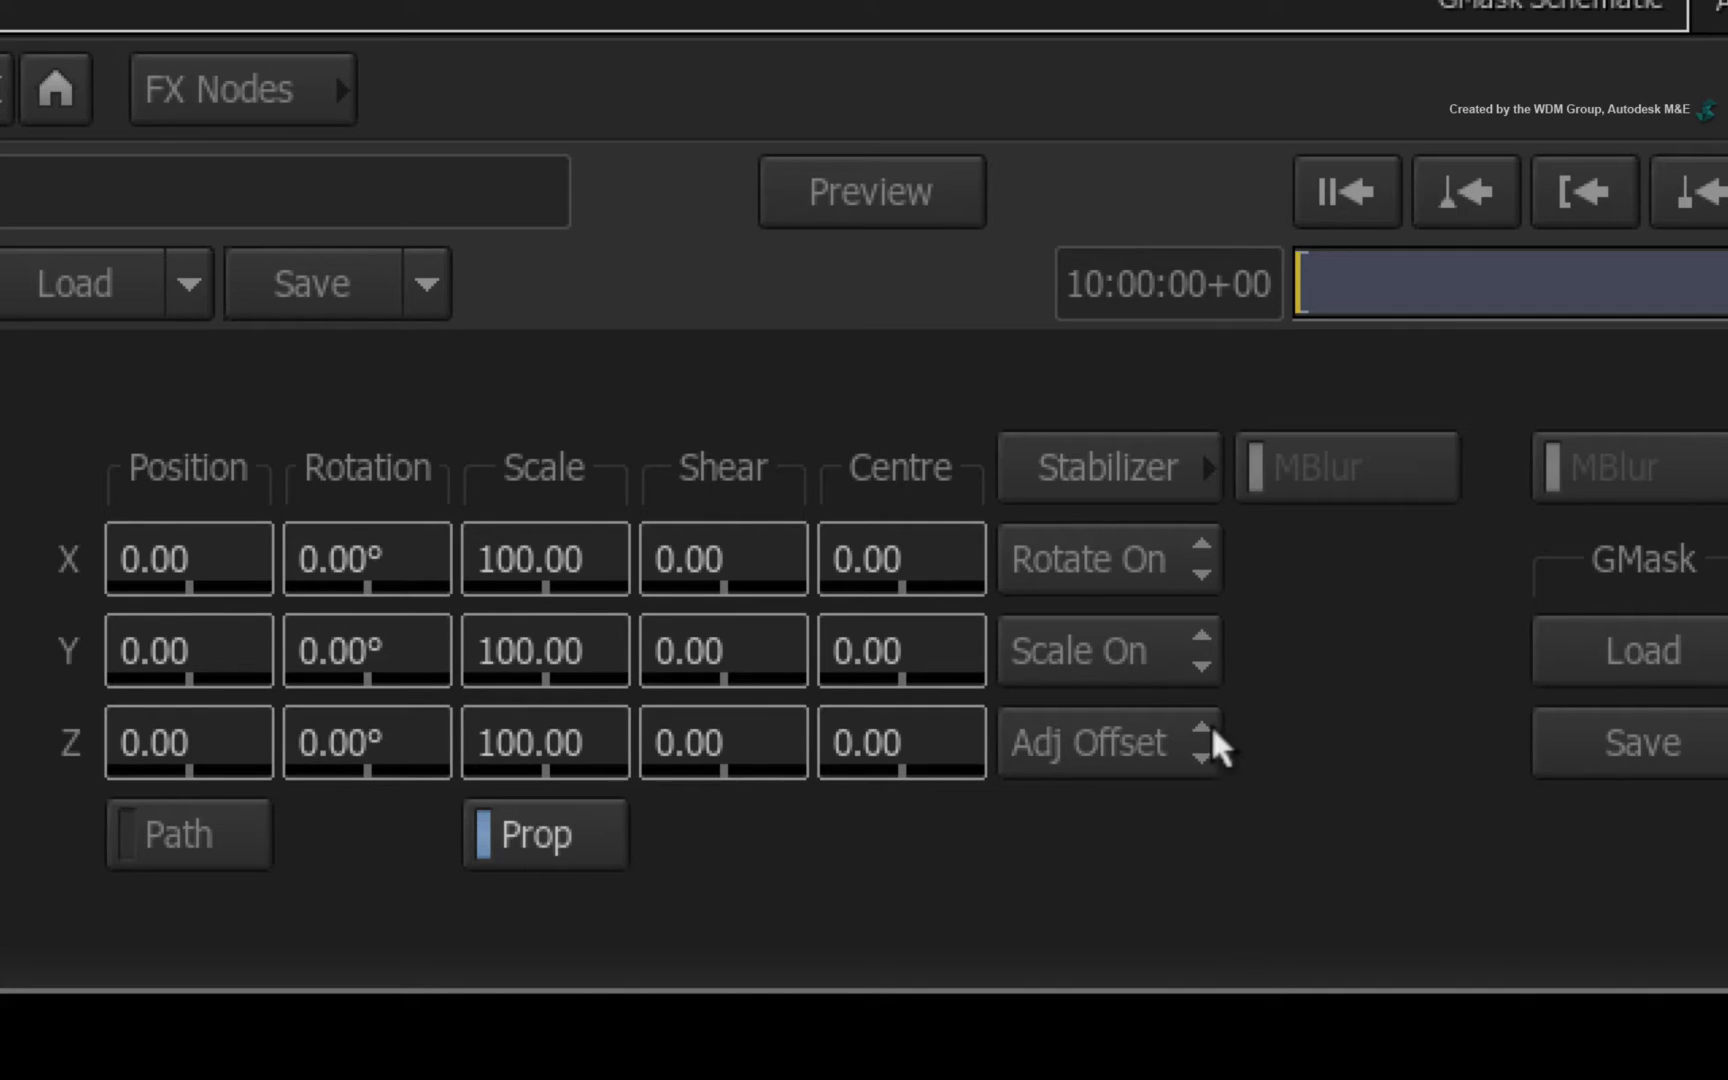
{"action": "left_click", "coordinate": [1086, 742]}
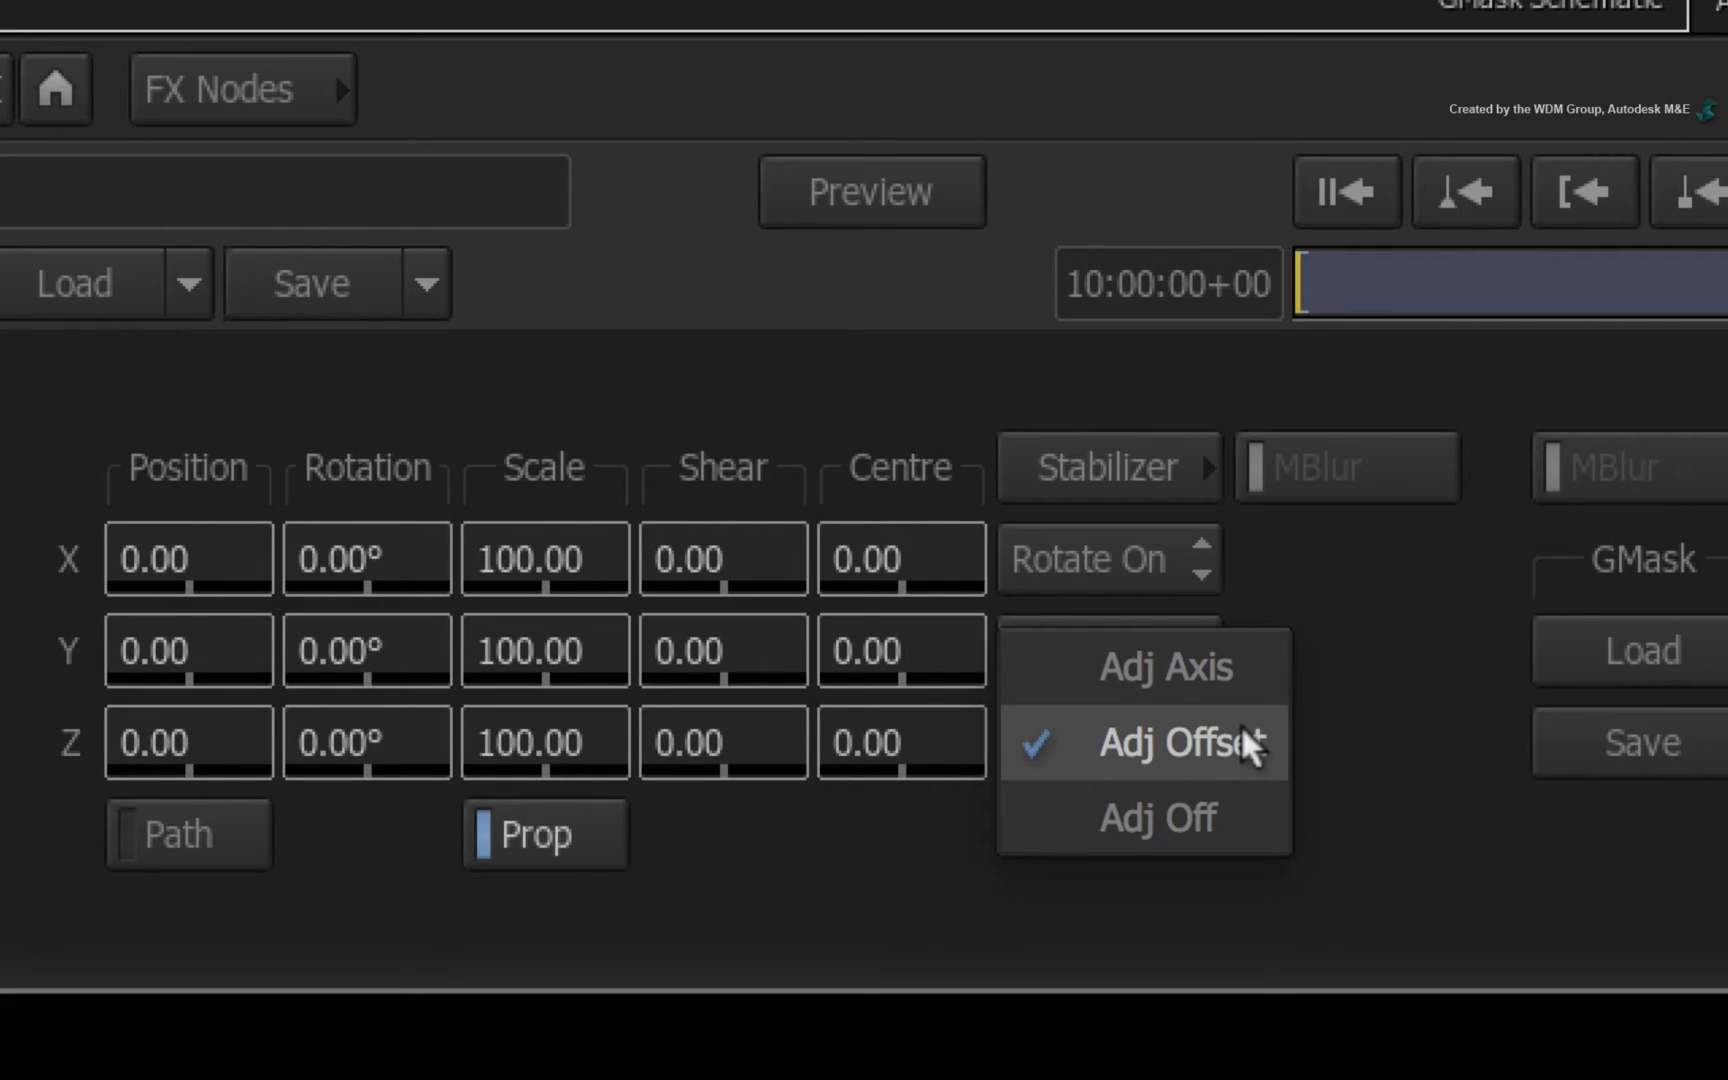
{"action": "mouse_move", "coordinate": [1157, 667]}
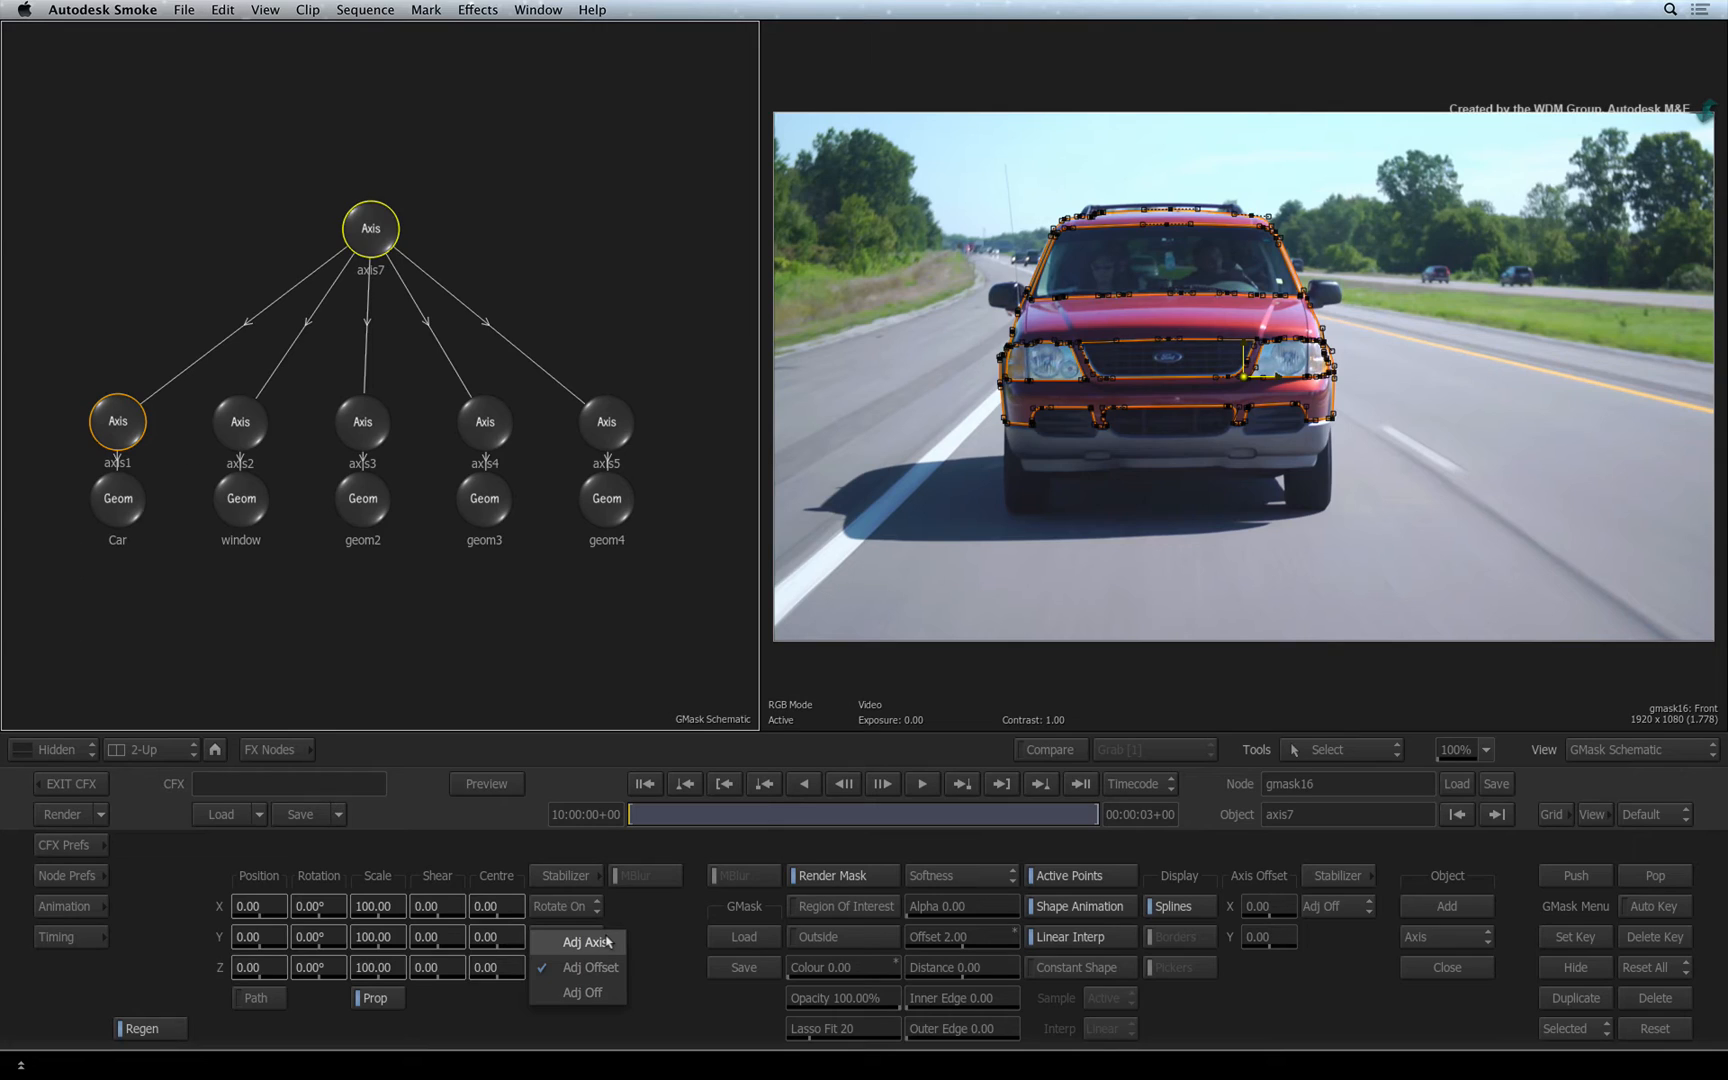
{"action": "left_click", "coordinate": [592, 941]}
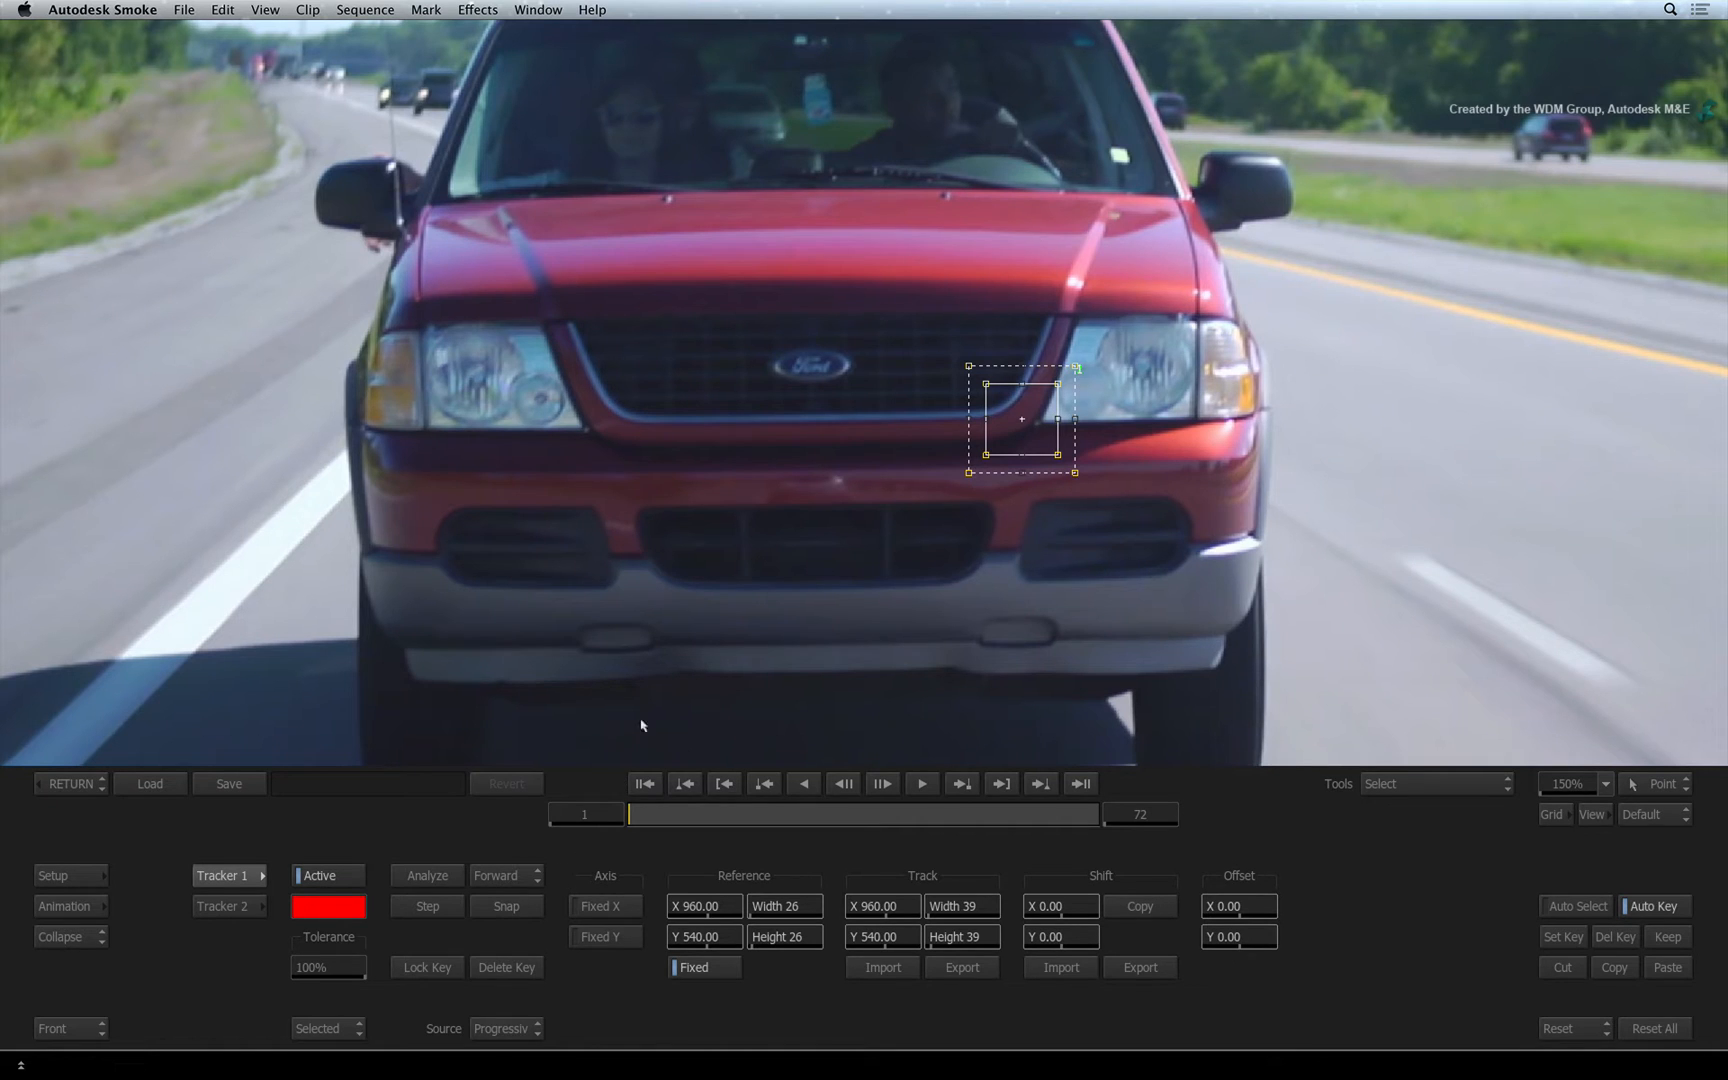
- Place Tracker 2 on the second headlight and track both headlights across the shot
{"action": "left_click", "coordinate": [223, 906]}
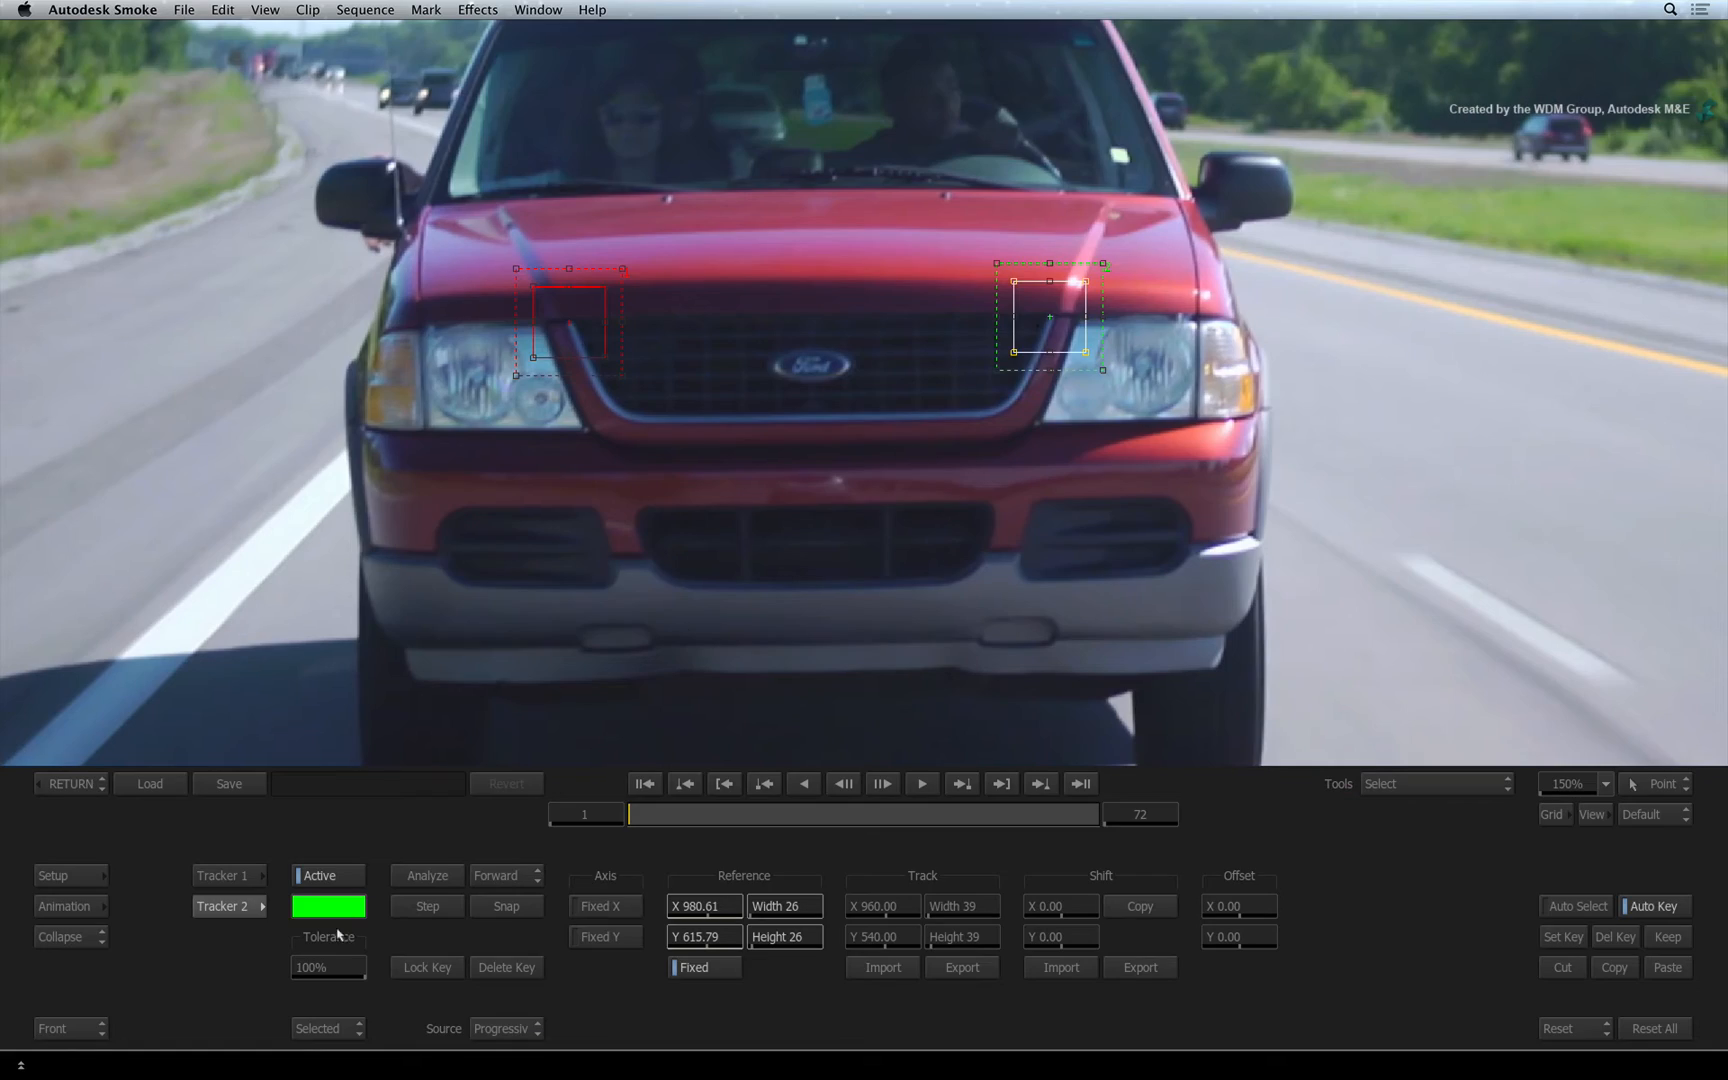
{"action": "left_click", "coordinate": [425, 875]}
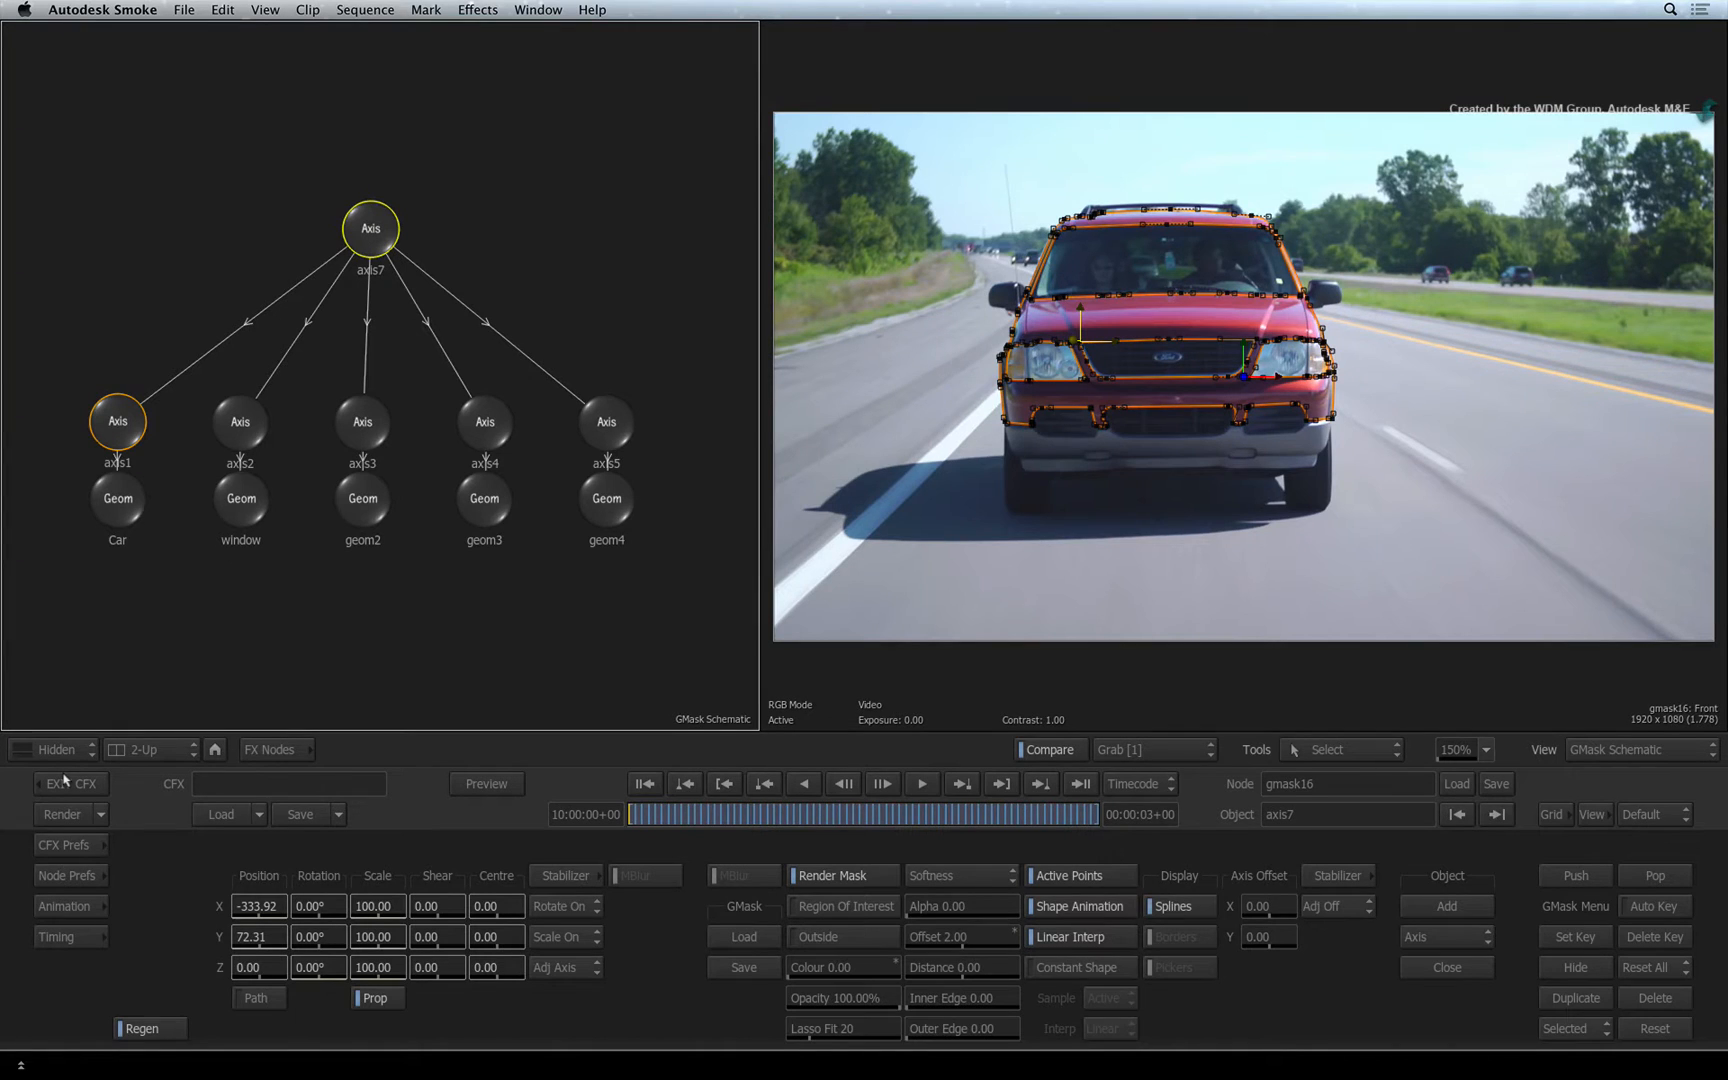
- Check the Adj options menu, then display the tracked white car matte with F4
{"action": "left_click", "coordinate": [738, 813]}
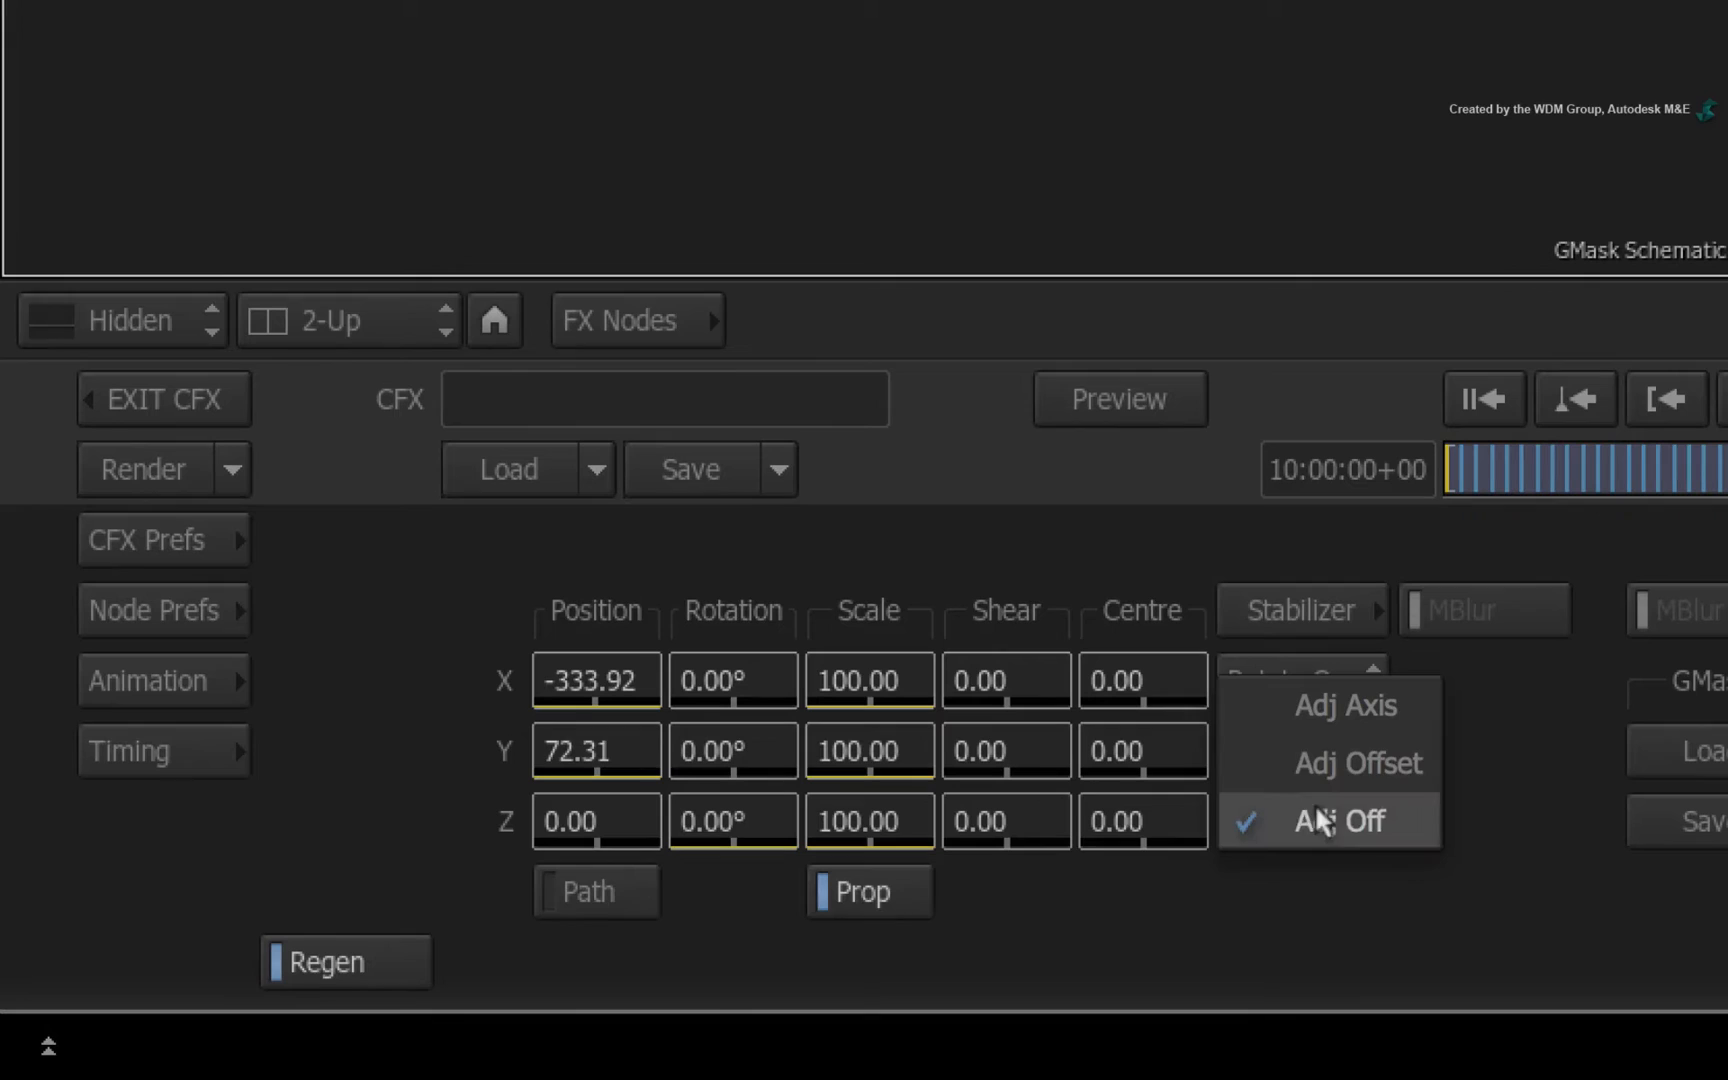
{"action": "key", "text": "F4"}
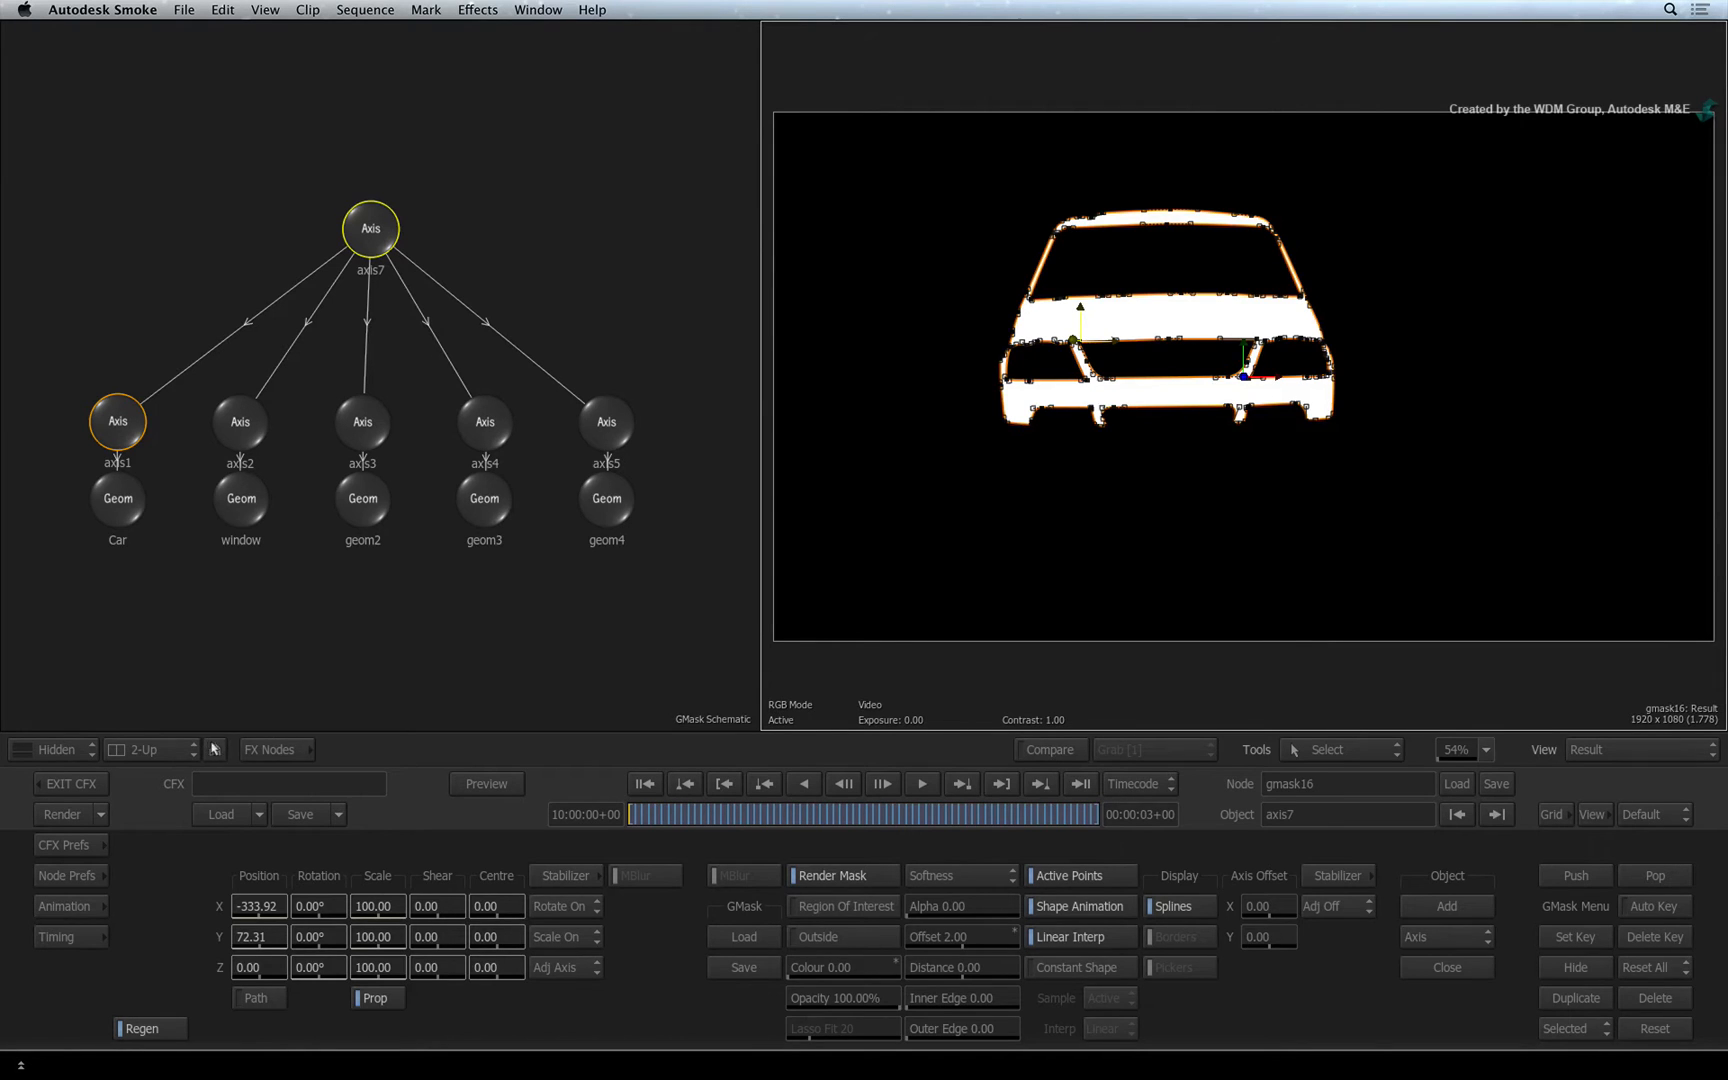
- Leave the mask editor and switch the Colour Warper to Gamma curves on the Blue channel
{"action": "left_click", "coordinate": [270, 749]}
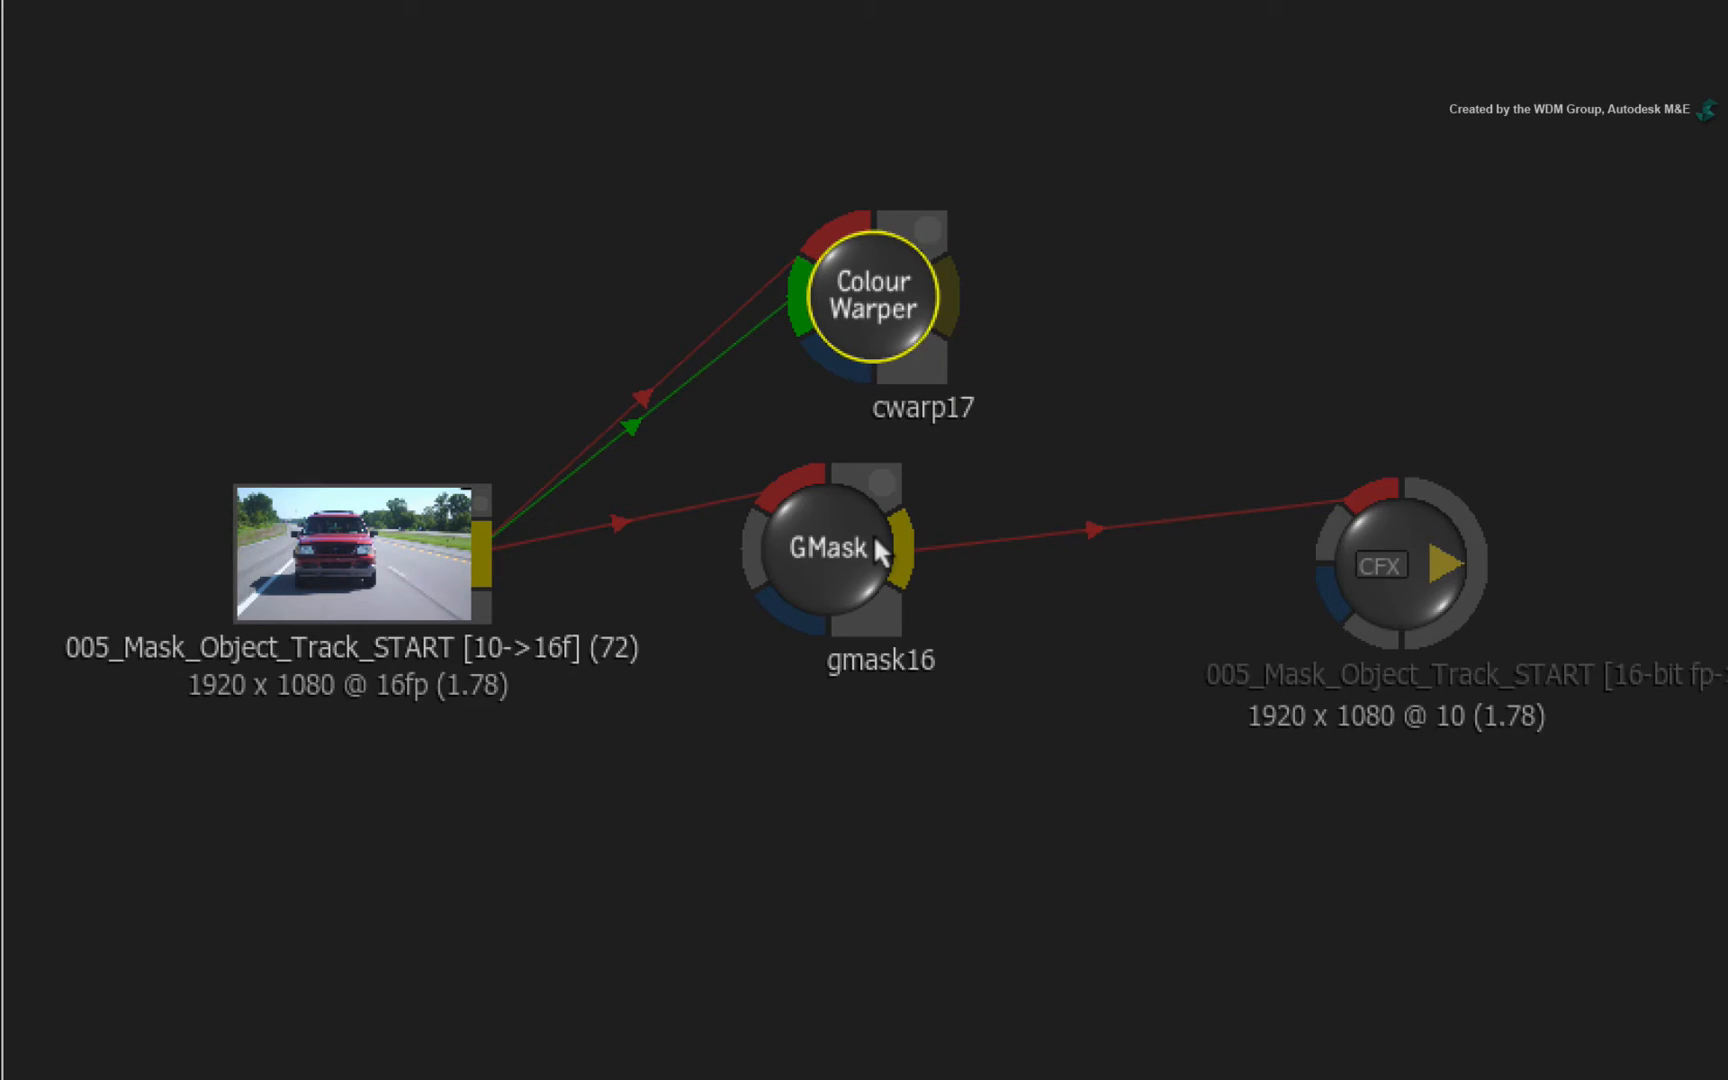
{"action": "mouse_move", "coordinate": [904, 490]}
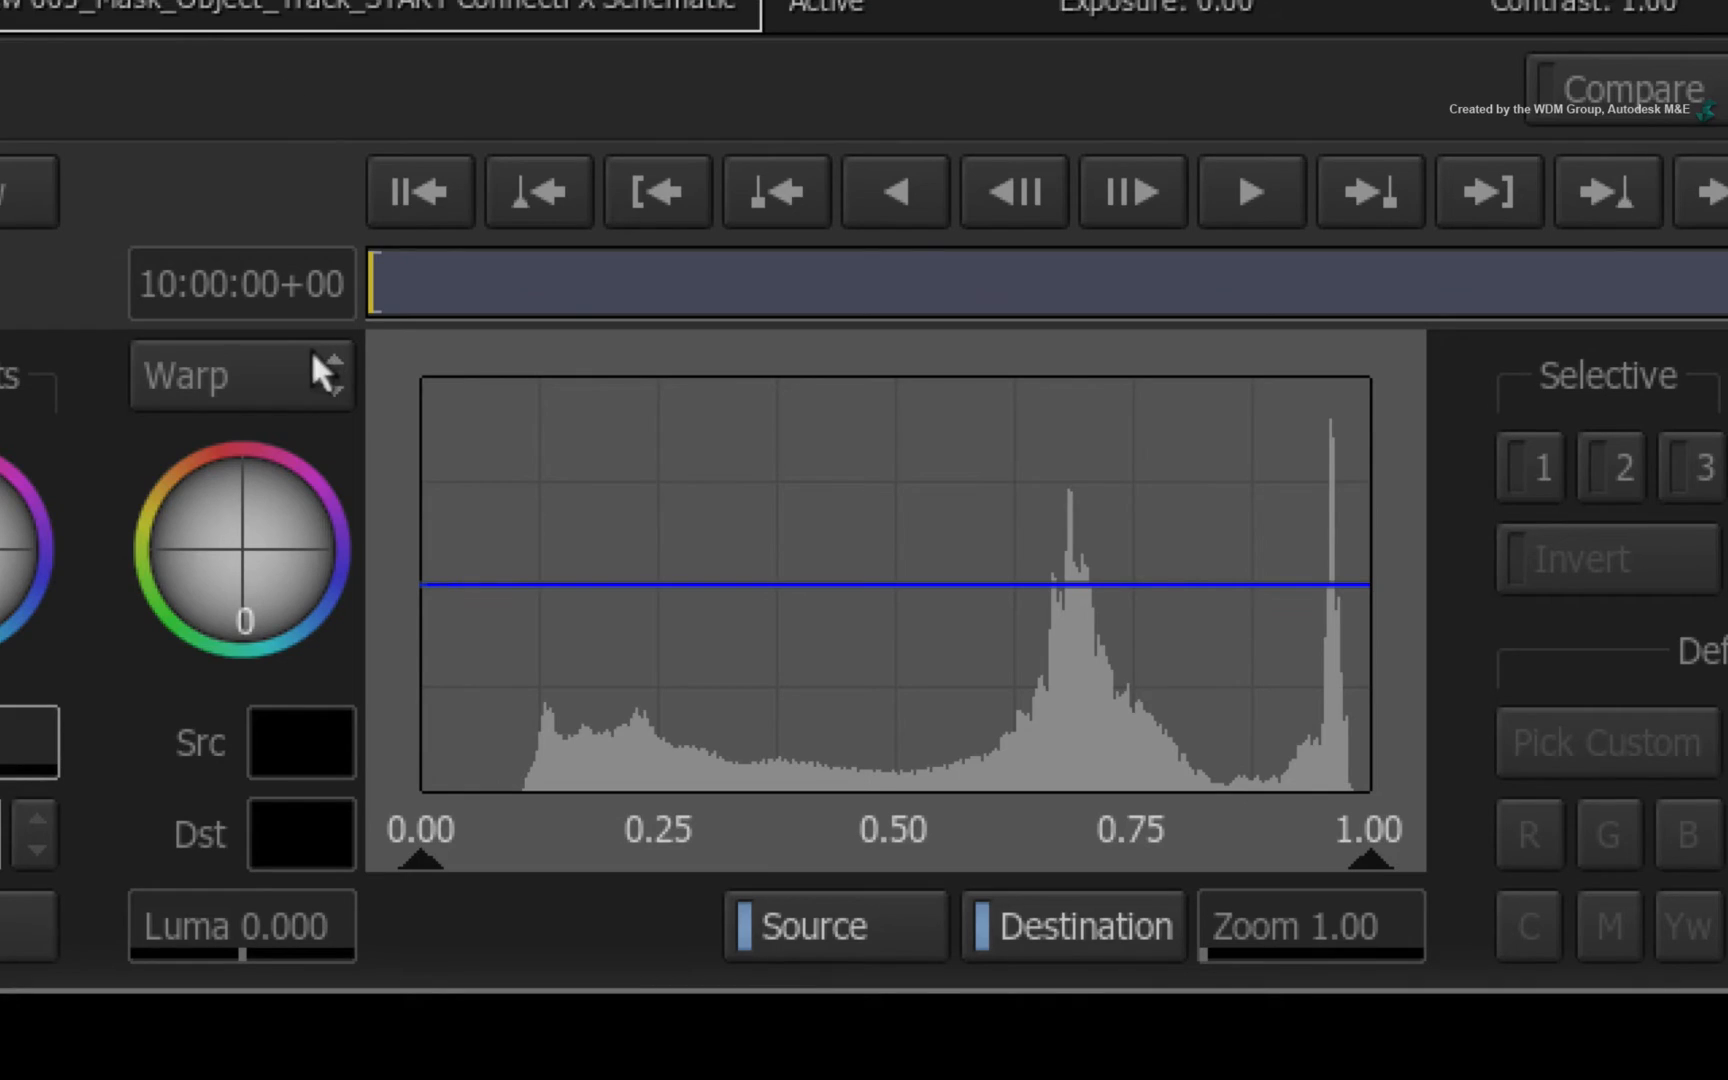
{"action": "left_click", "coordinate": [240, 375]}
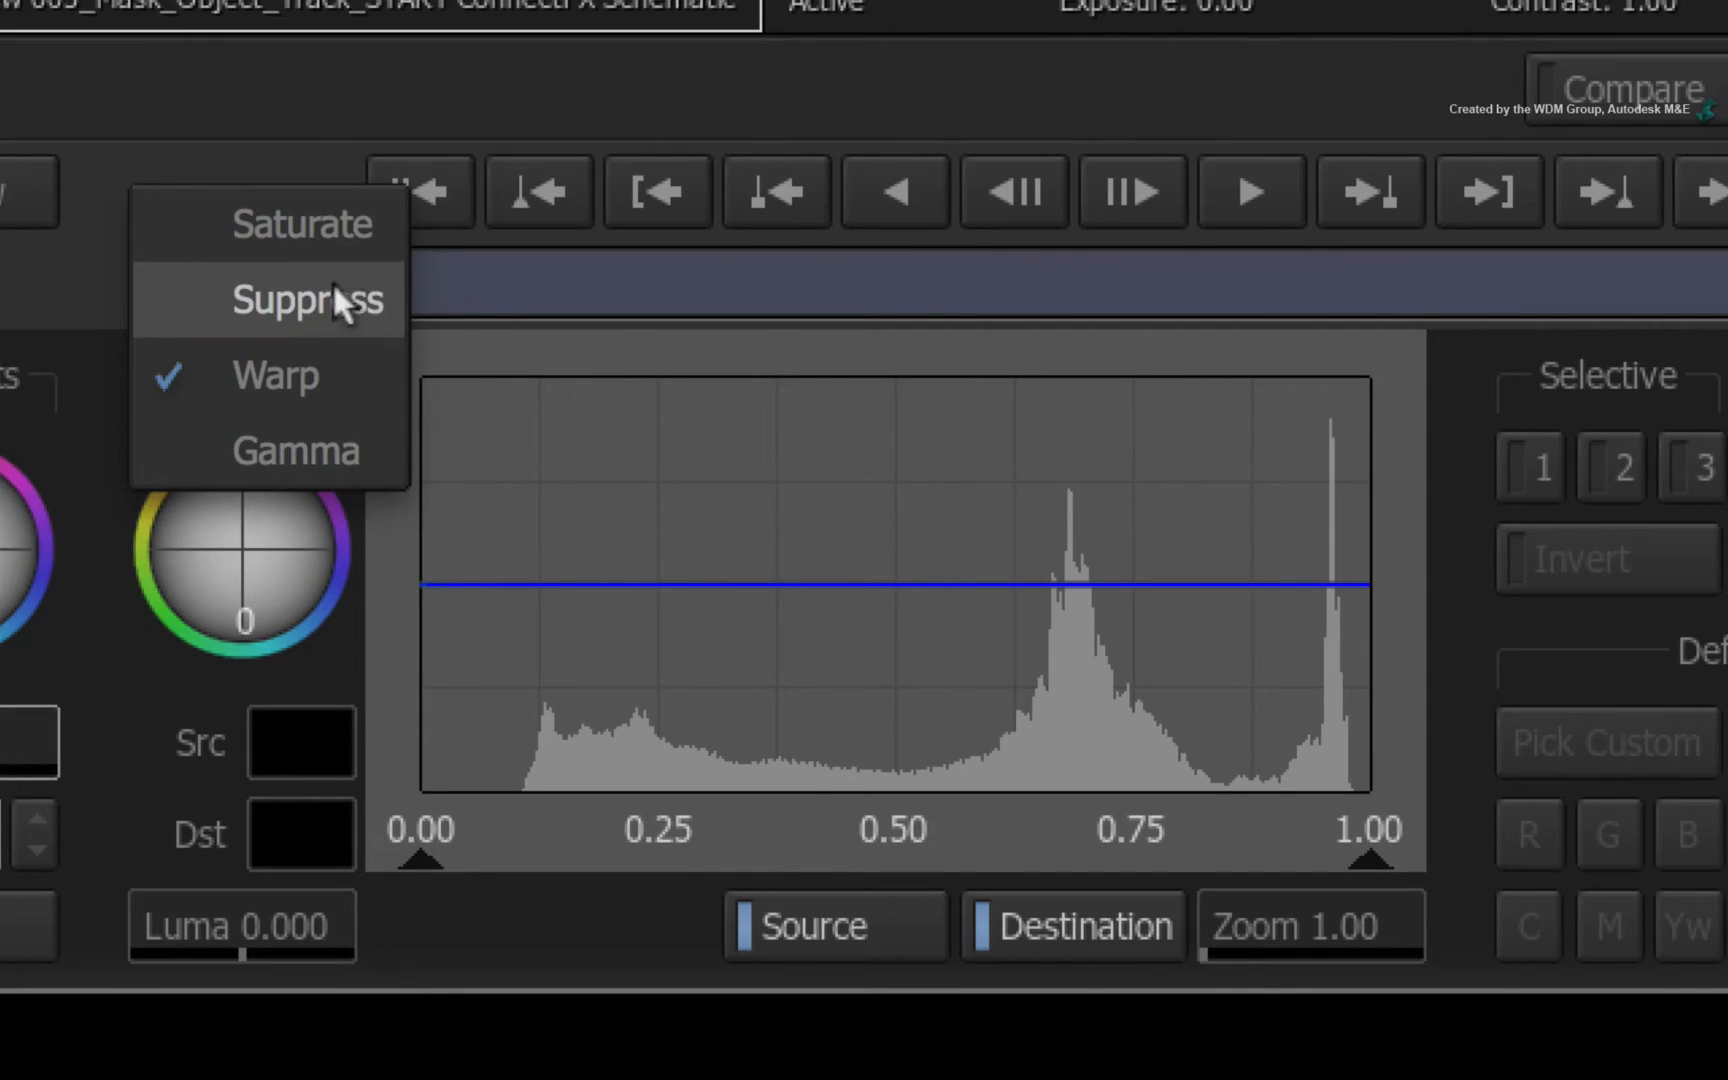
{"action": "left_click", "coordinate": [294, 450]}
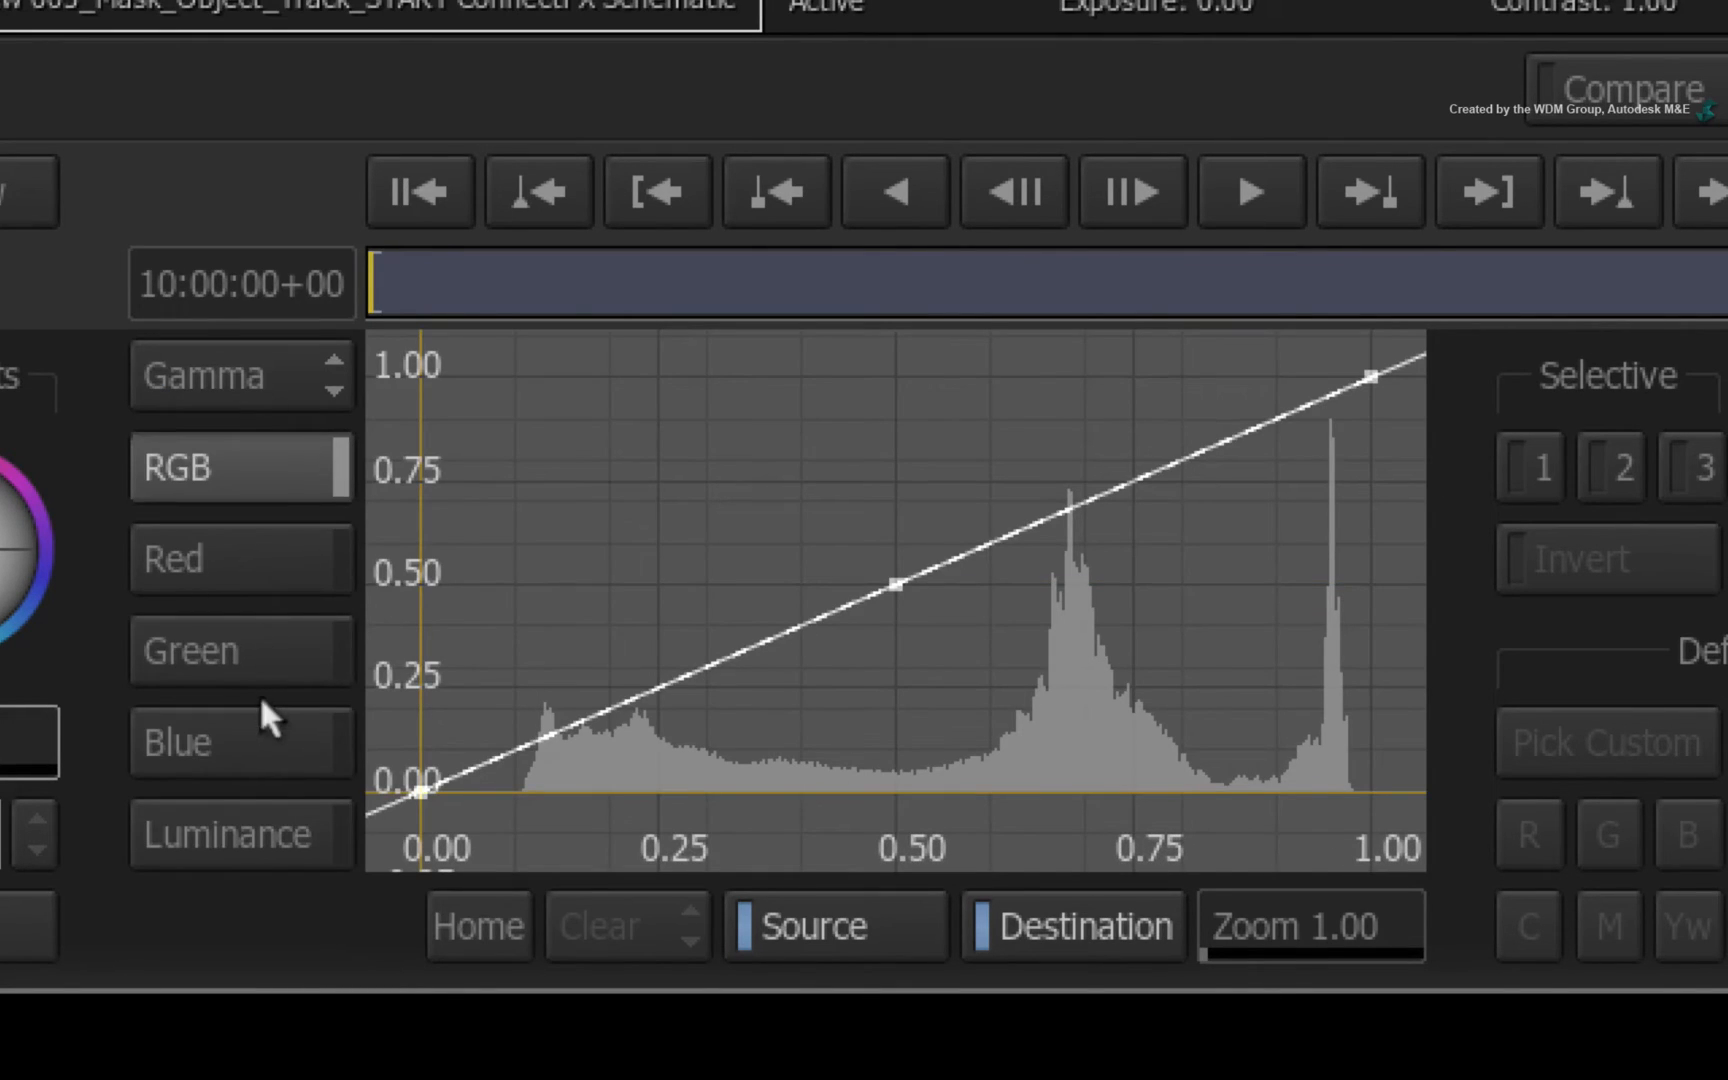
{"action": "left_click", "coordinate": [176, 742]}
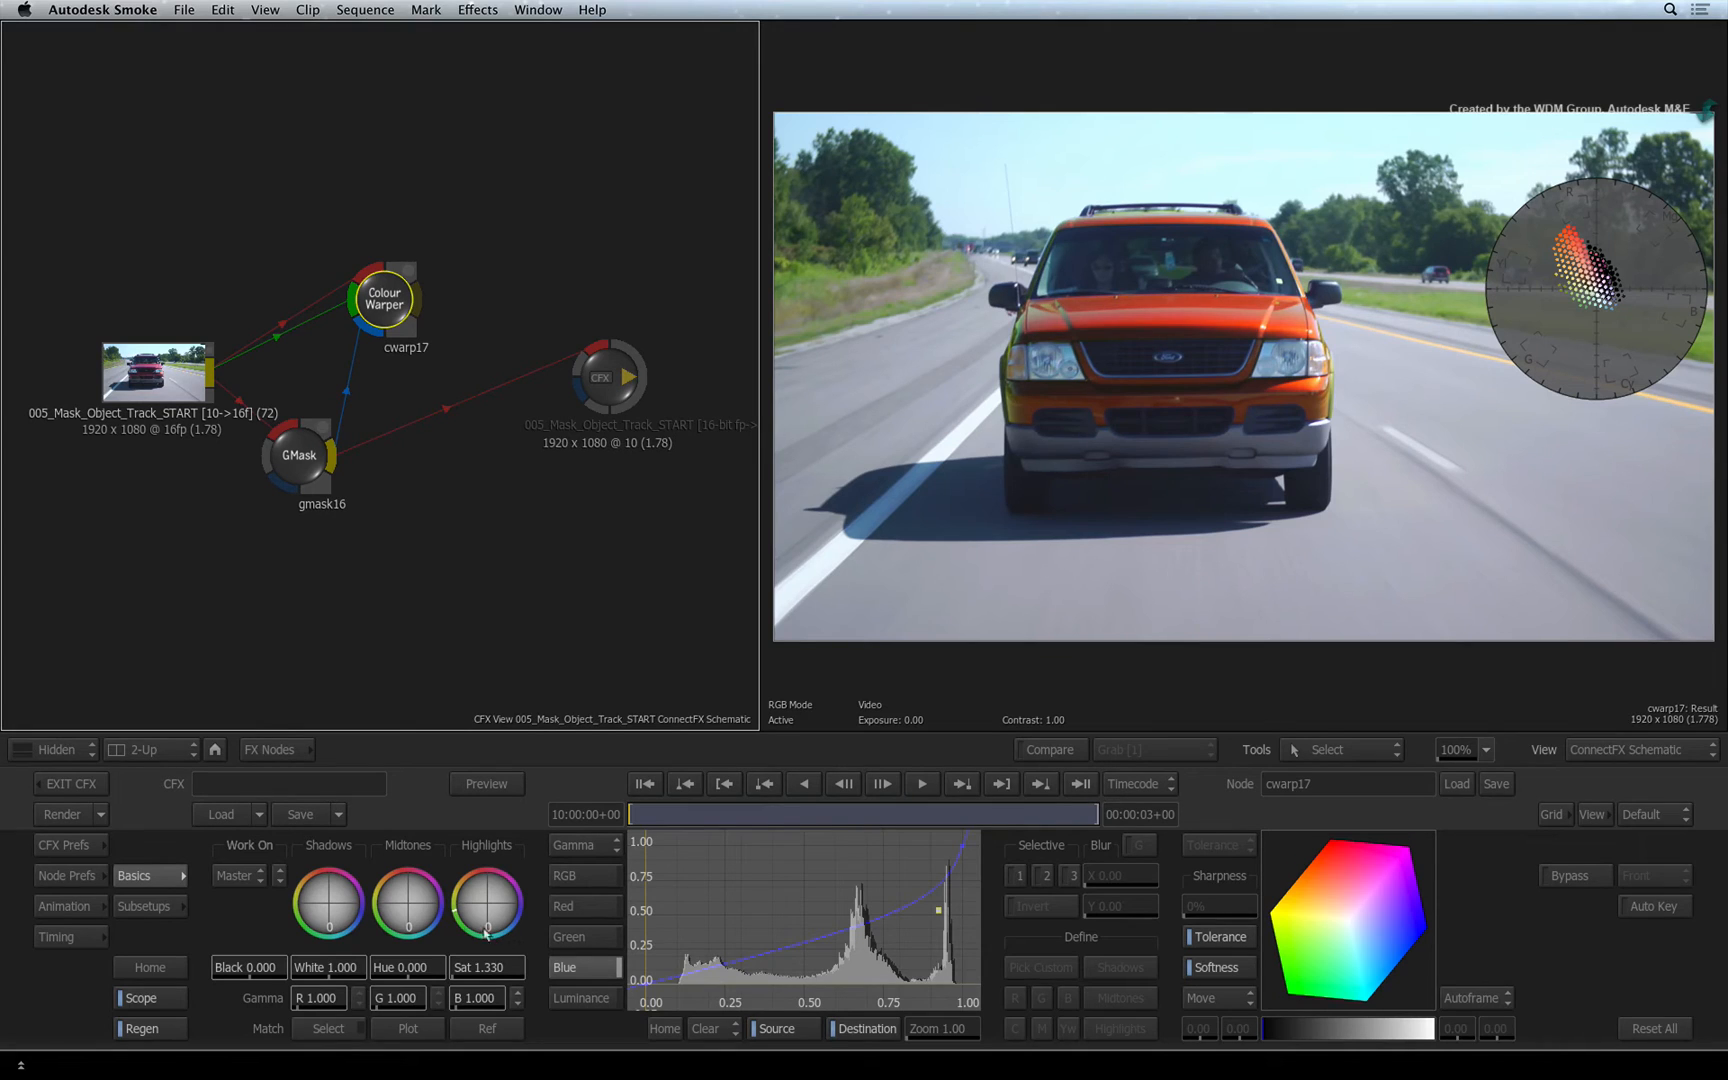
- Add Negative and Colour Warper nodes, feeding the inverted GMask into cwarp19's matte, and open cwarp19
{"action": "left_click", "coordinate": [270, 749]}
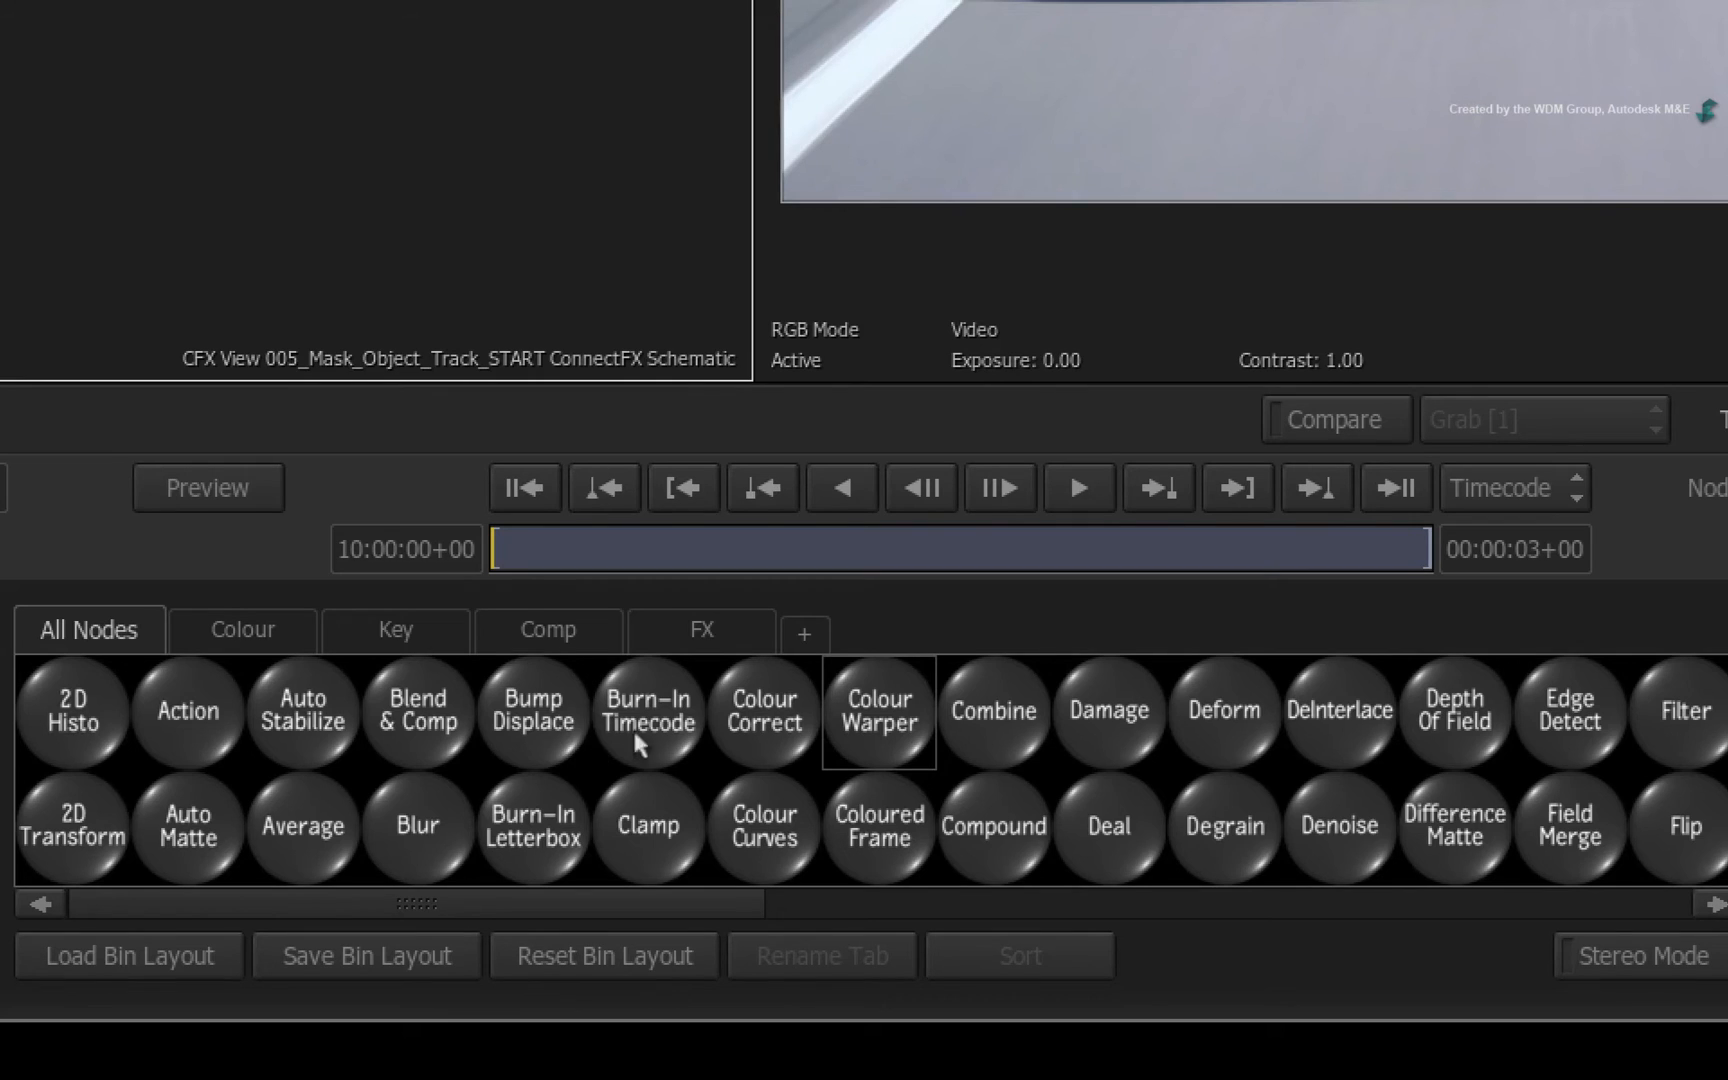
{"action": "scroll", "scroll_direction": "right", "scroll_amount": 3}
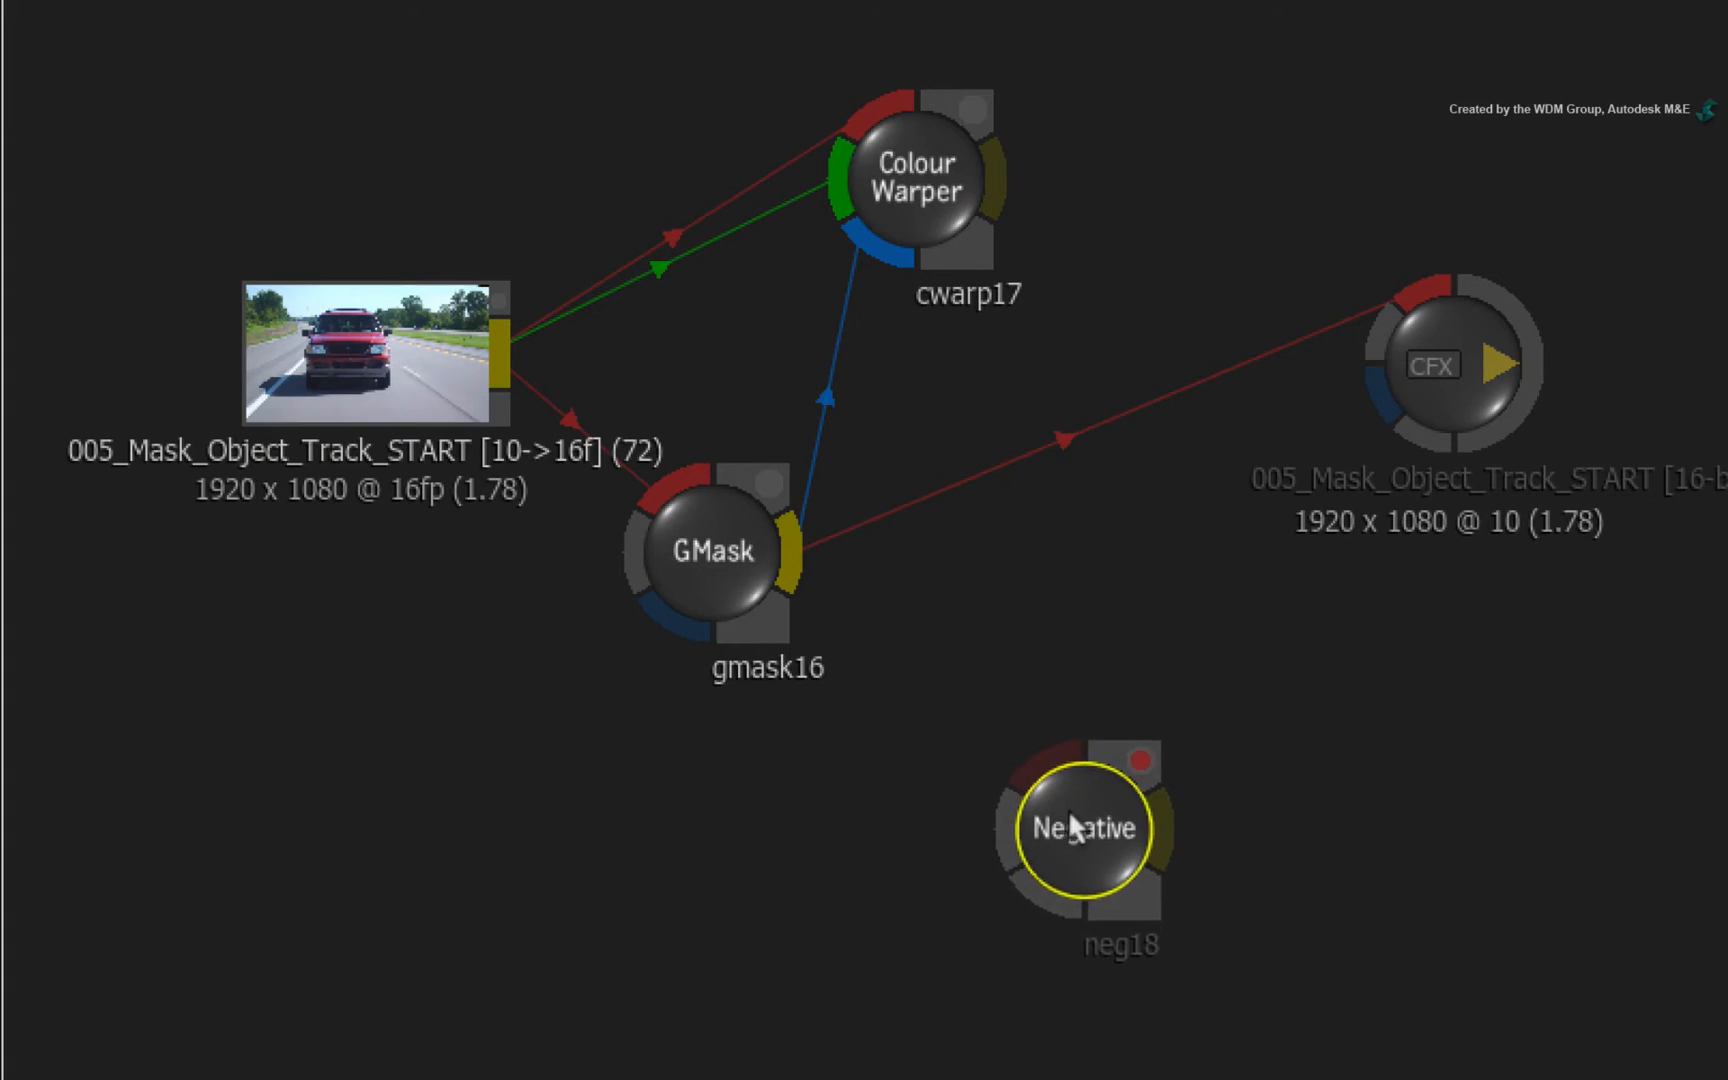
{"action": "left_click_drag", "start_coordinate": [1086, 827], "coordinate": [1034, 461]}
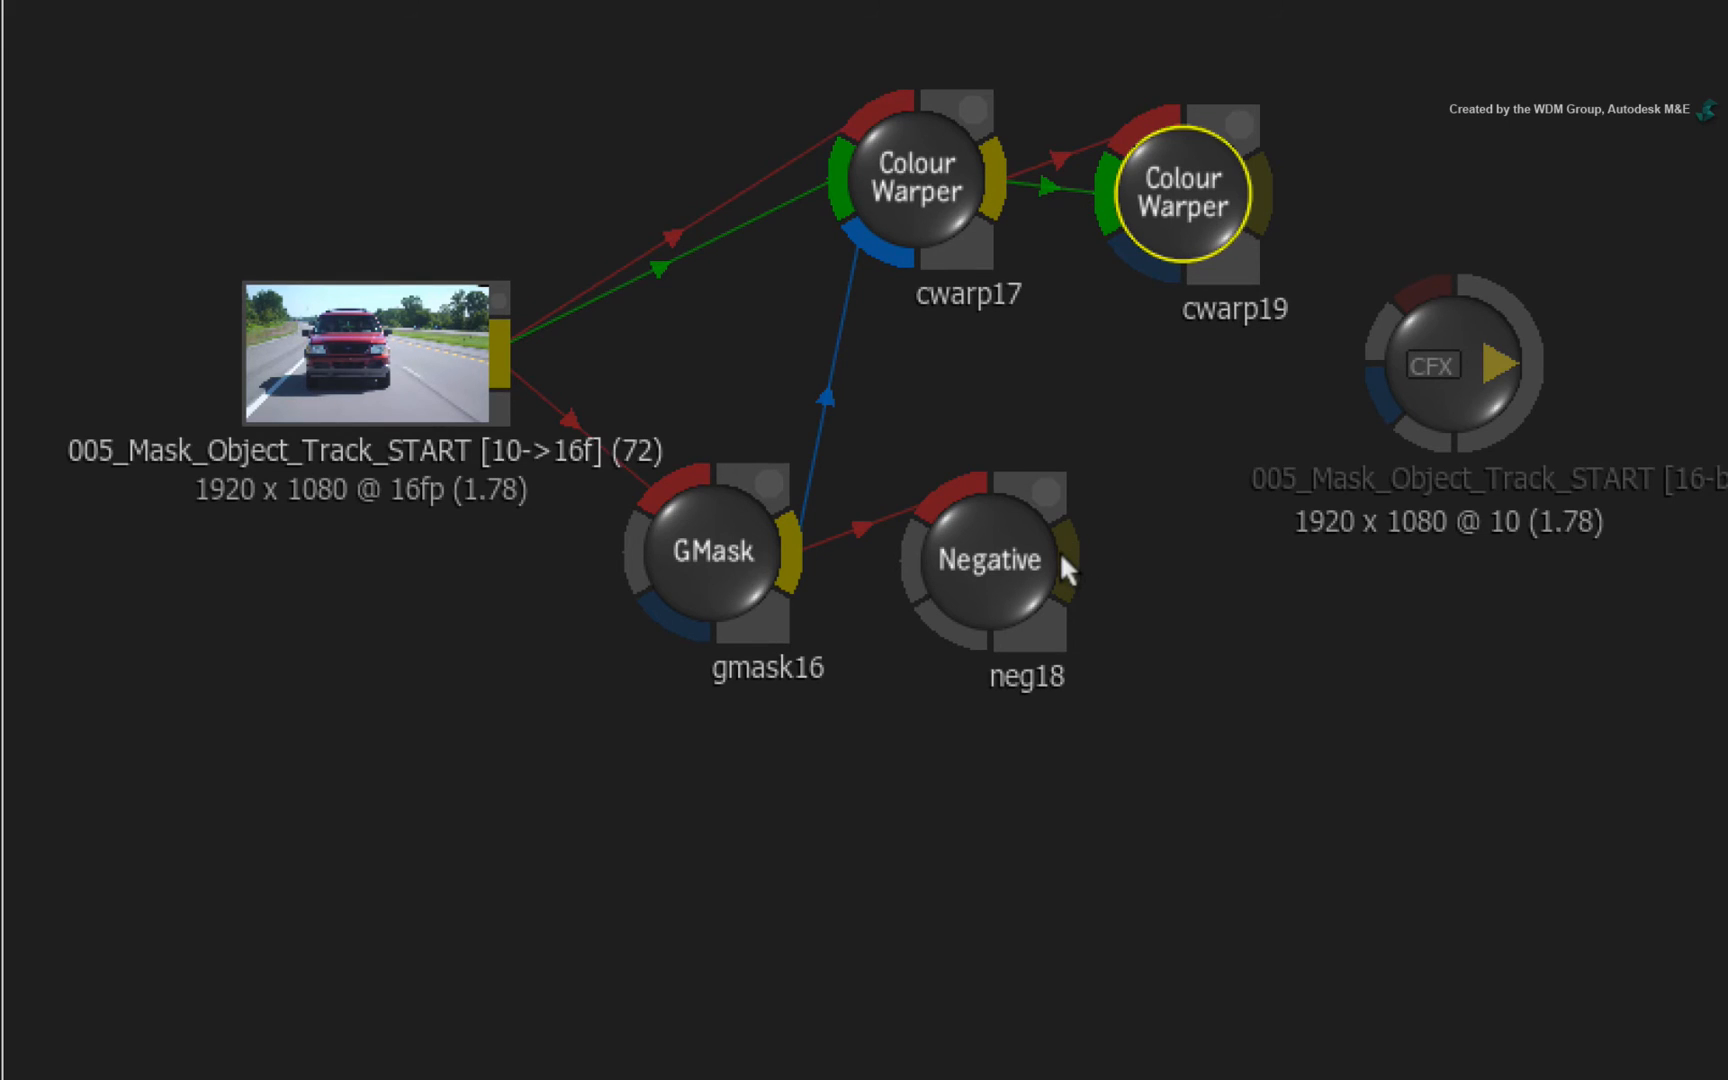
{"action": "left_click_drag", "start_coordinate": [1063, 557], "coordinate": [1135, 248]}
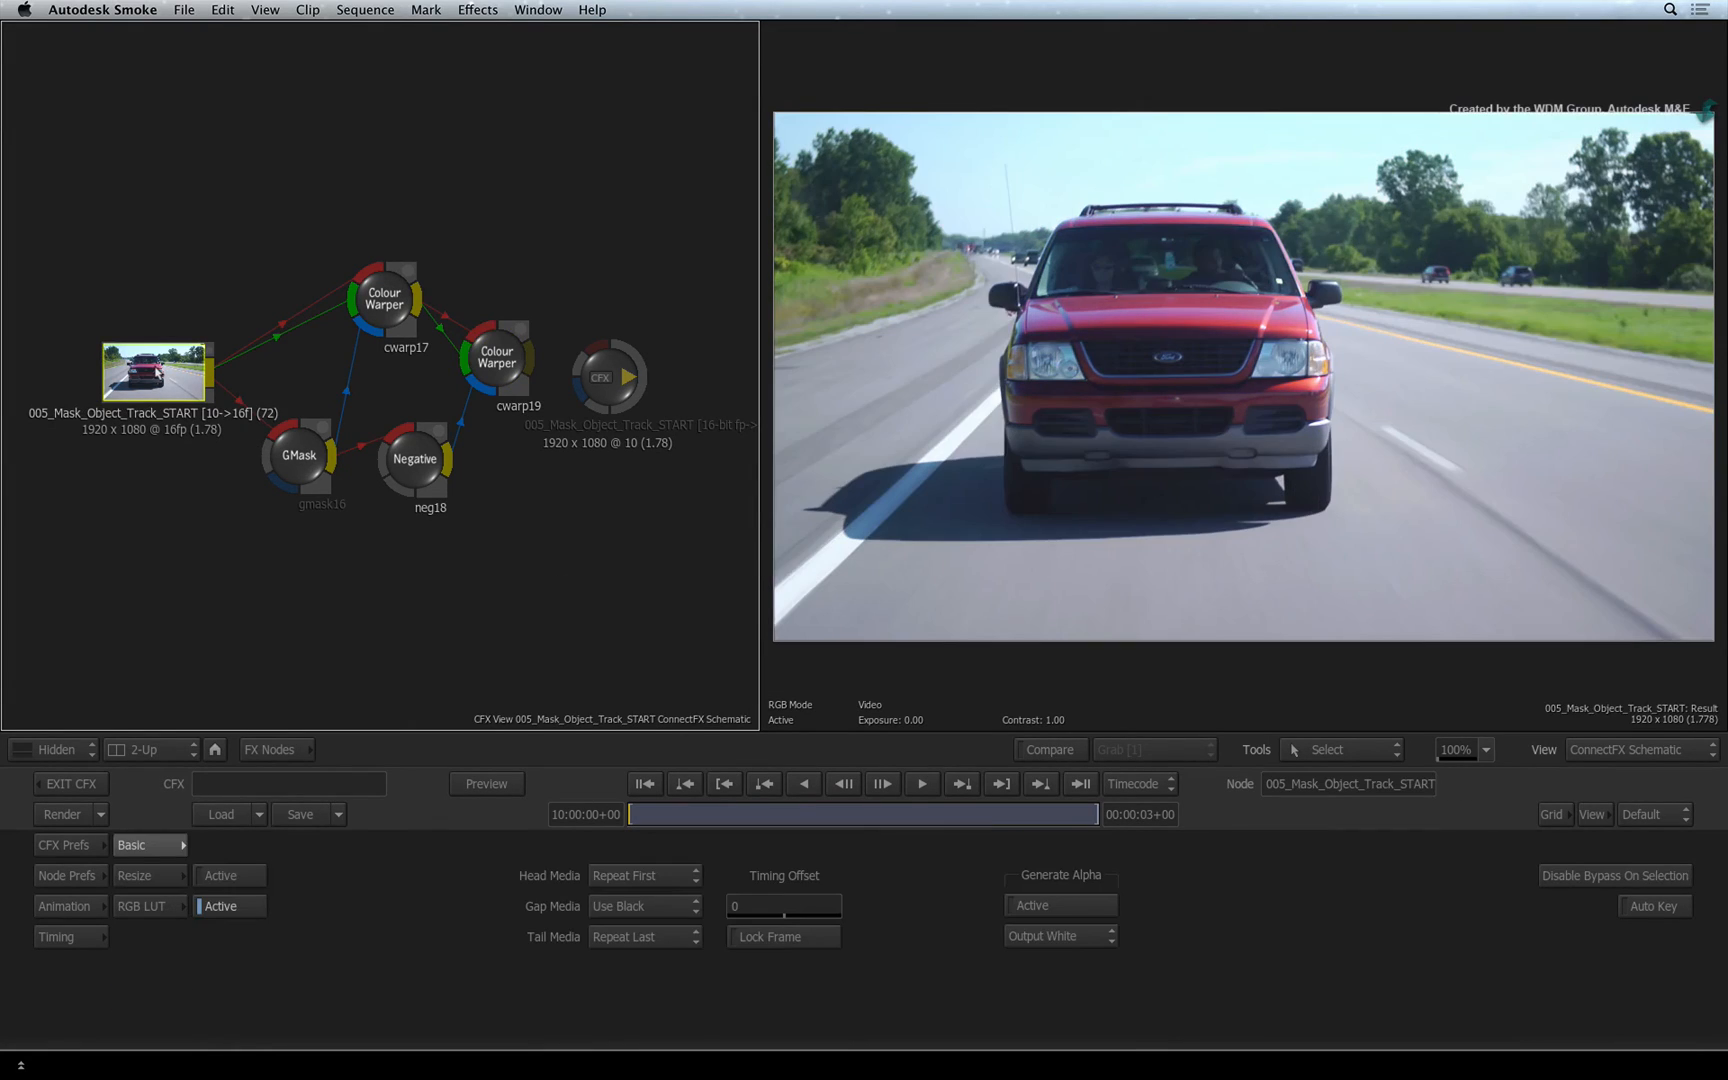
{"action": "double_click", "coordinate": [496, 355]}
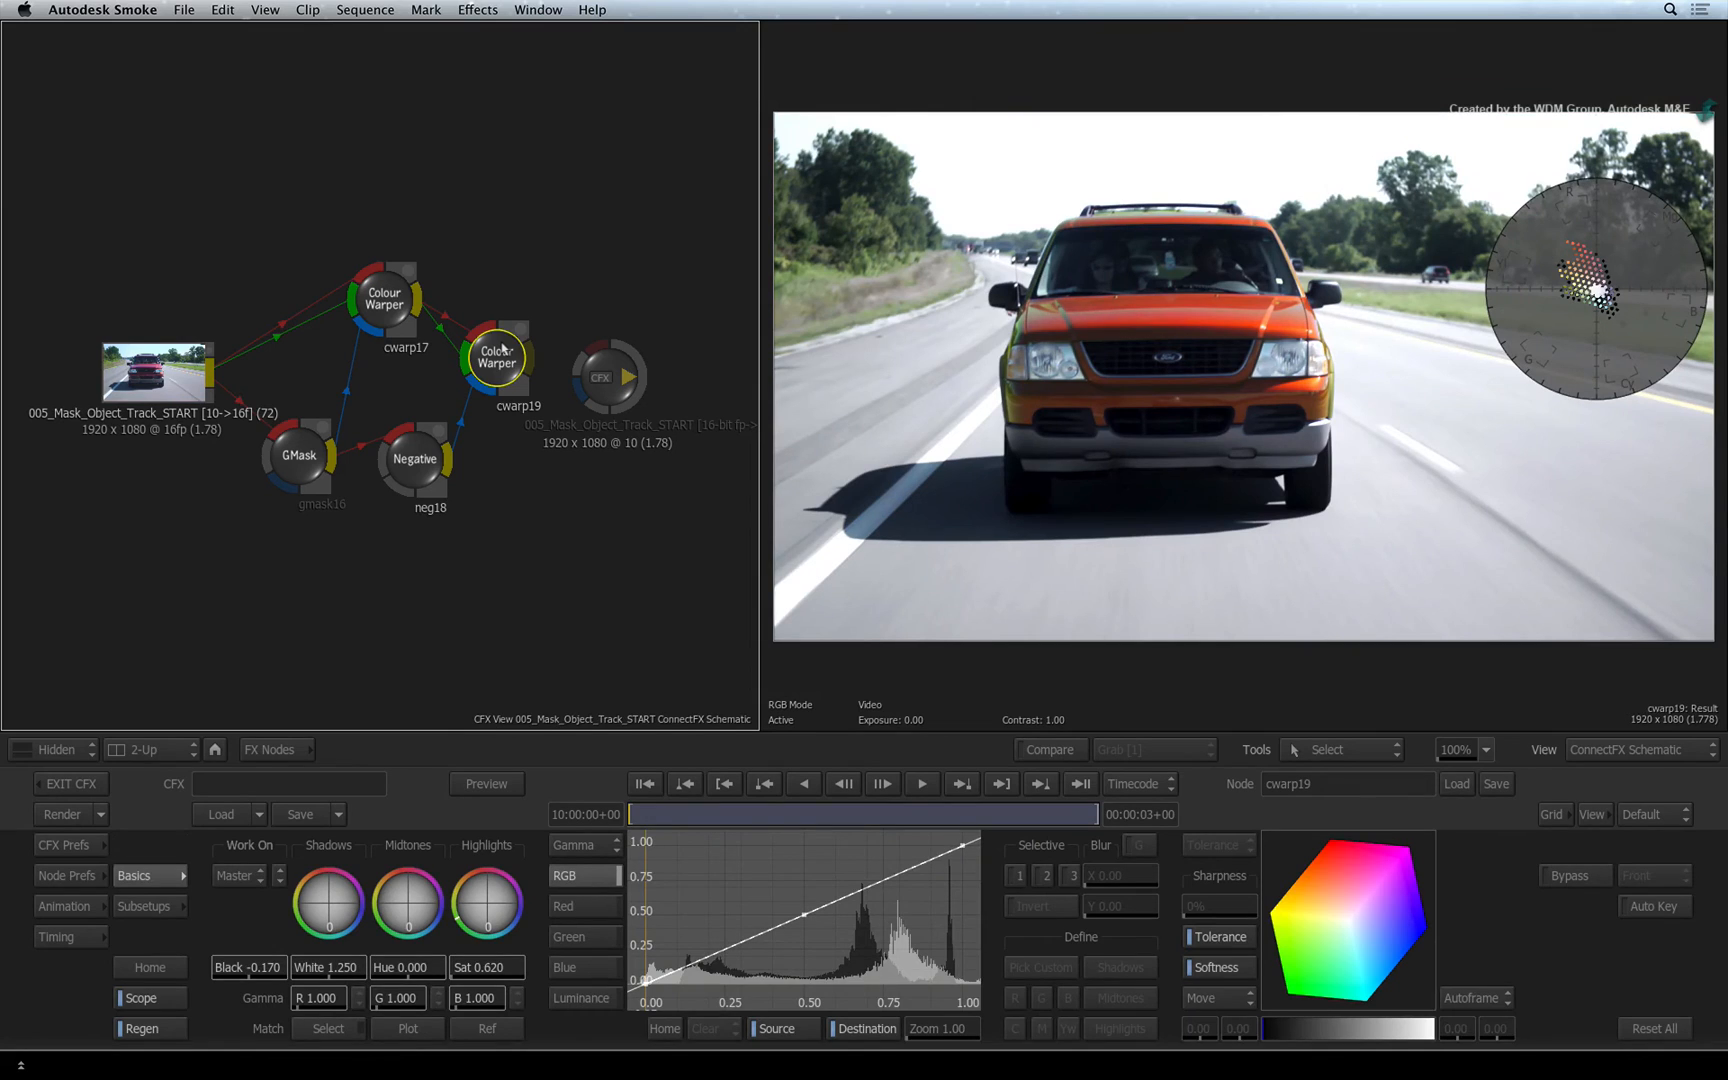